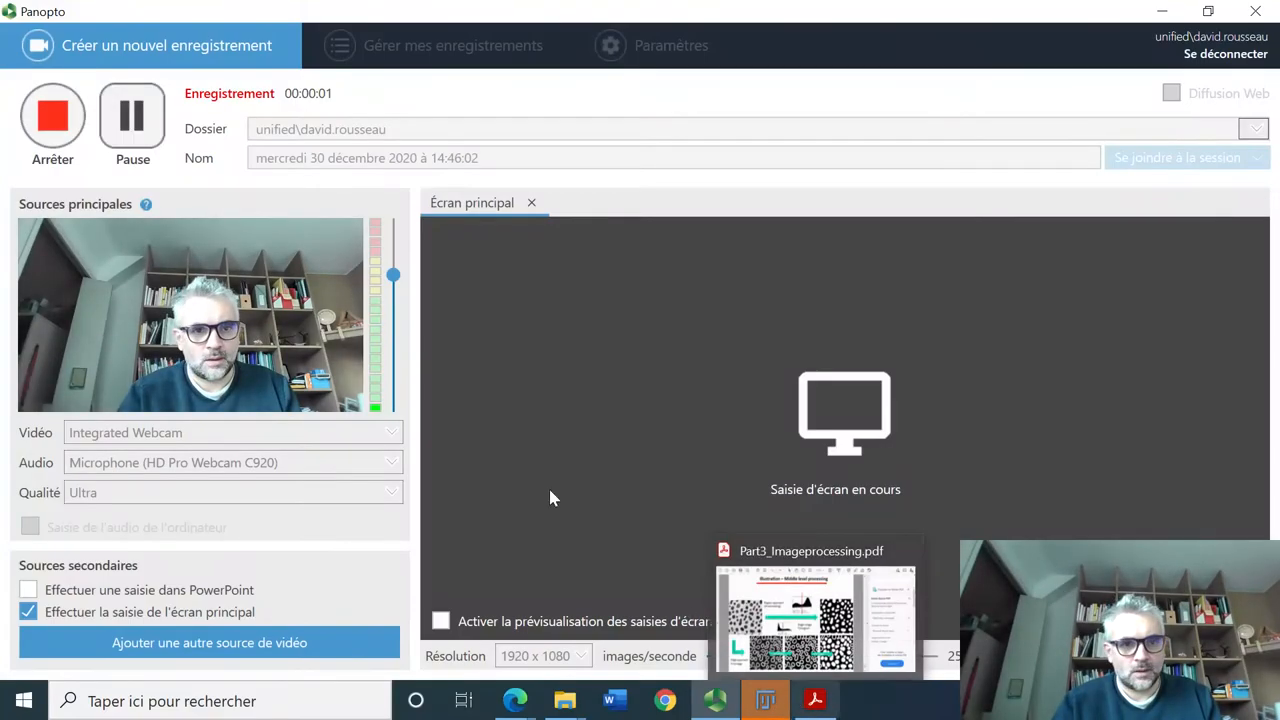
Step: Minimize the Panopto recorder so the desktop and Fiji toolbar are visible
click(440, 620)
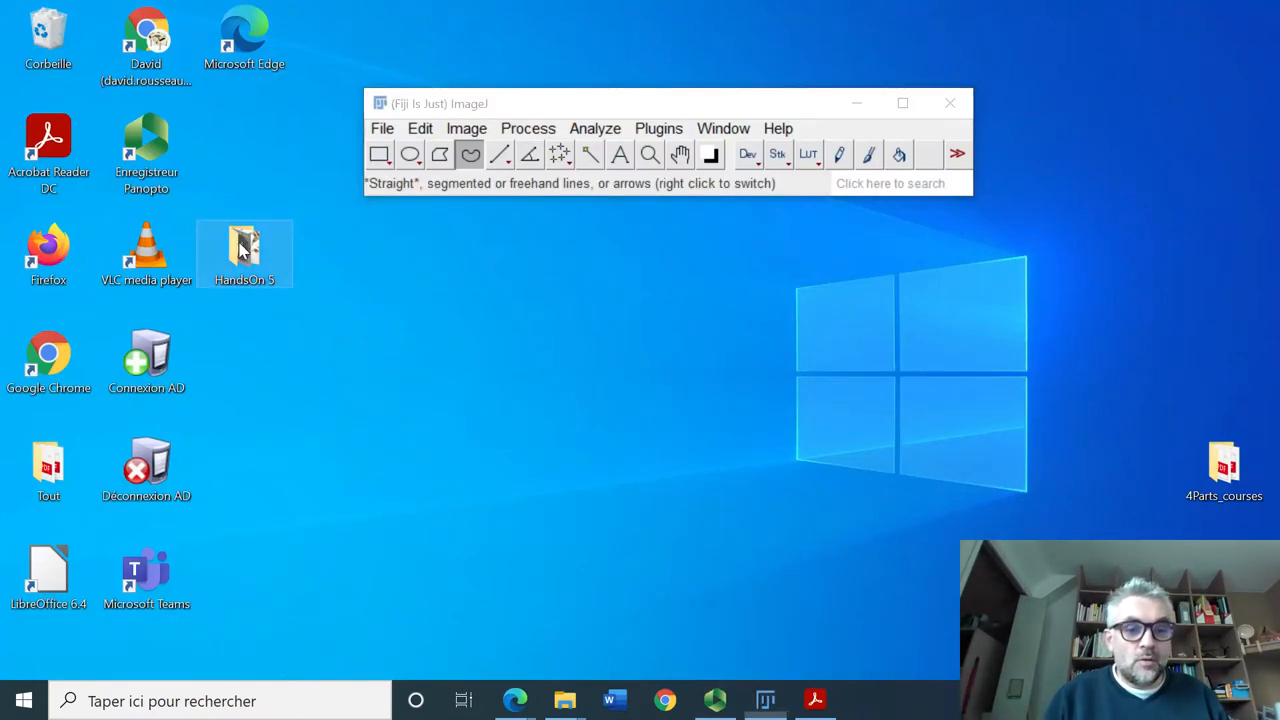
Step: Load meb.bmp and duplicate it as meb-1.bmp
double_click(244, 248)
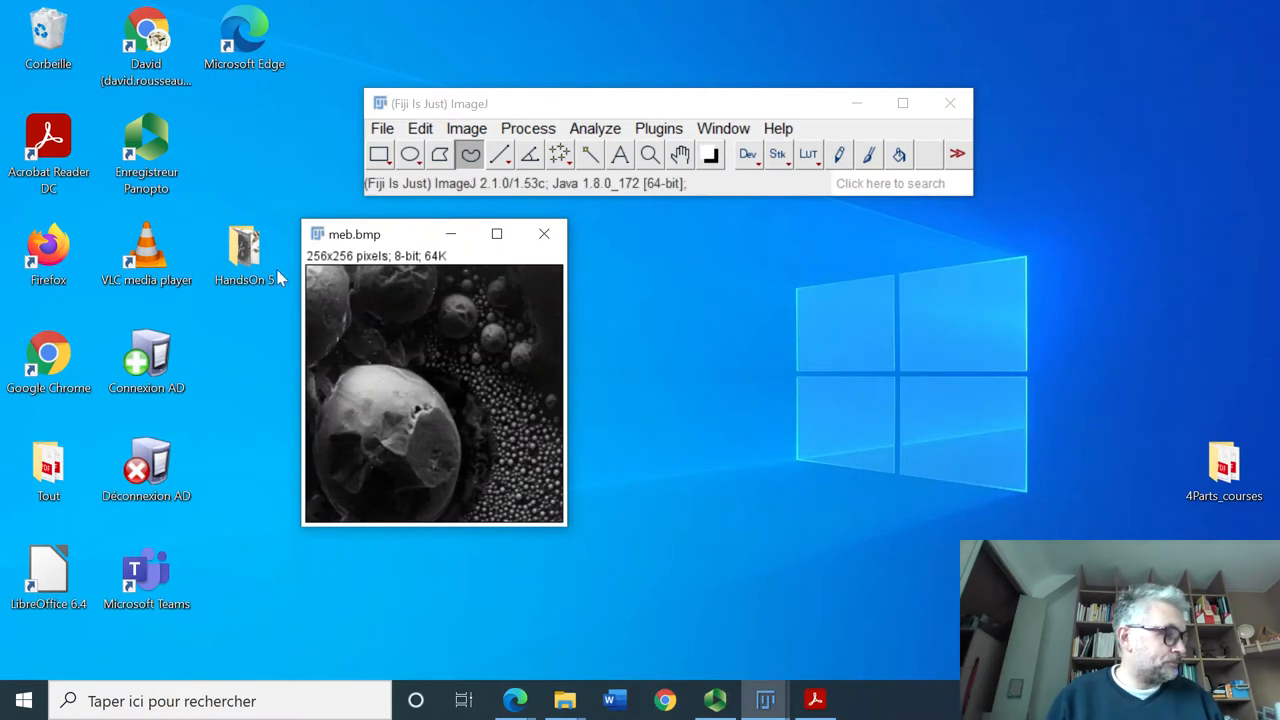
click(466, 128)
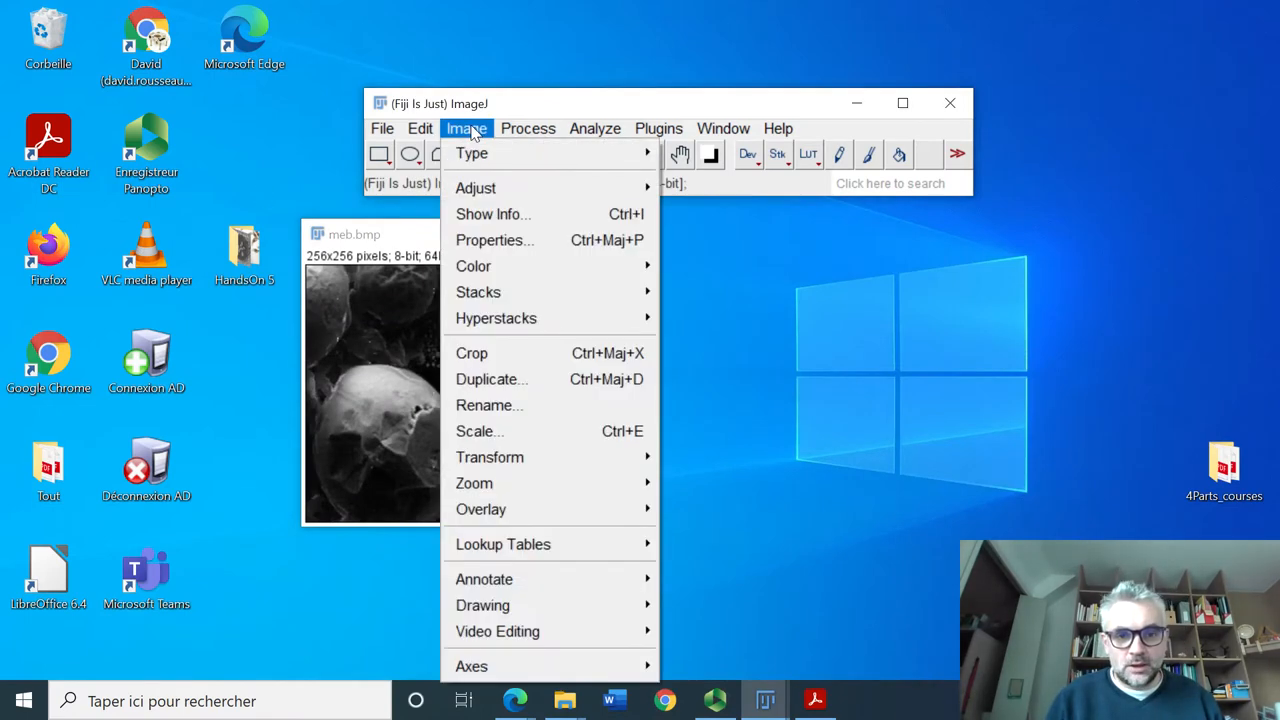
click(492, 380)
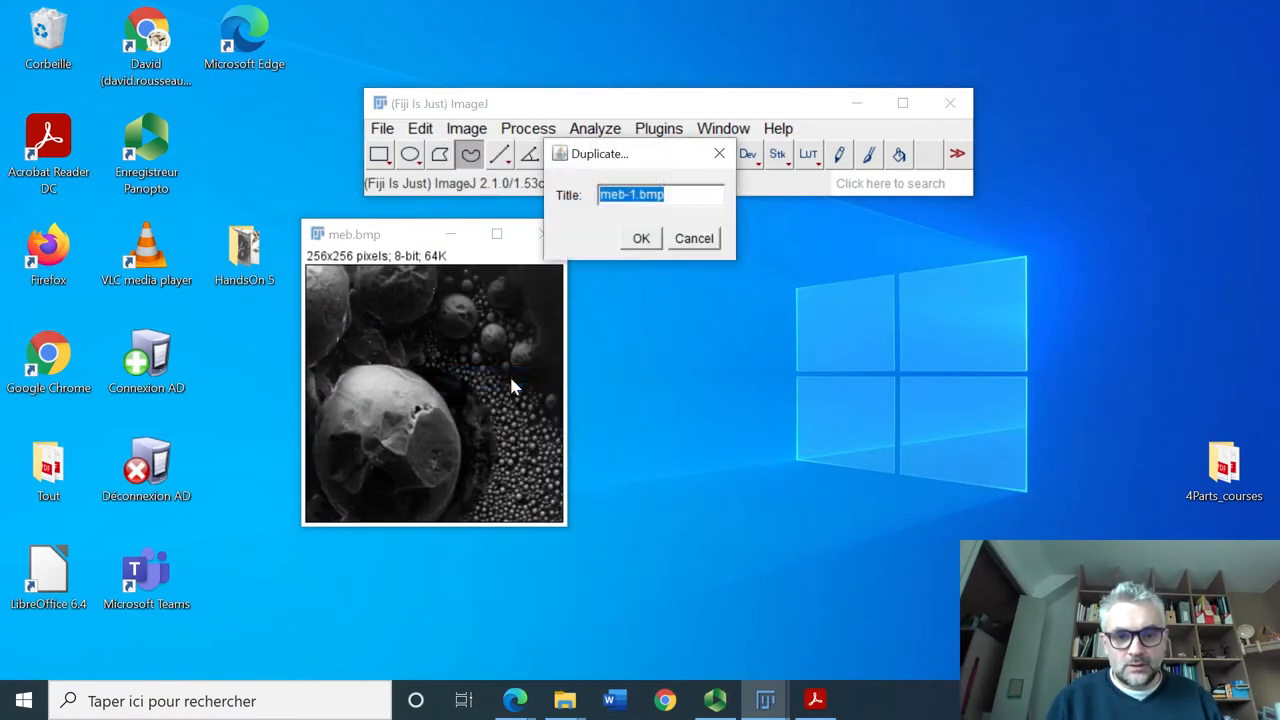
click(640, 238)
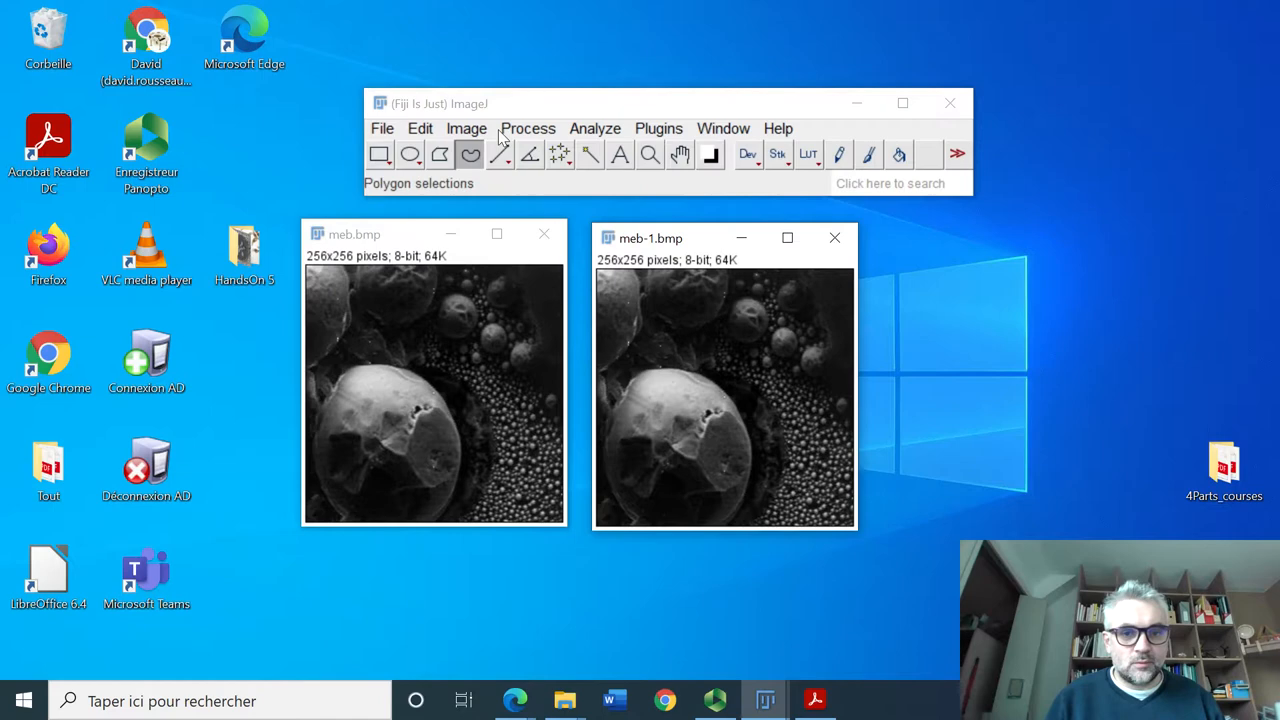
Step: Smooth the meb-1.bmp copy
click(528, 128)
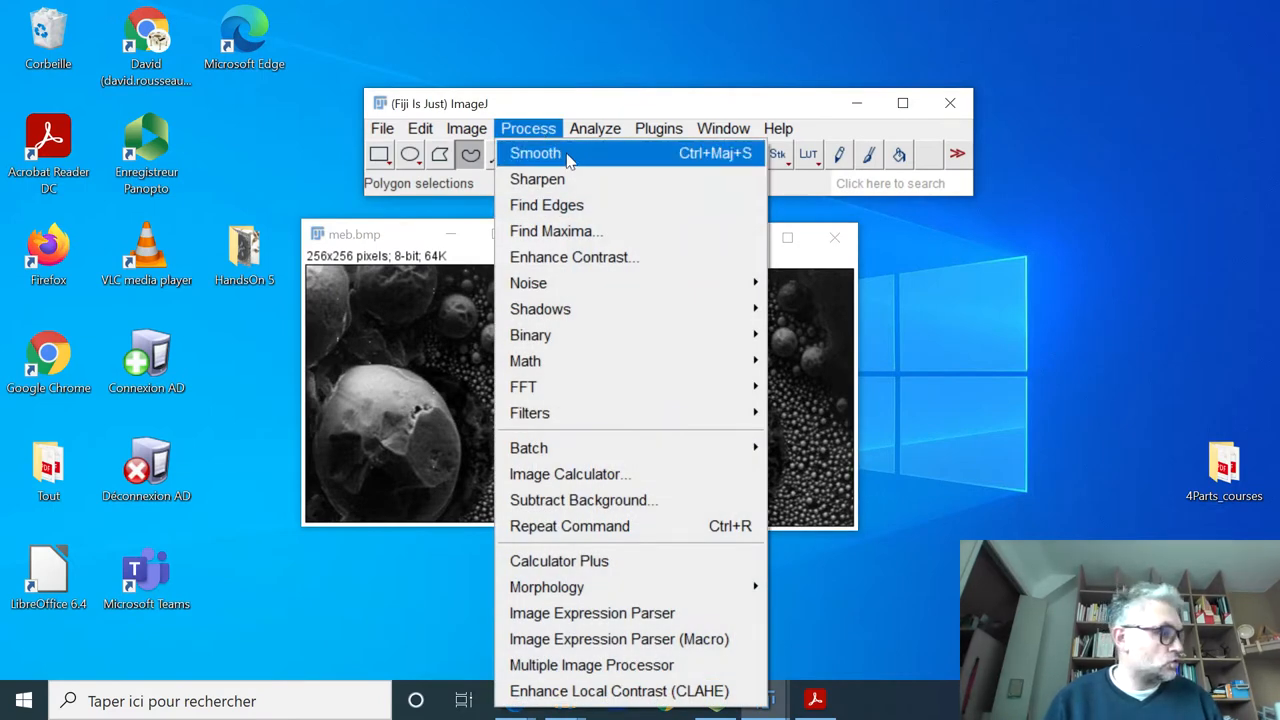
click(534, 152)
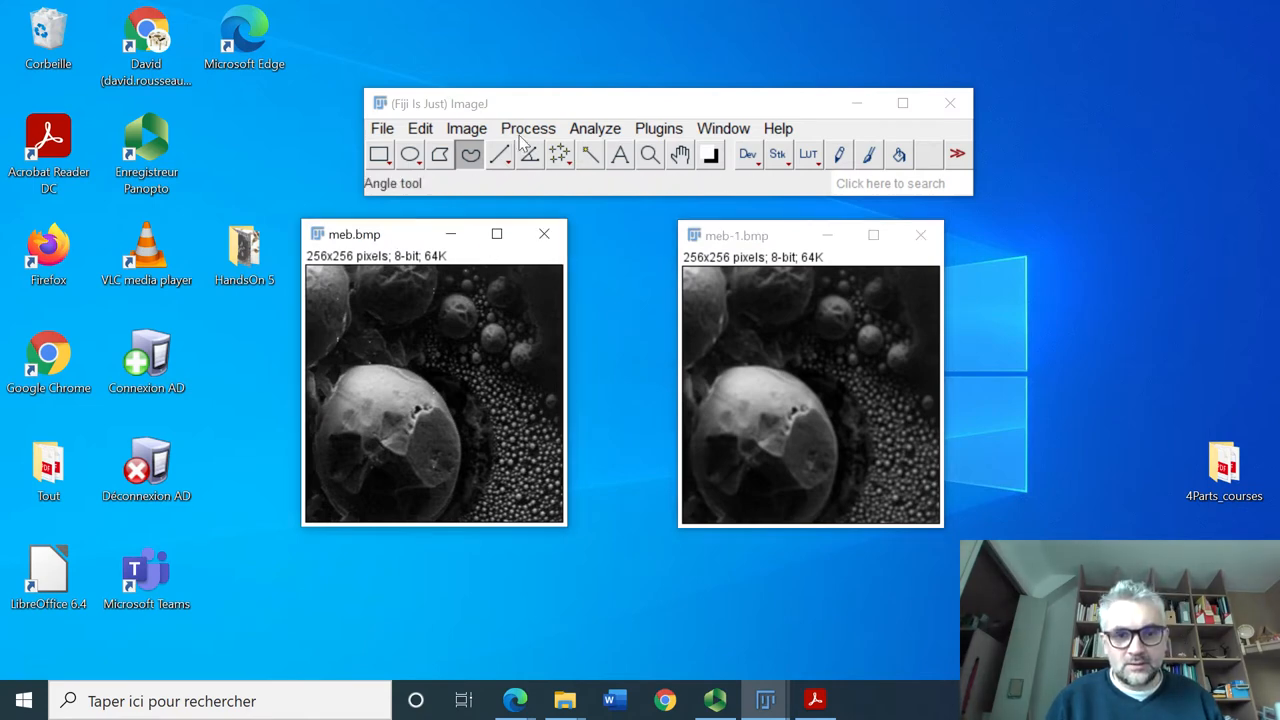
Step: Duplicate meb.bmp as meb-2.bmp and sharpen that copy
click(528, 128)
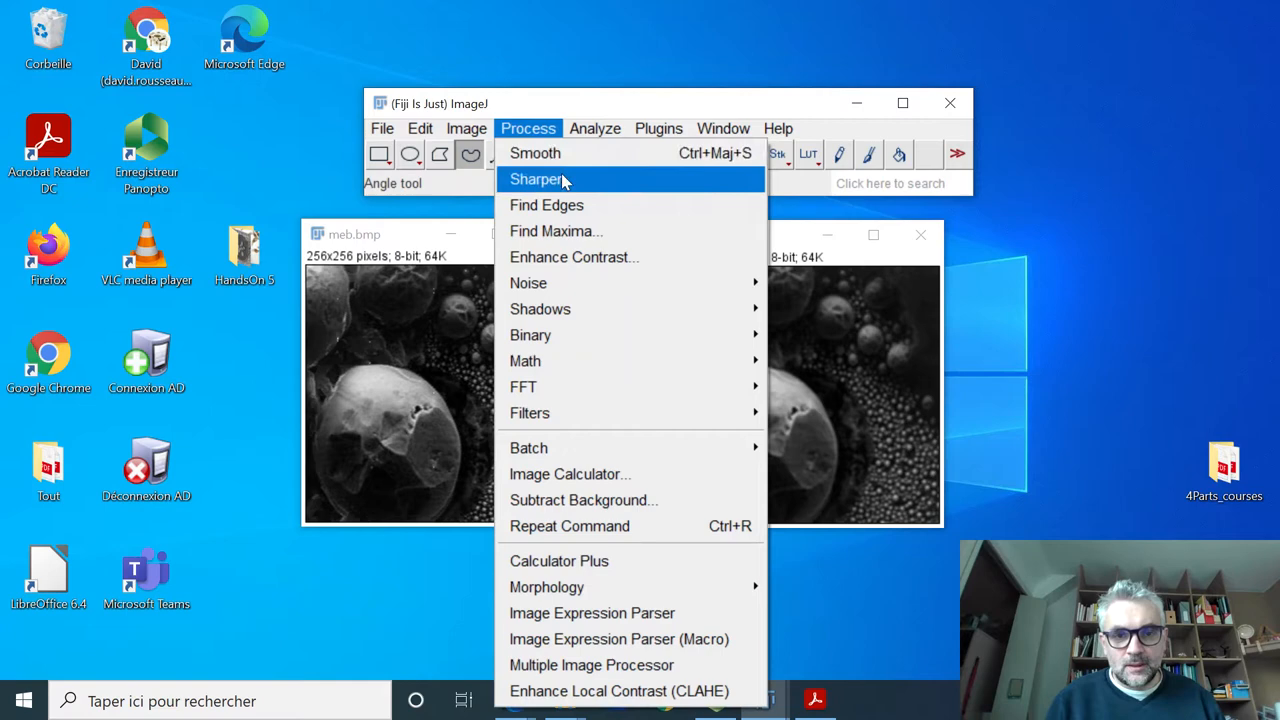
click(466, 128)
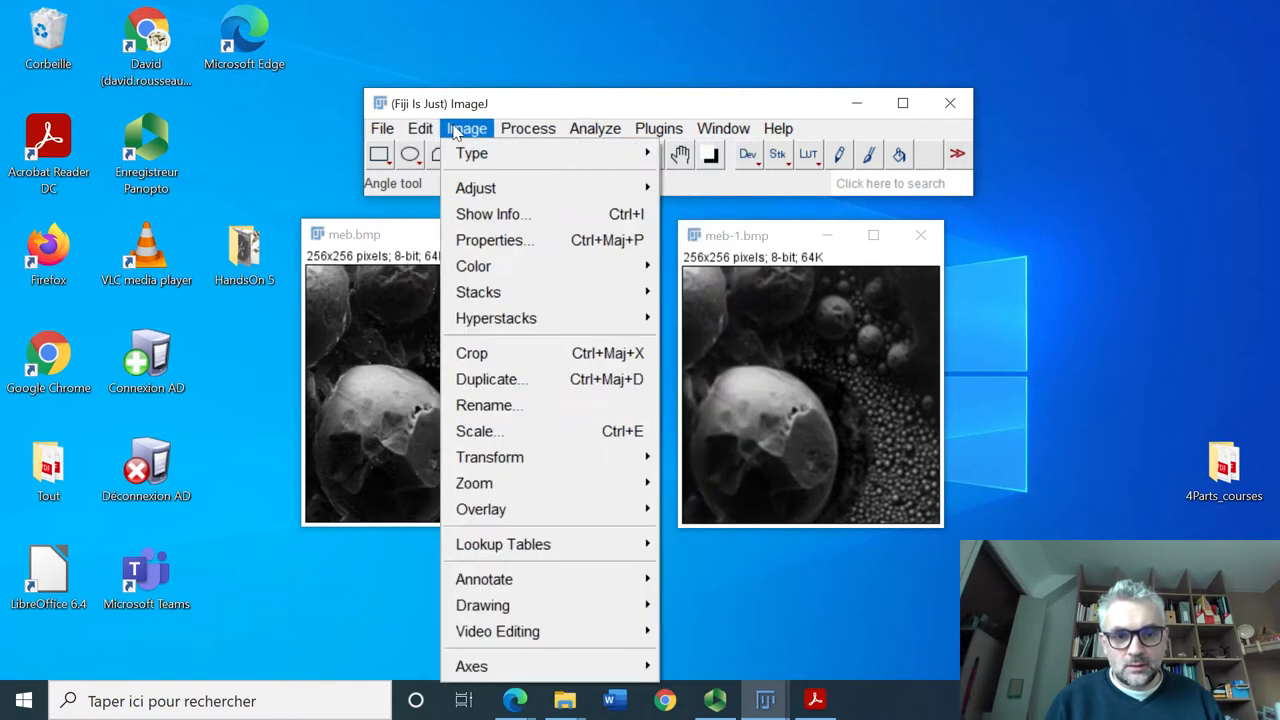
click(492, 380)
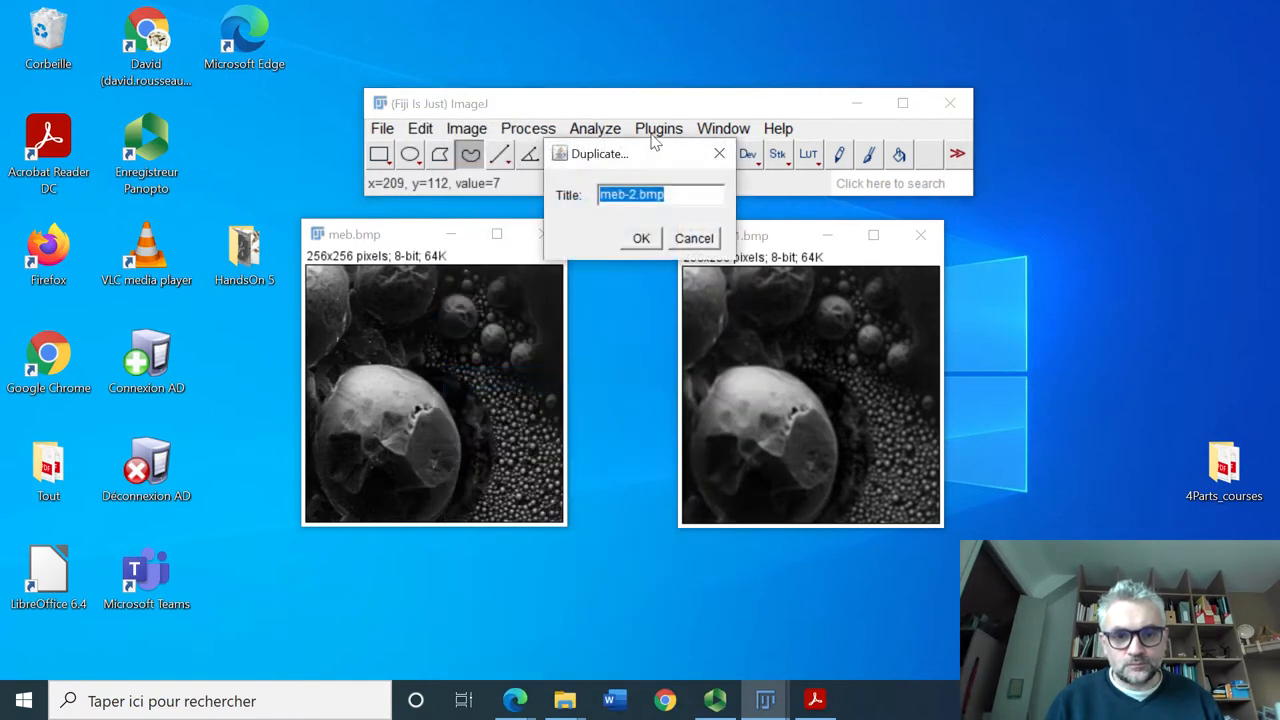
click(640, 238)
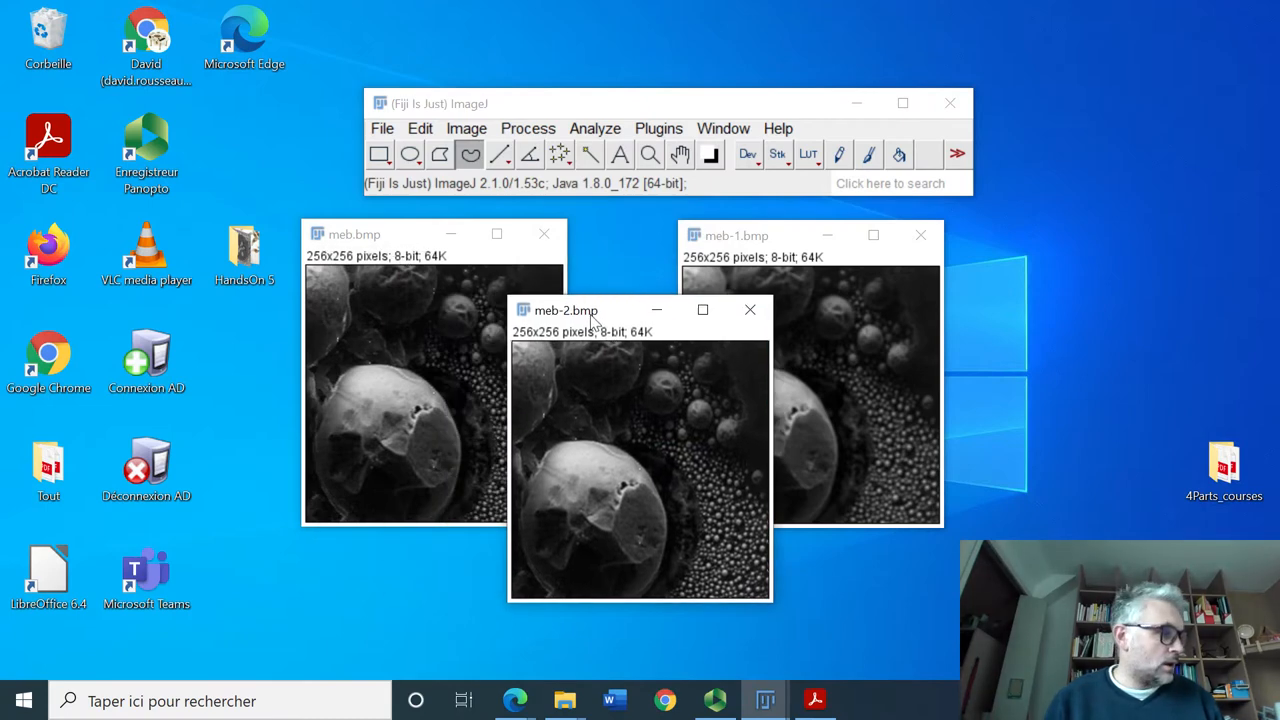
click(528, 128)
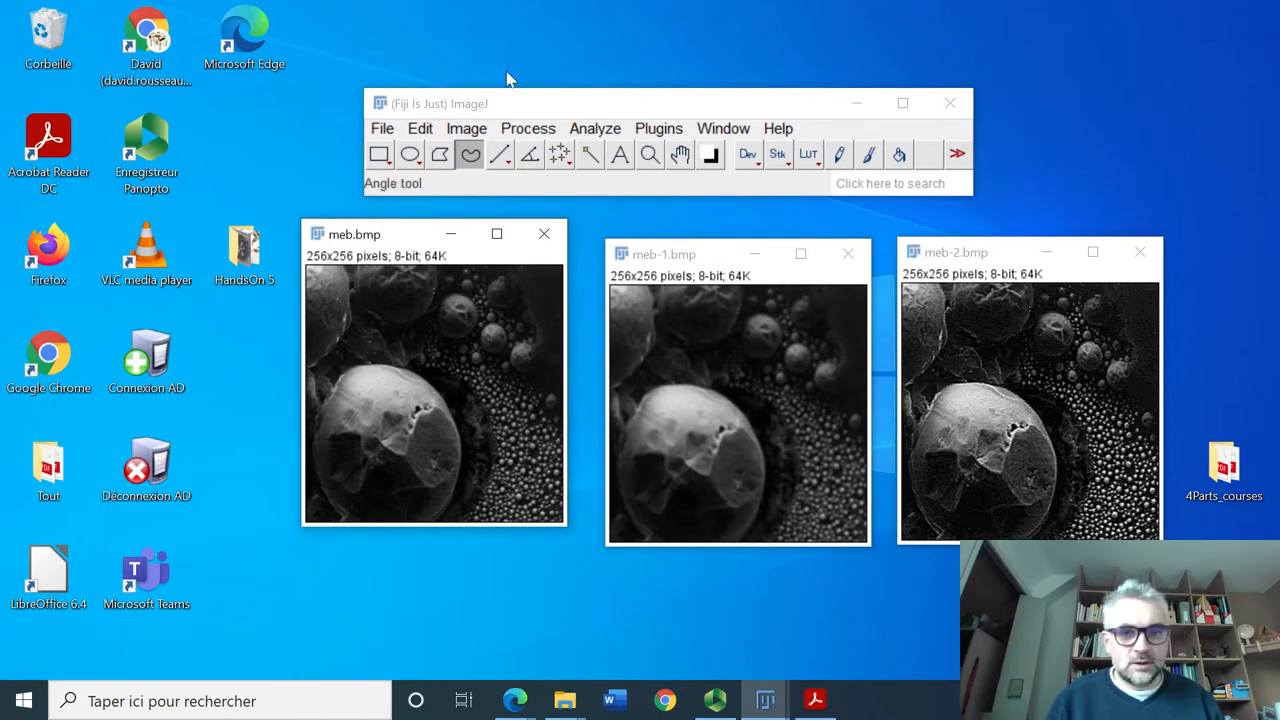
Step: Duplicate the image again as meb-3.bmp
click(466, 128)
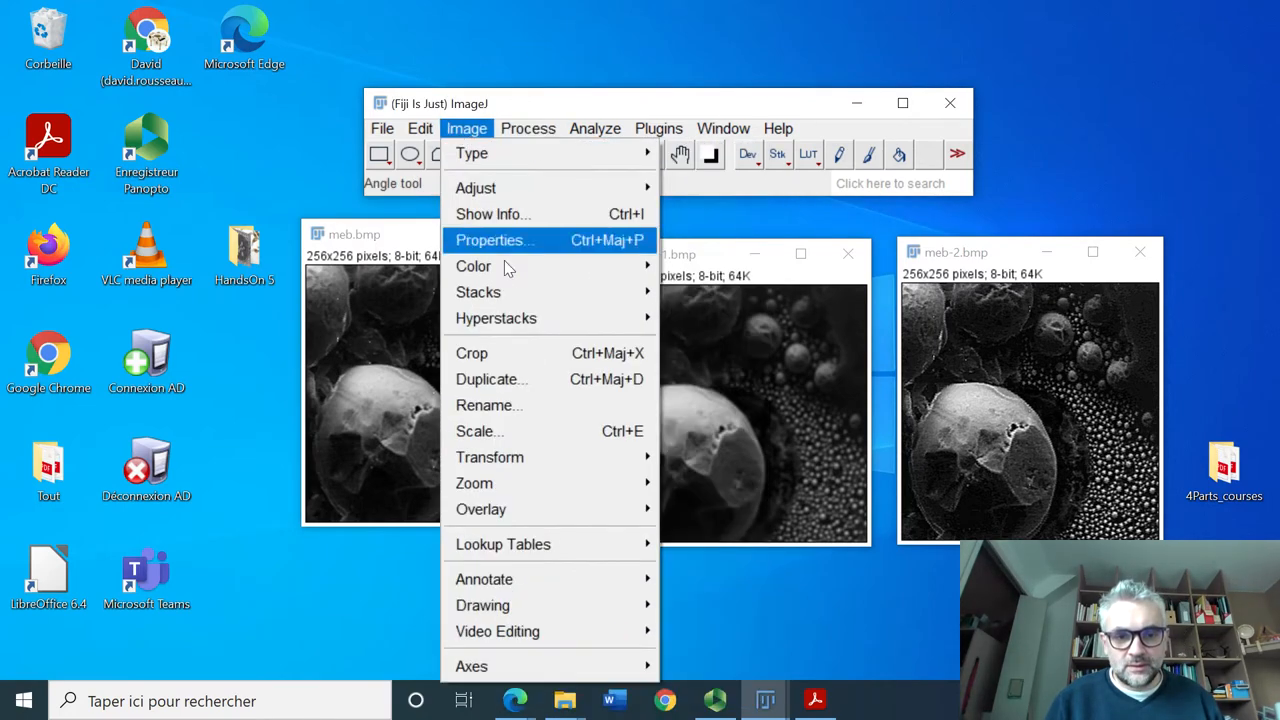
click(490, 380)
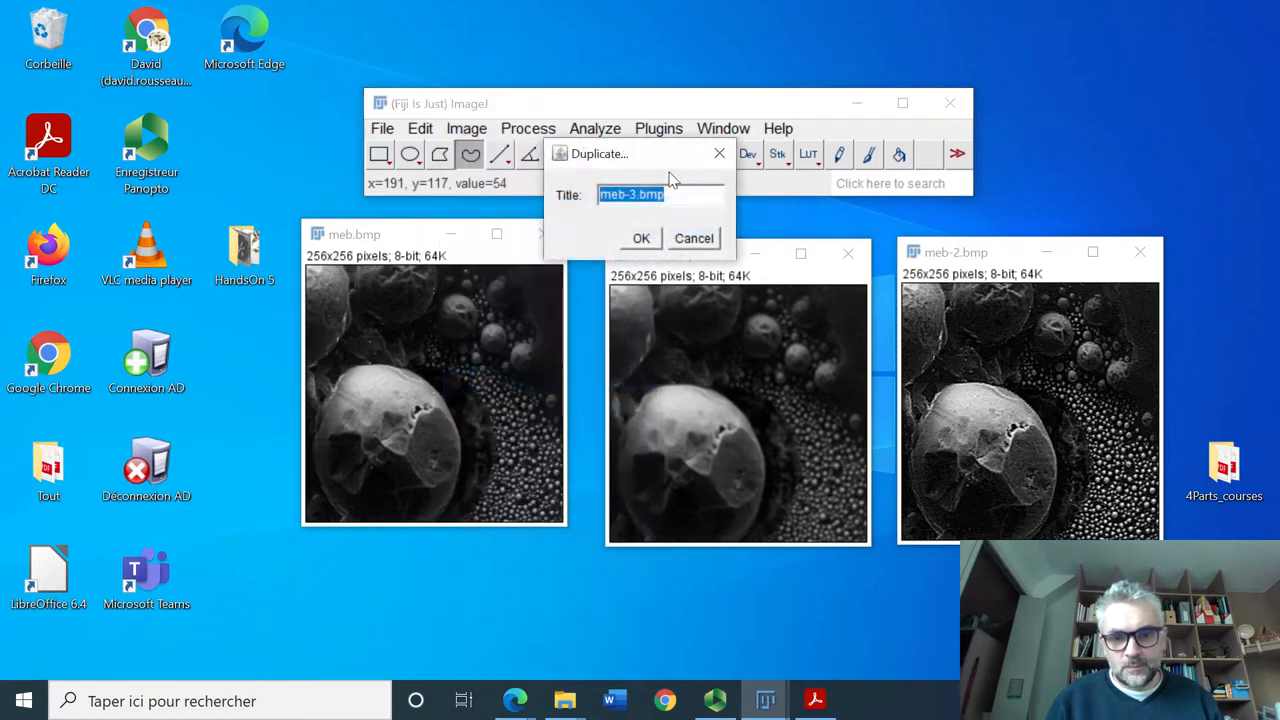
click(640, 238)
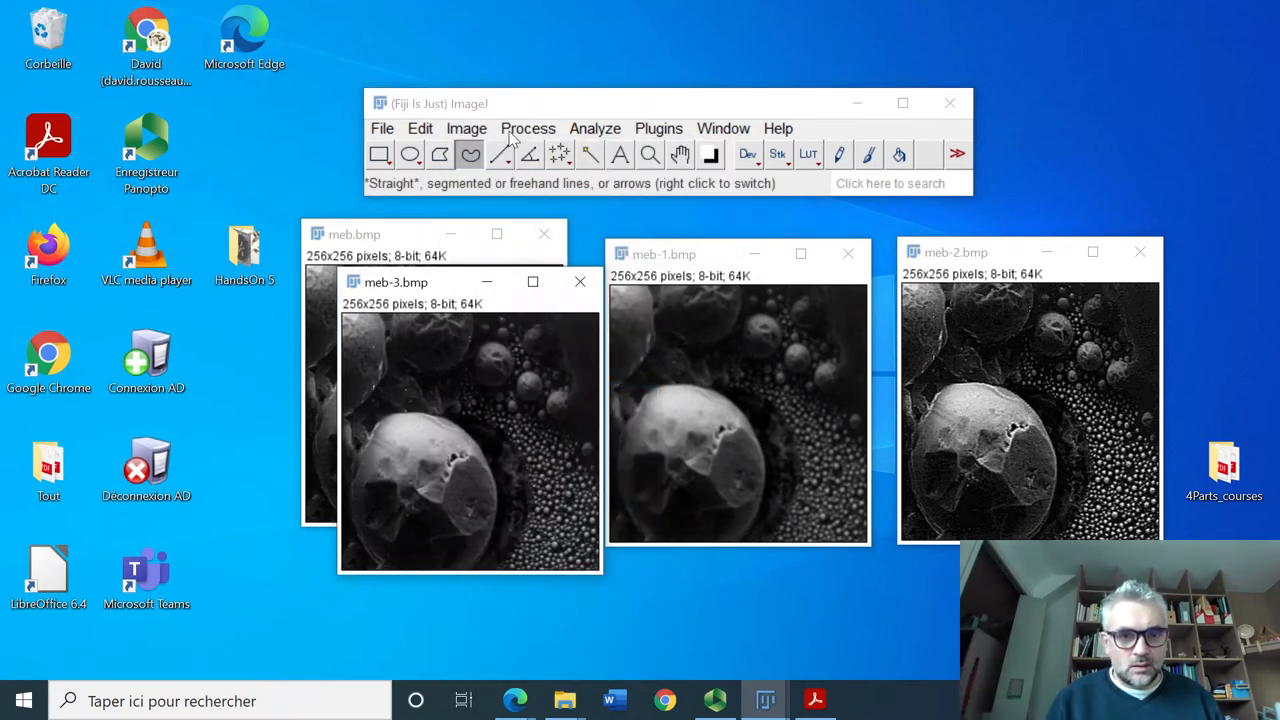
Step: Apply a mean filter of radius 1 to meb-3.bmp and move it to the upper right
click(528, 128)
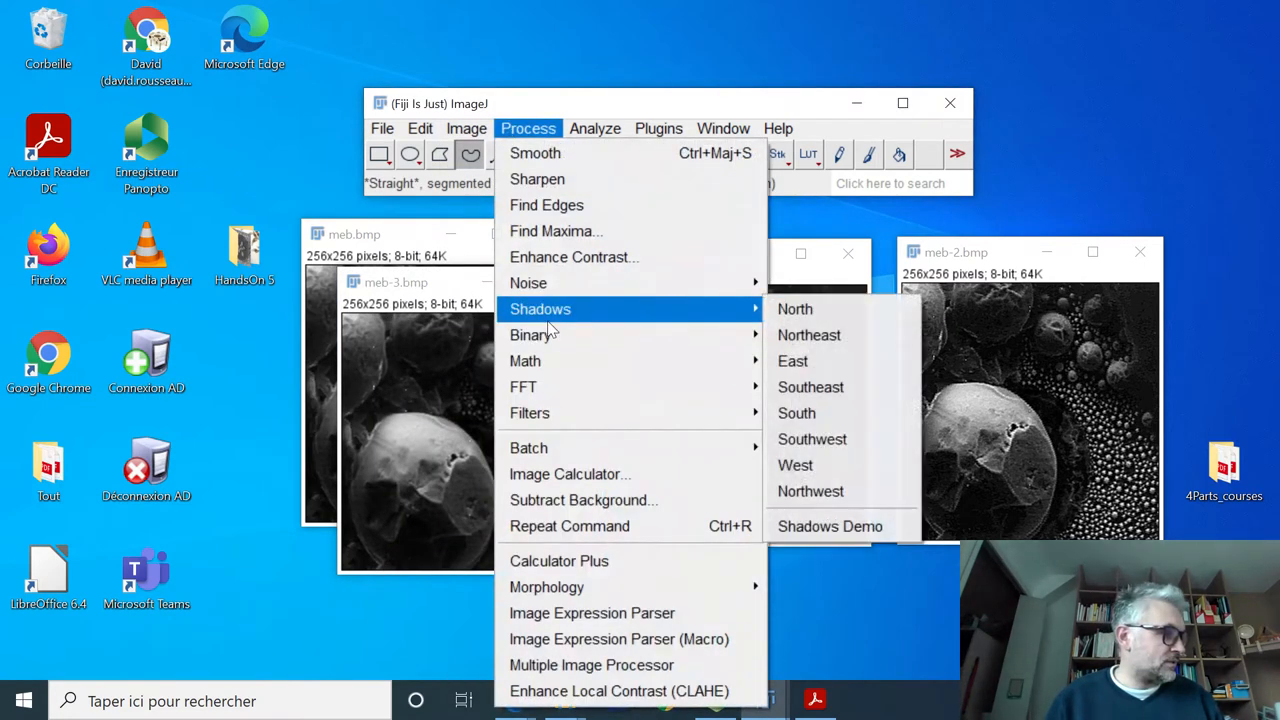
mouse_move(564, 412)
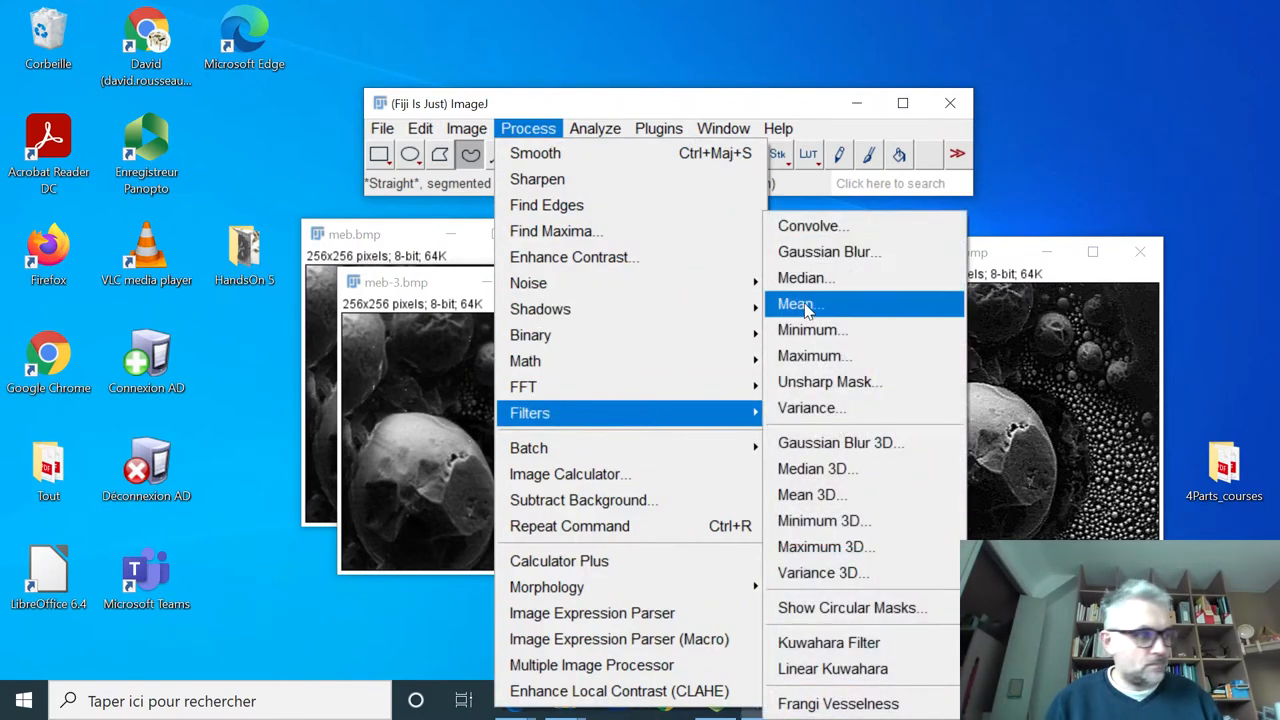
click(798, 304)
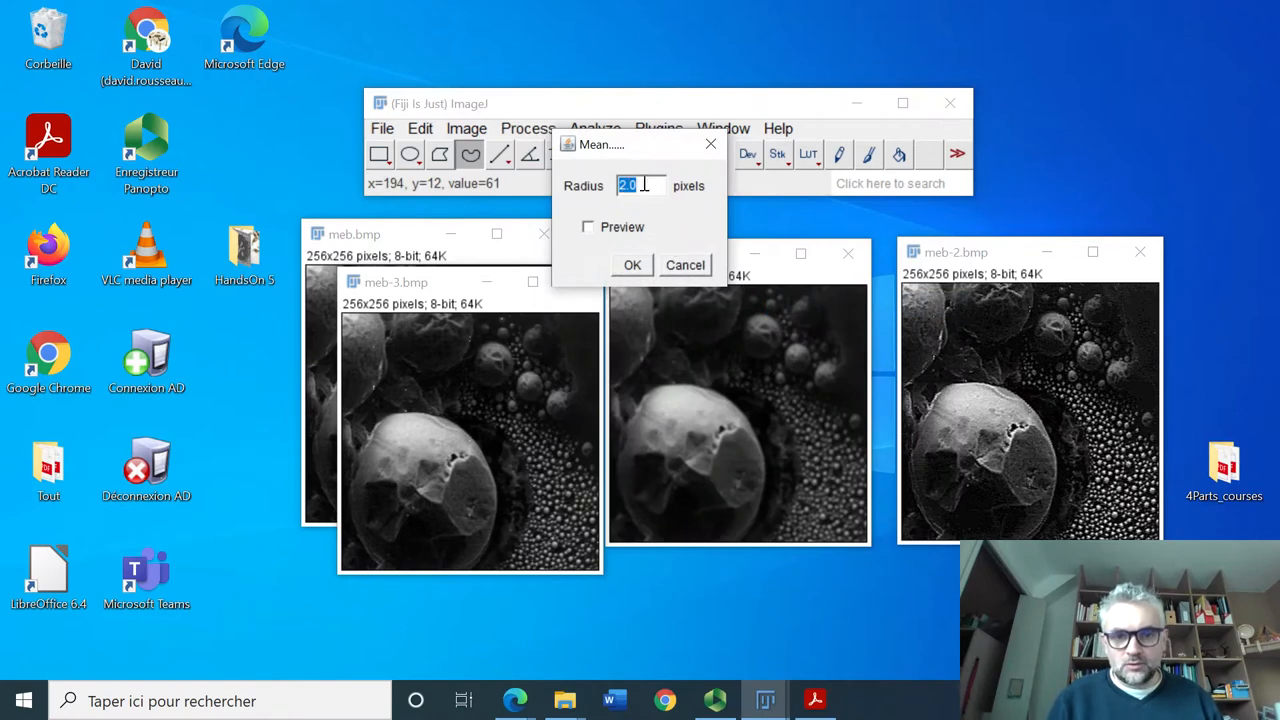
text(1)
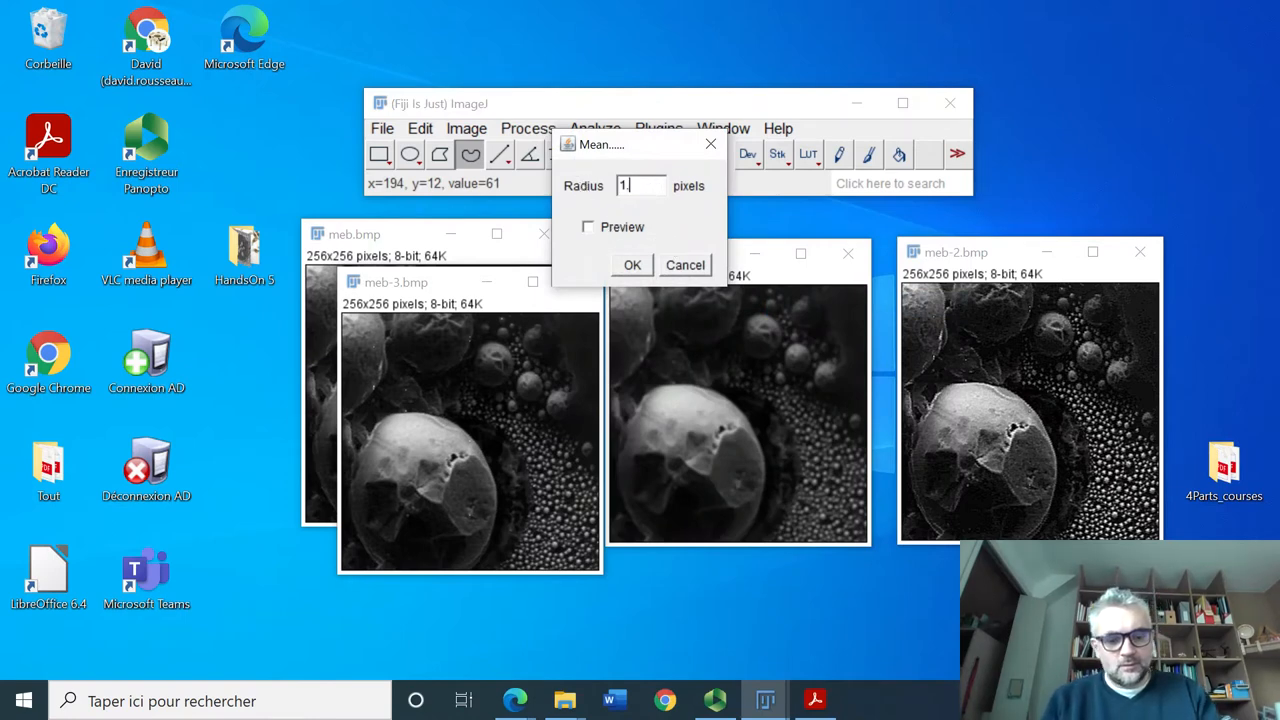
click(632, 264)
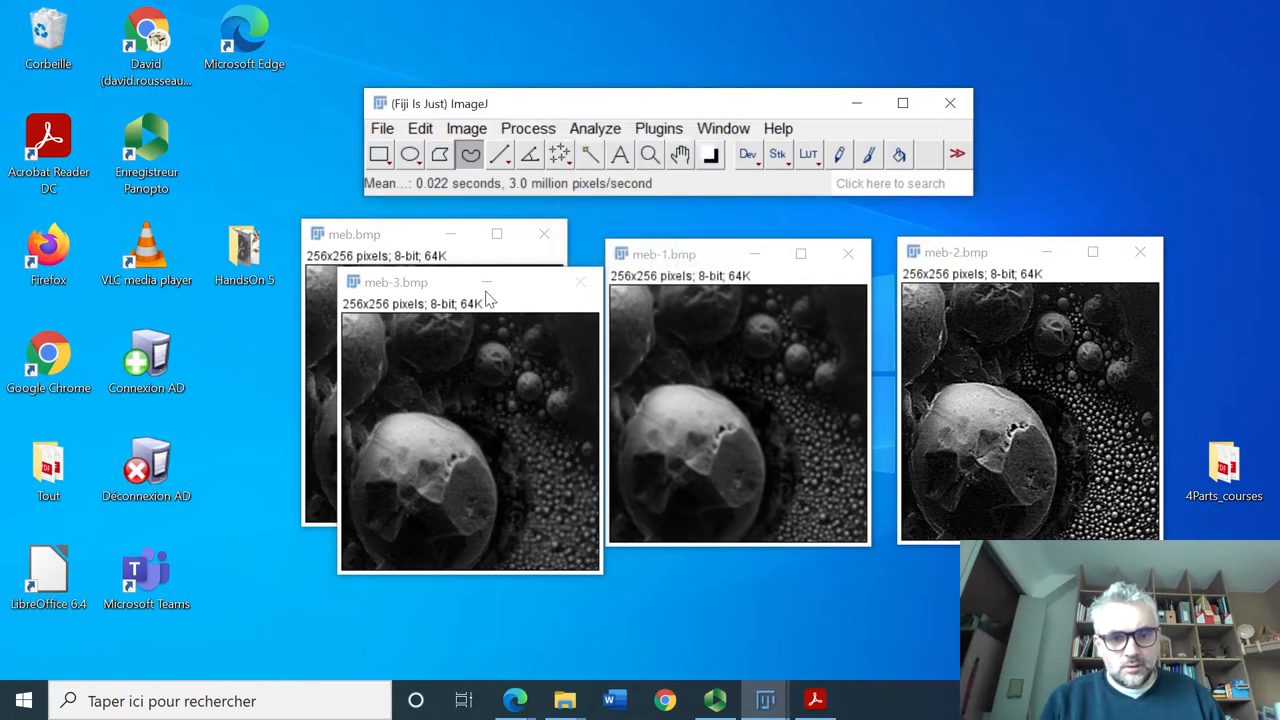
drag(396, 282, 944, 88)
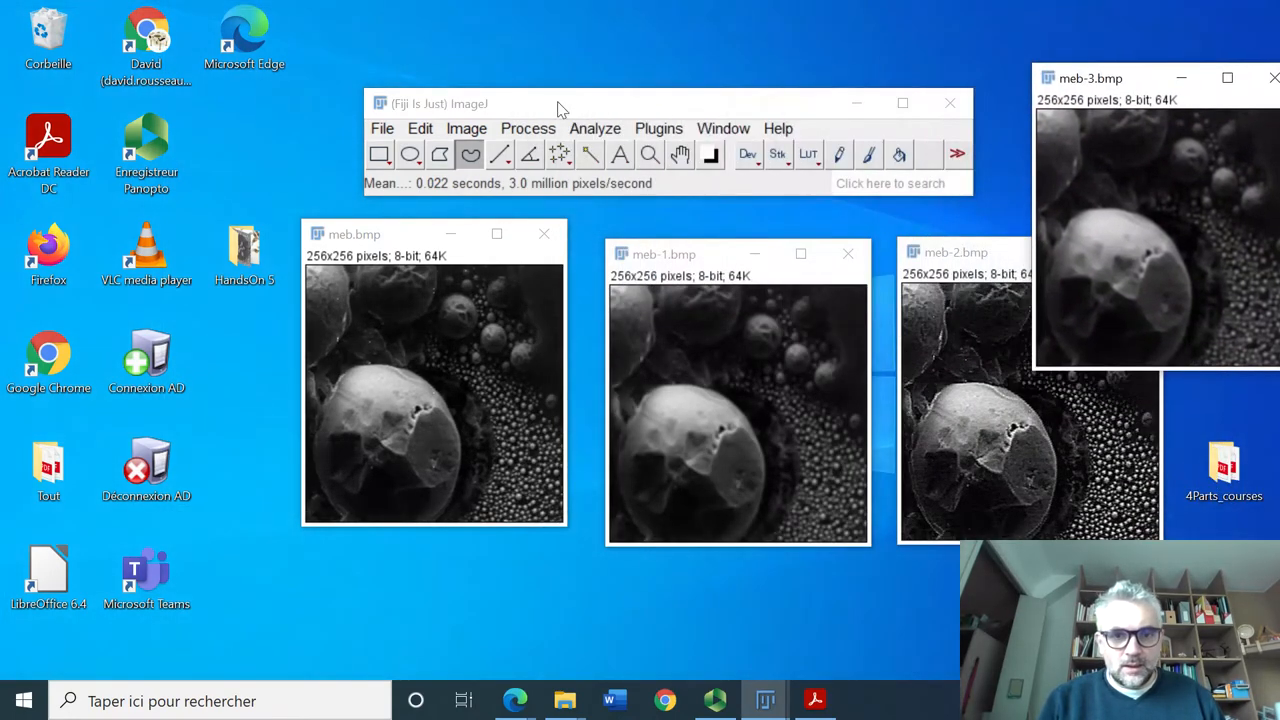
Step: Duplicate the image as meb-4.bmp
click(528, 128)
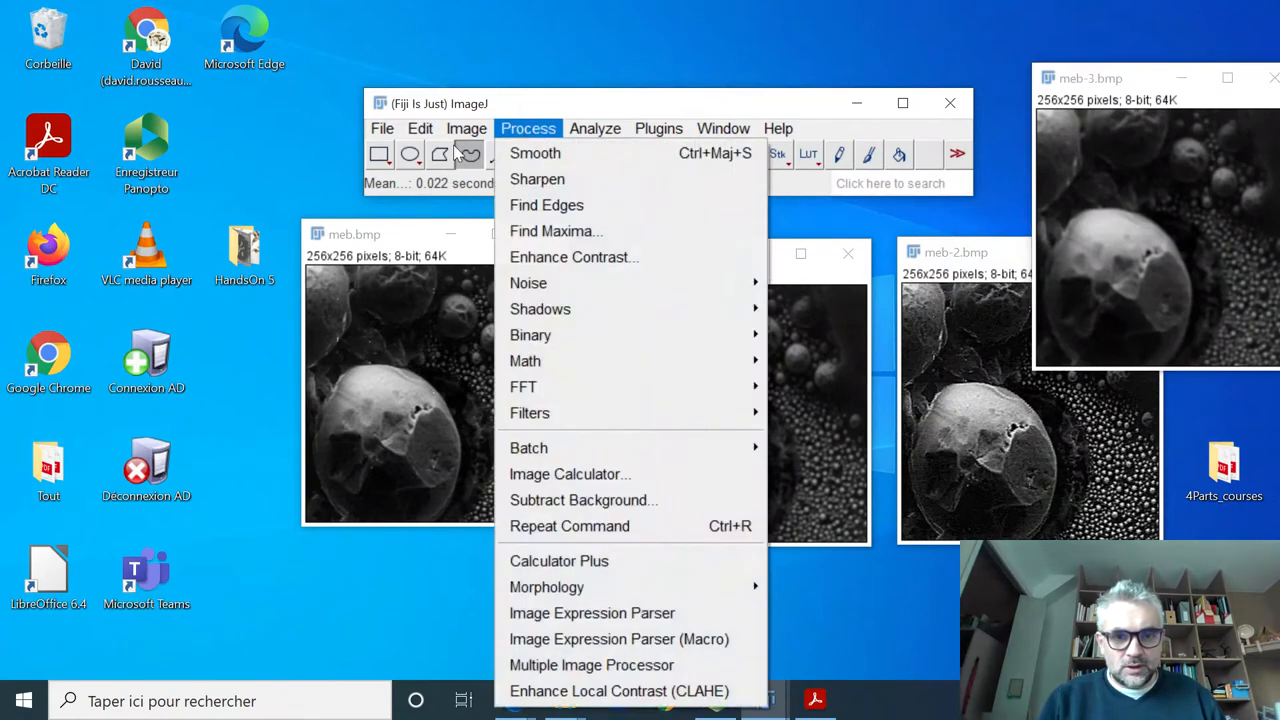
click(466, 128)
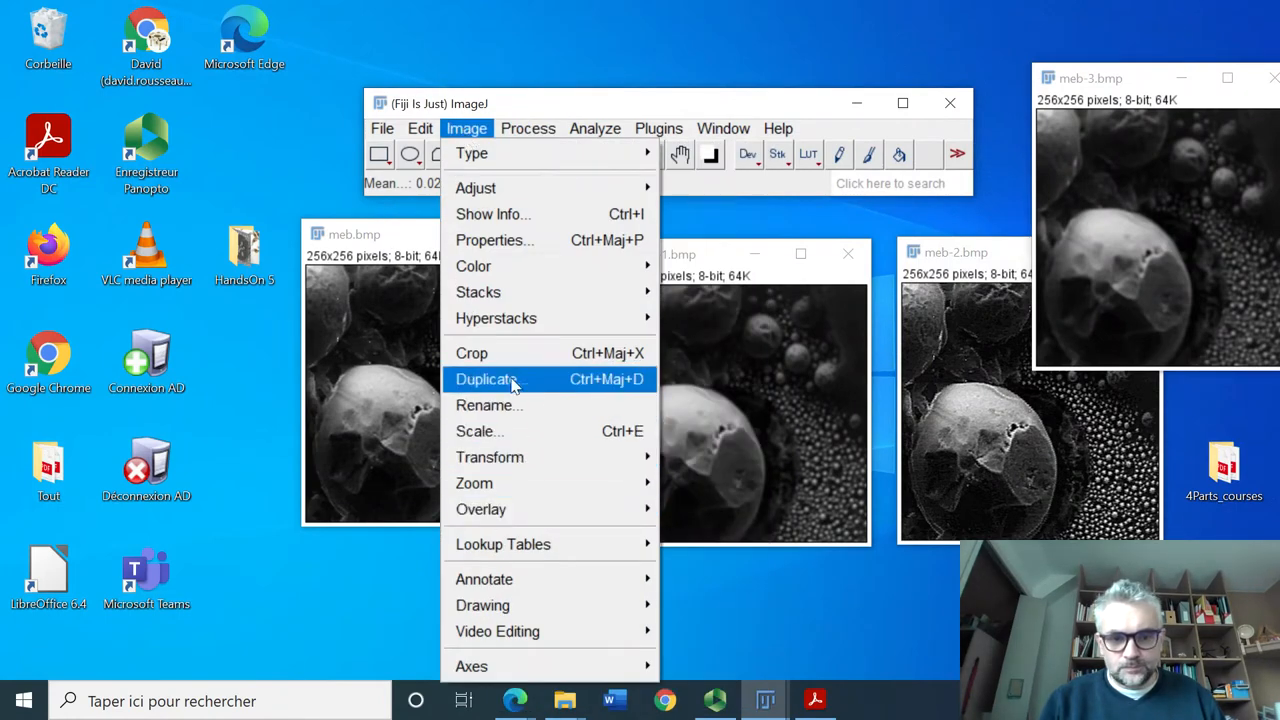
click(488, 380)
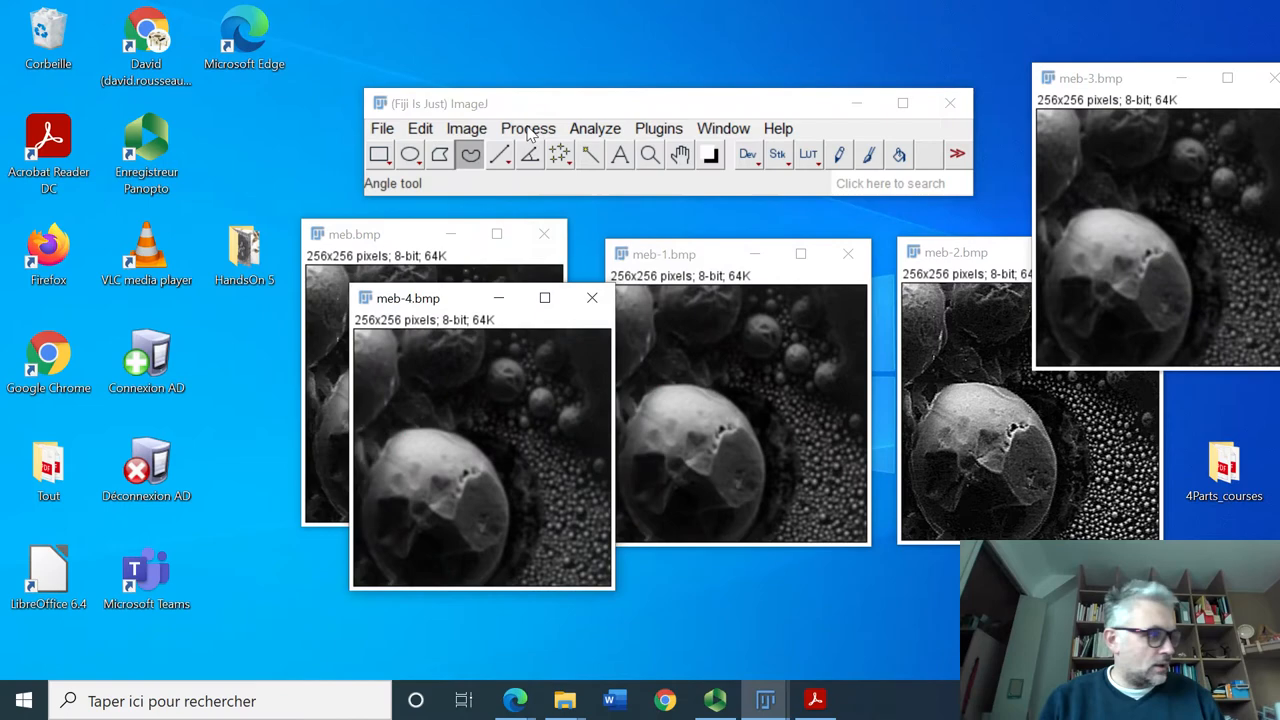
Step: Apply a Gaussian blur of sigma 1.5 to meb-4.bmp
click(528, 128)
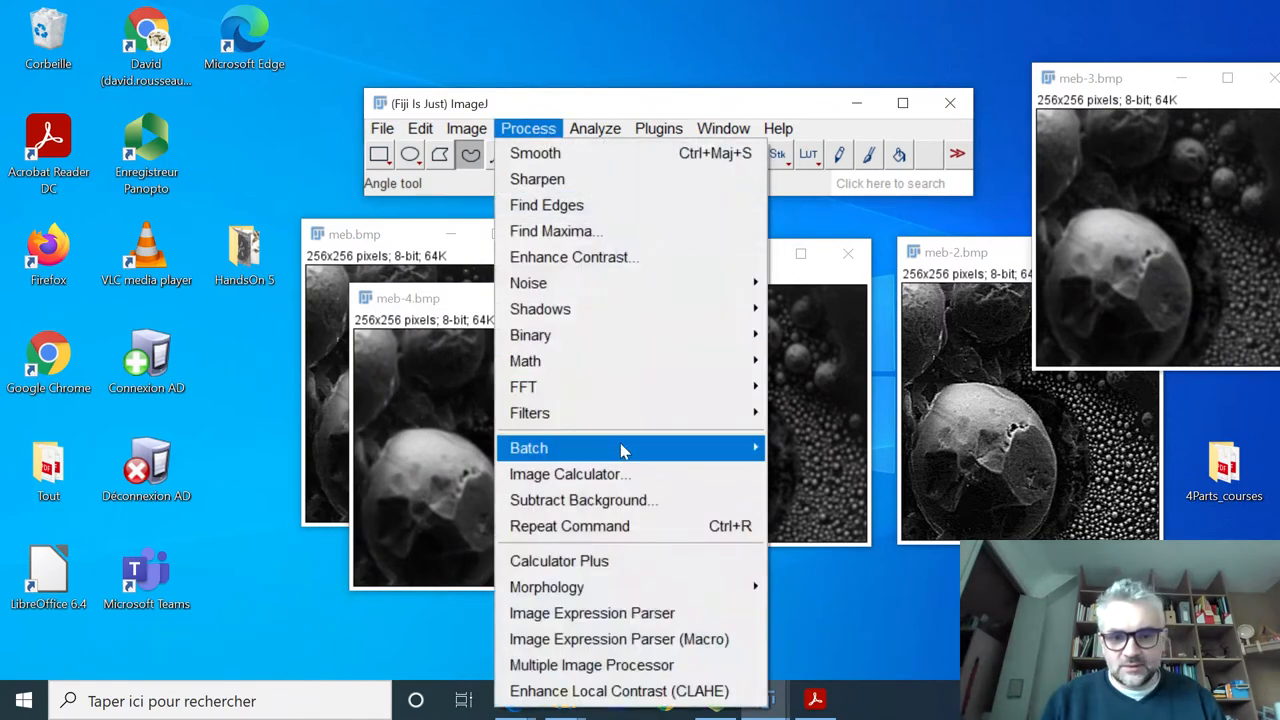
mouse_move(528, 412)
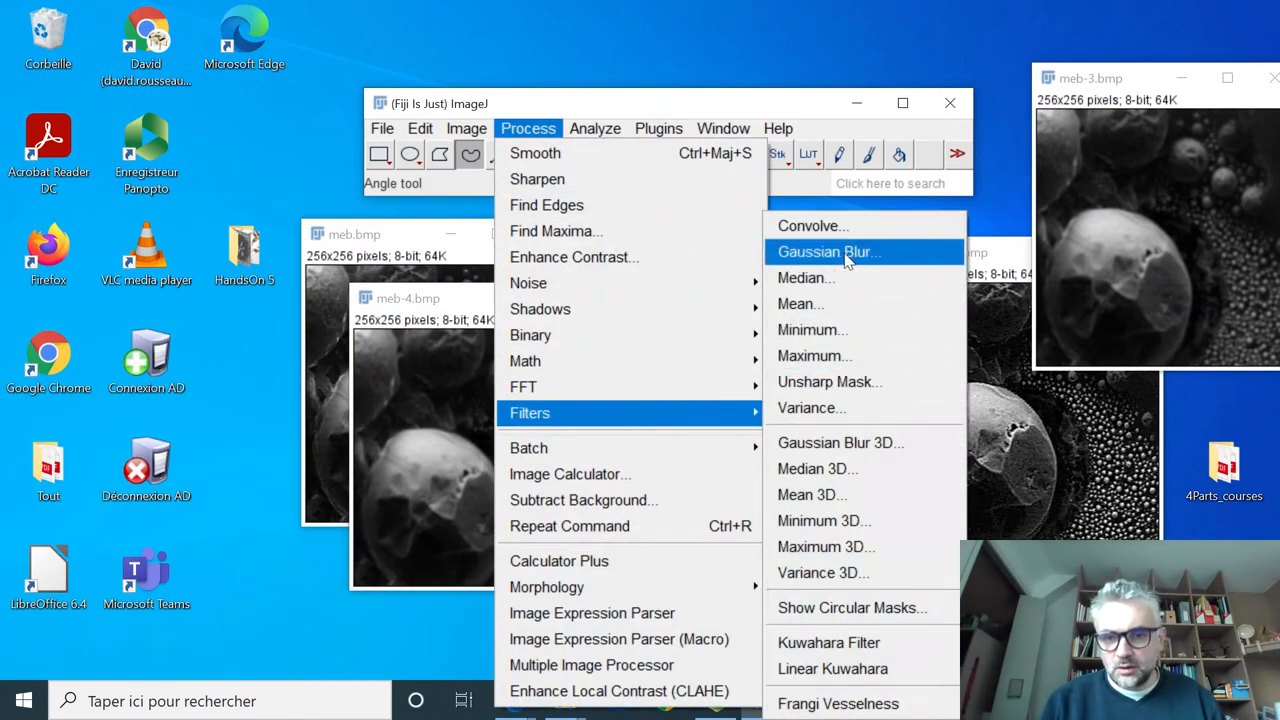
click(828, 252)
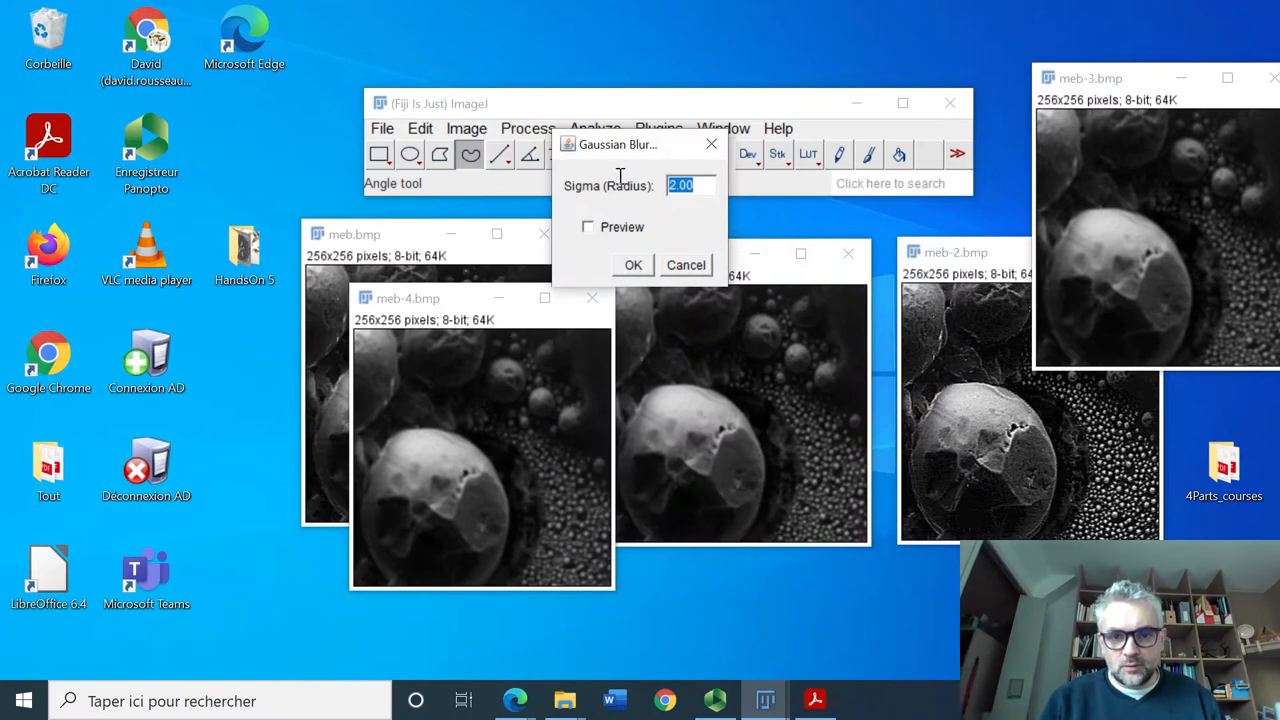
text(1.5)
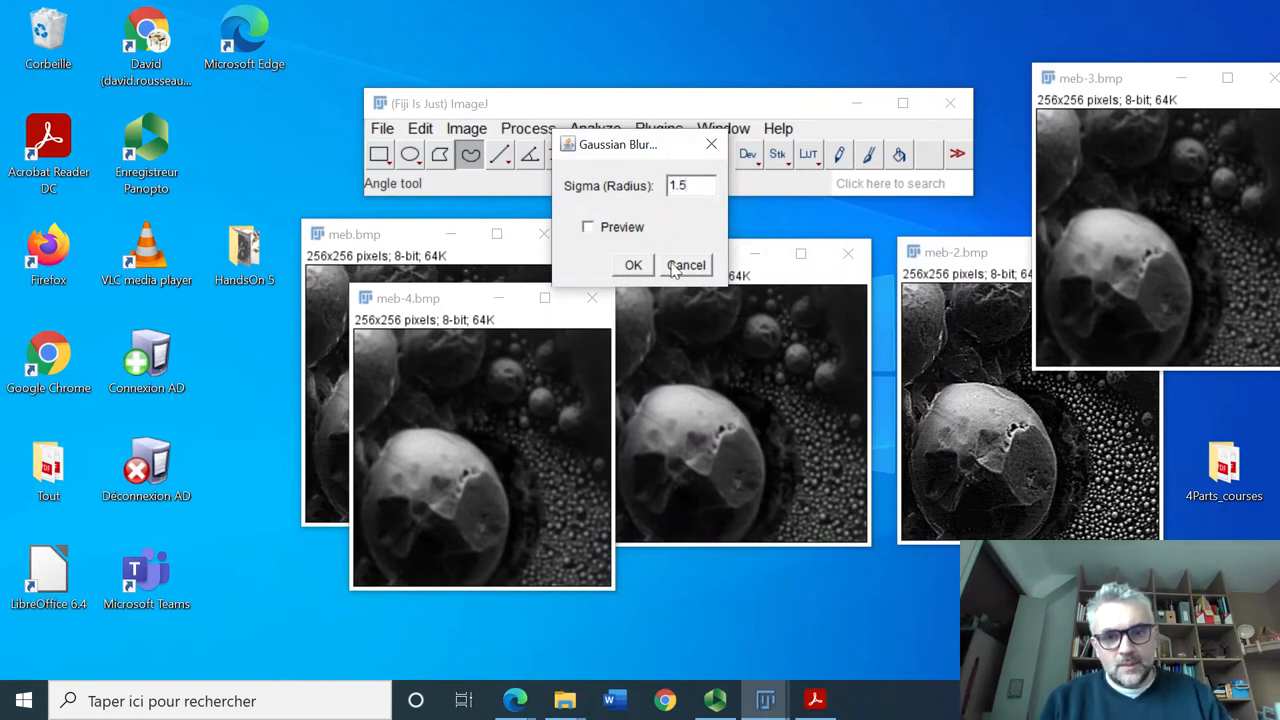
click(686, 264)
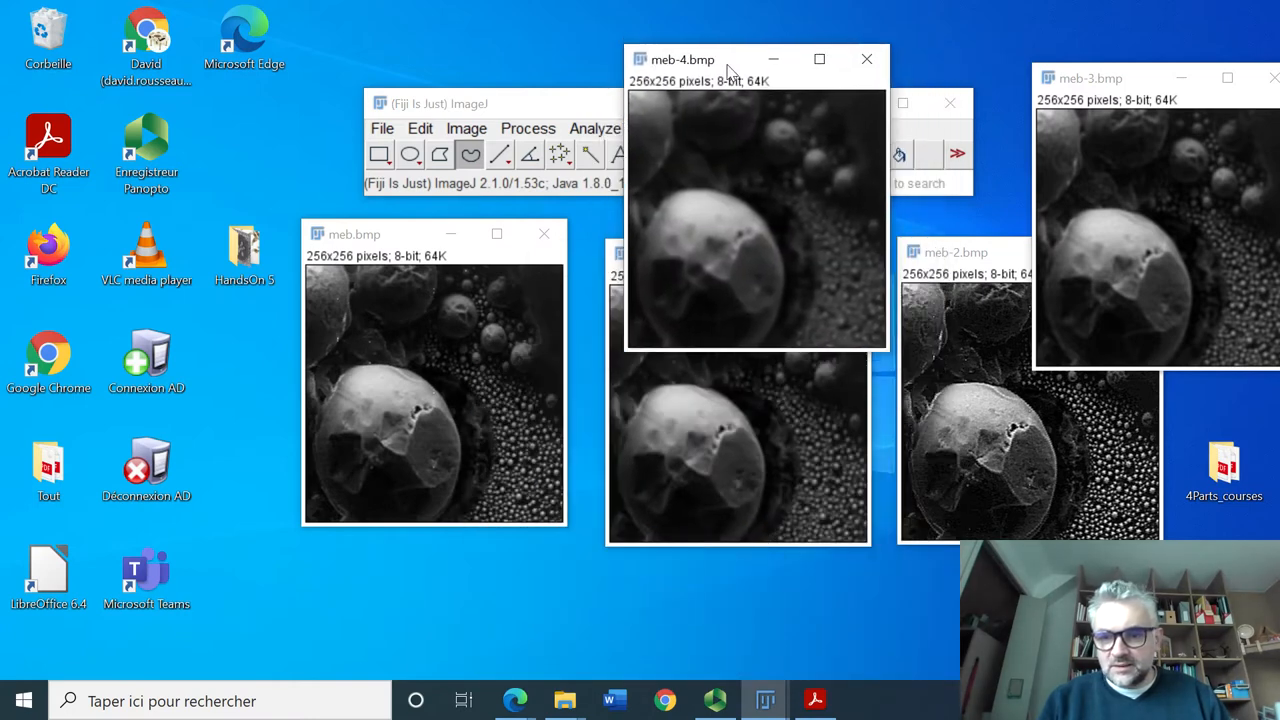
Step: Arrange the windows, moving meb-4.bmp along the top and the original meb image to the left
drag(710, 60, 744, 80)
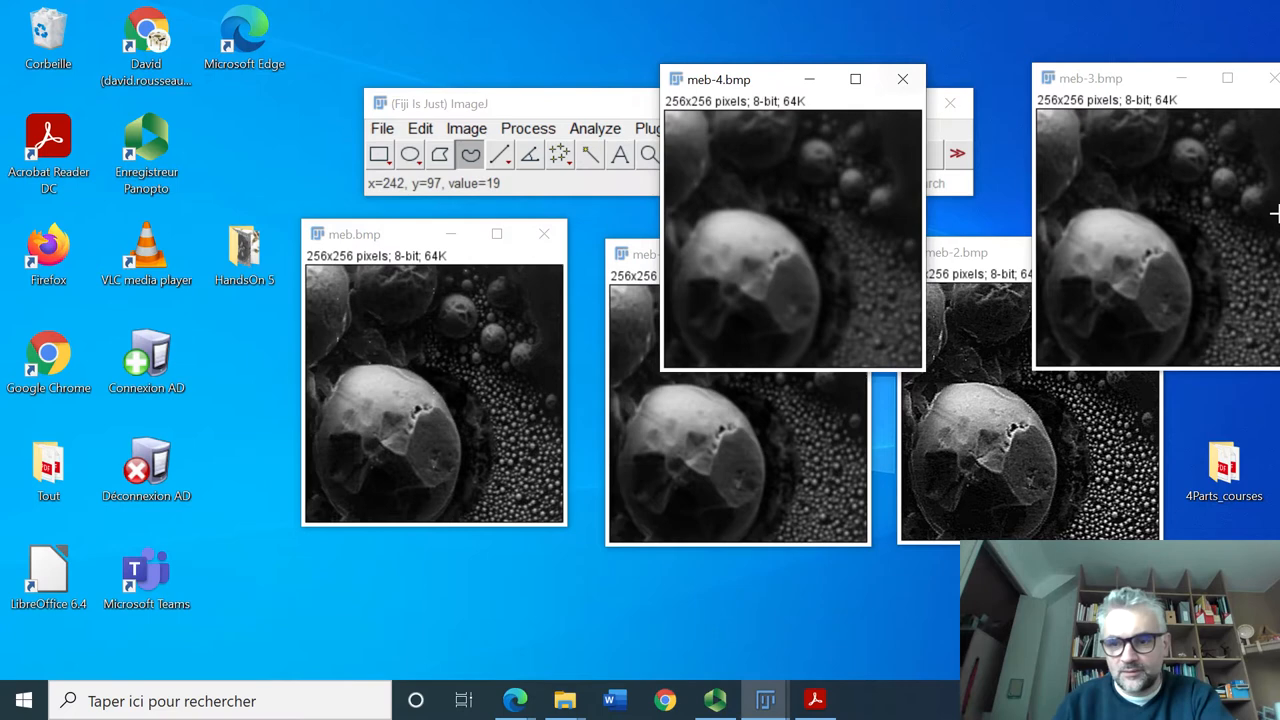
mouse_move(1132, 434)
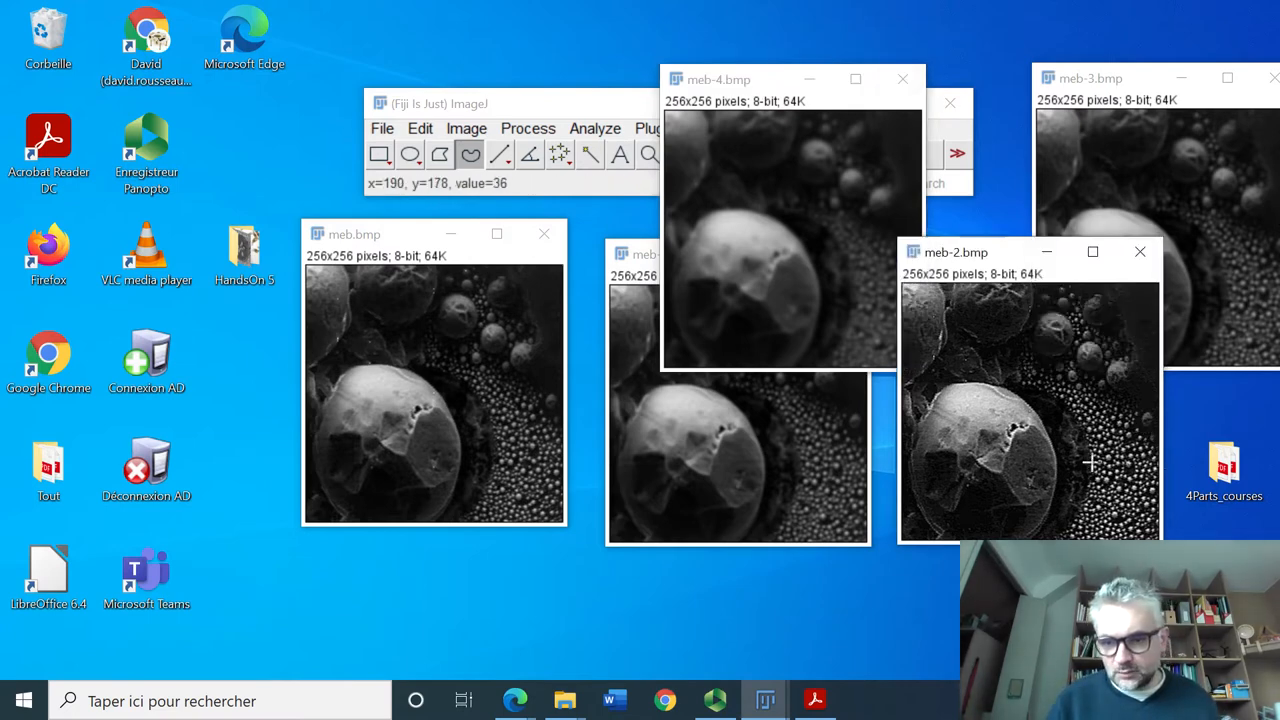
mouse_move(816, 488)
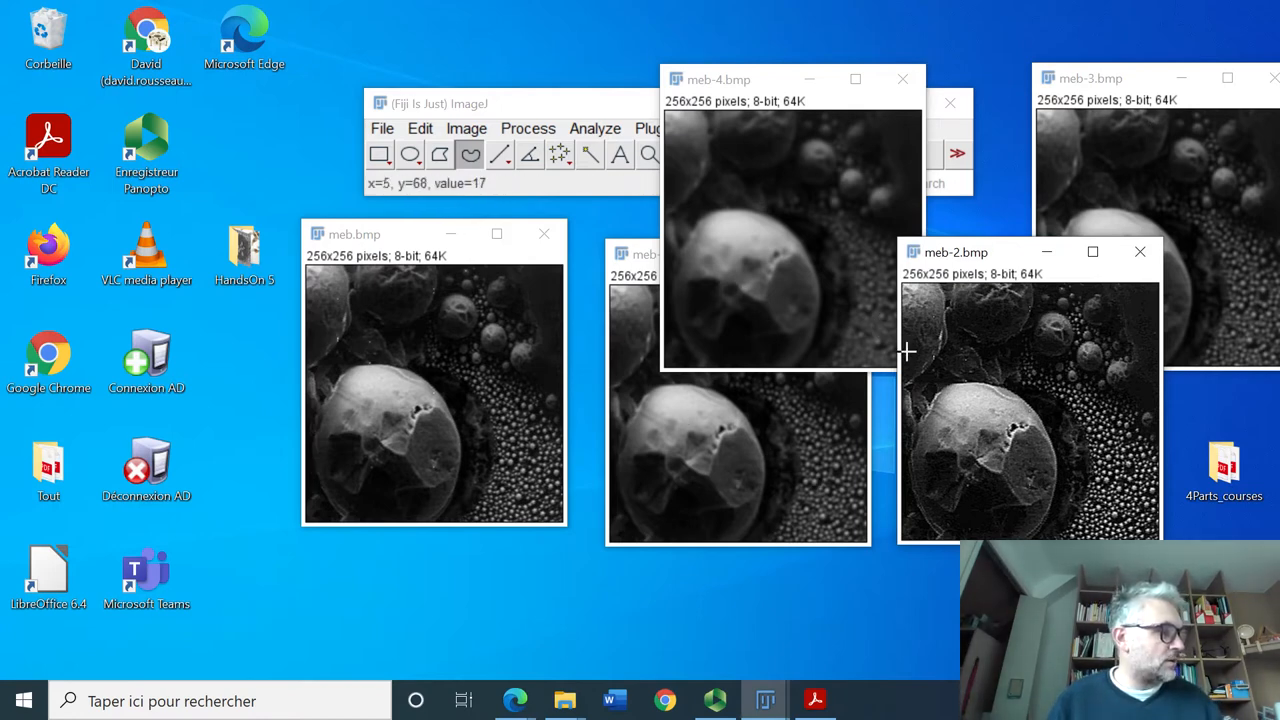
mouse_move(942, 380)
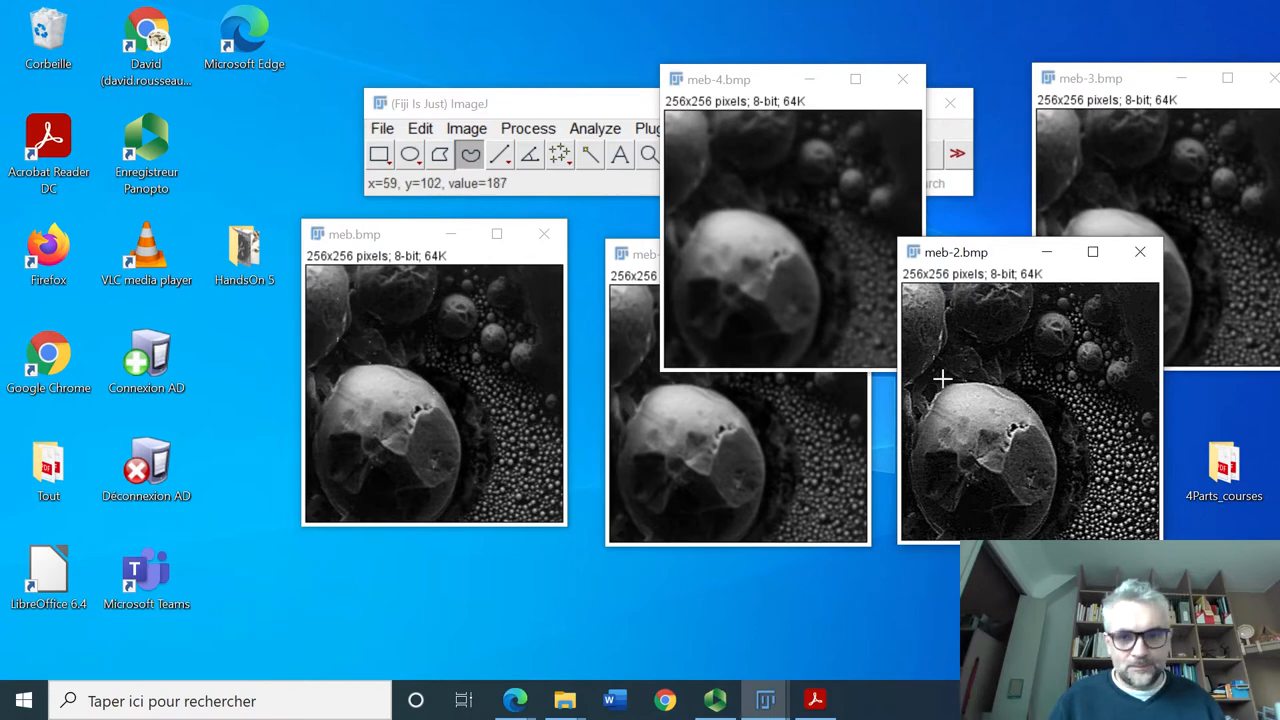
drag(354, 234, 234, 210)
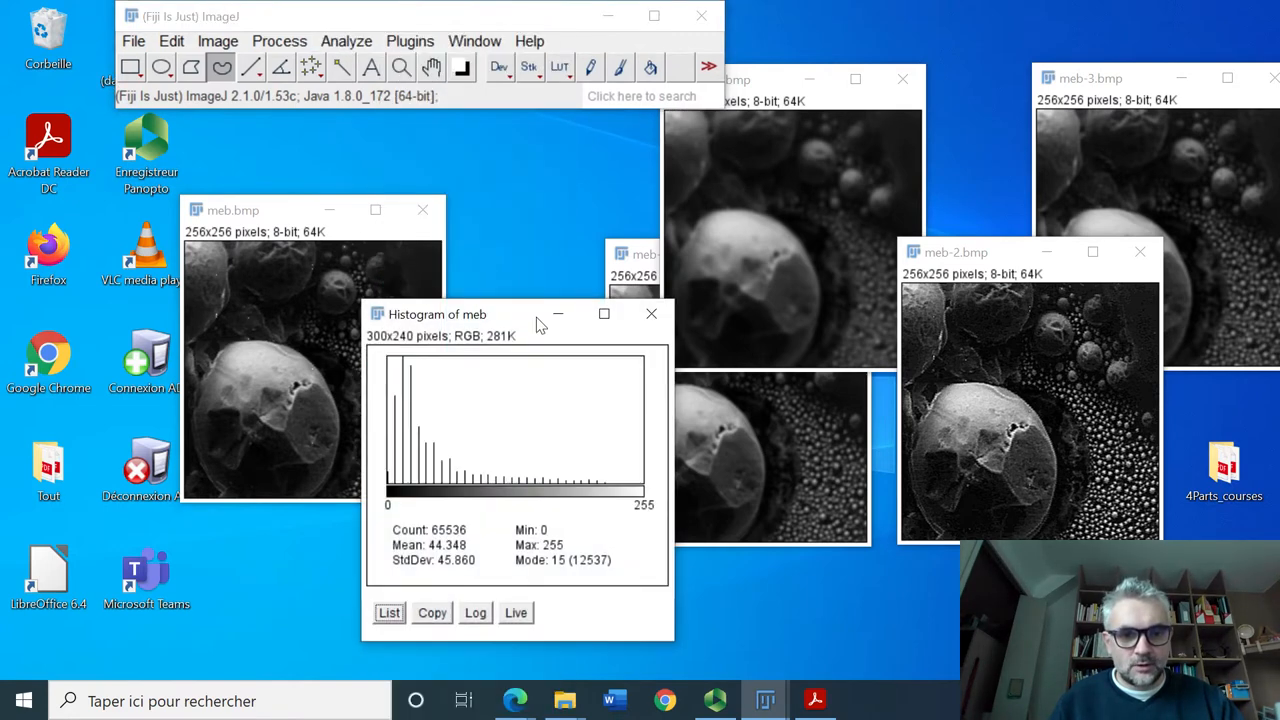
Step: Compute a histogram from the Analyze menu and place the meb-2 image beside it
drag(536, 314, 384, 314)
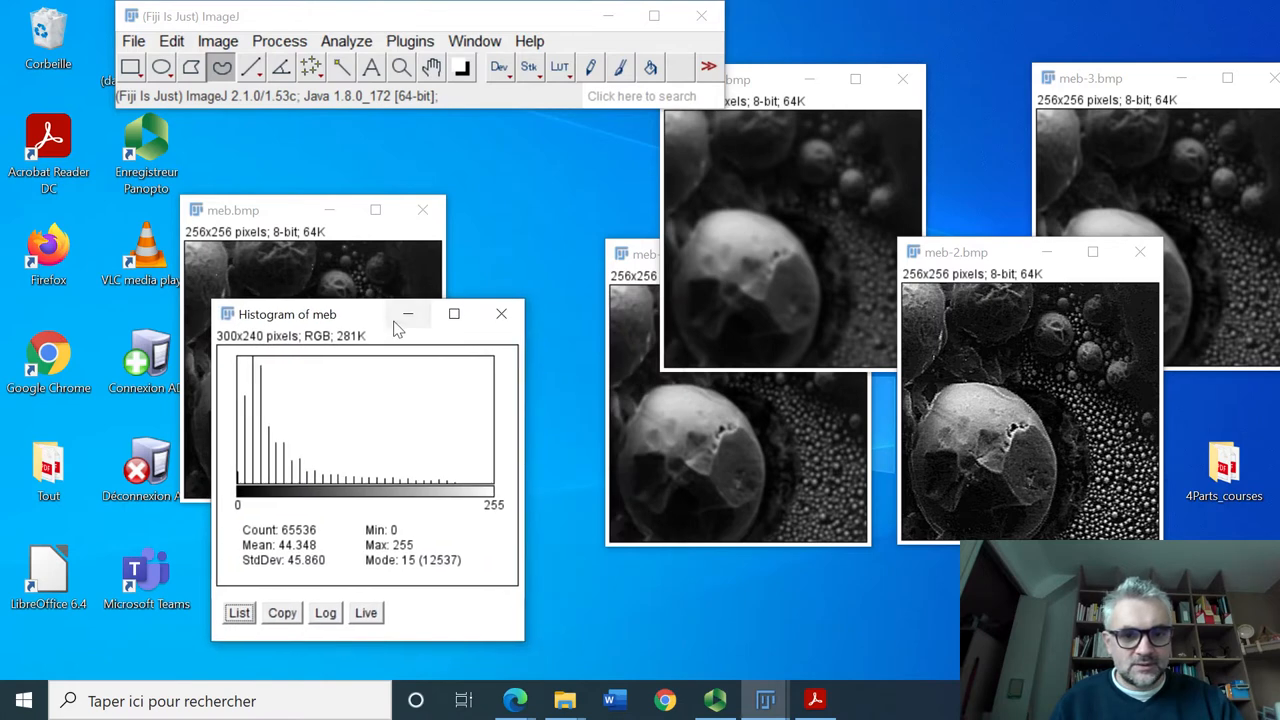
click(500, 312)
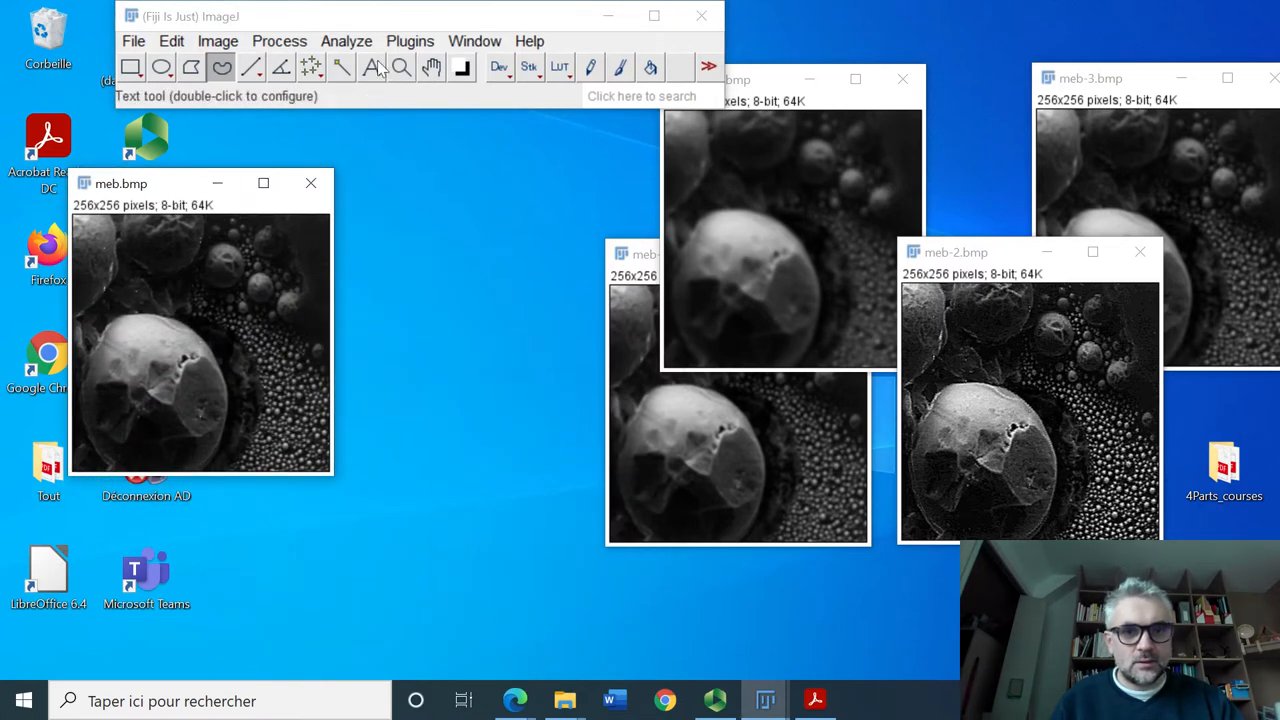
click(346, 40)
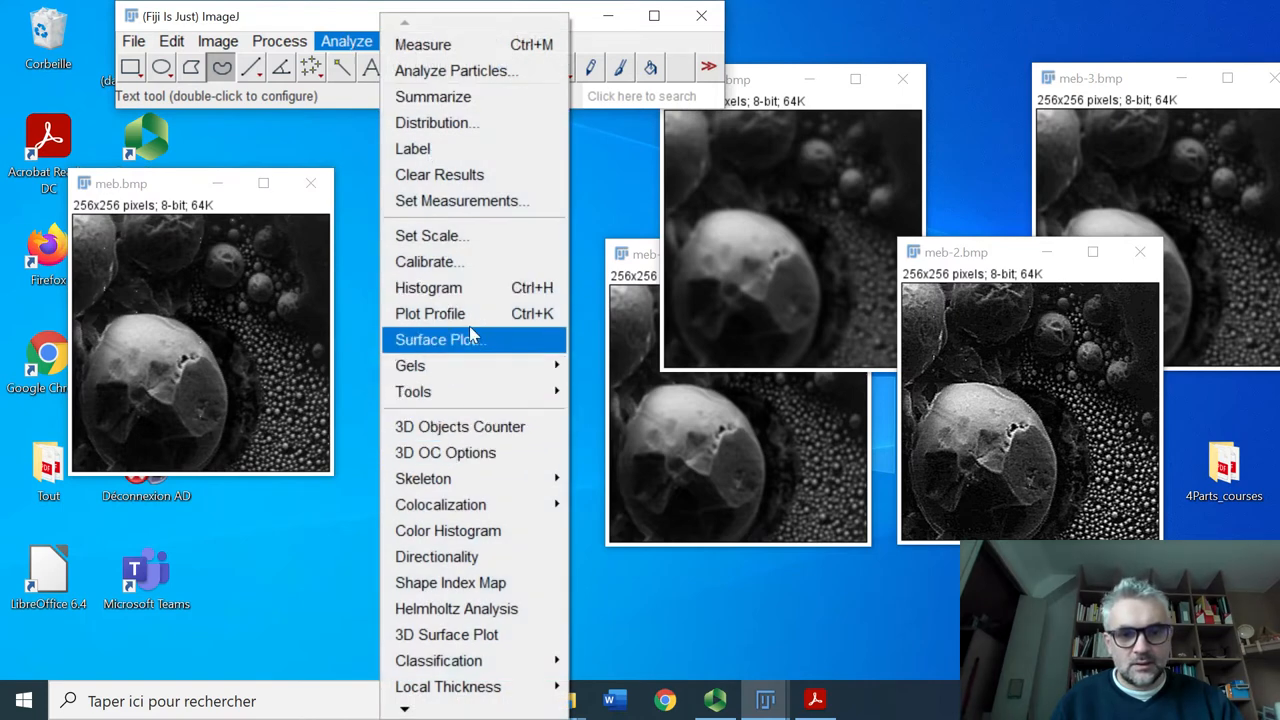
click(428, 288)
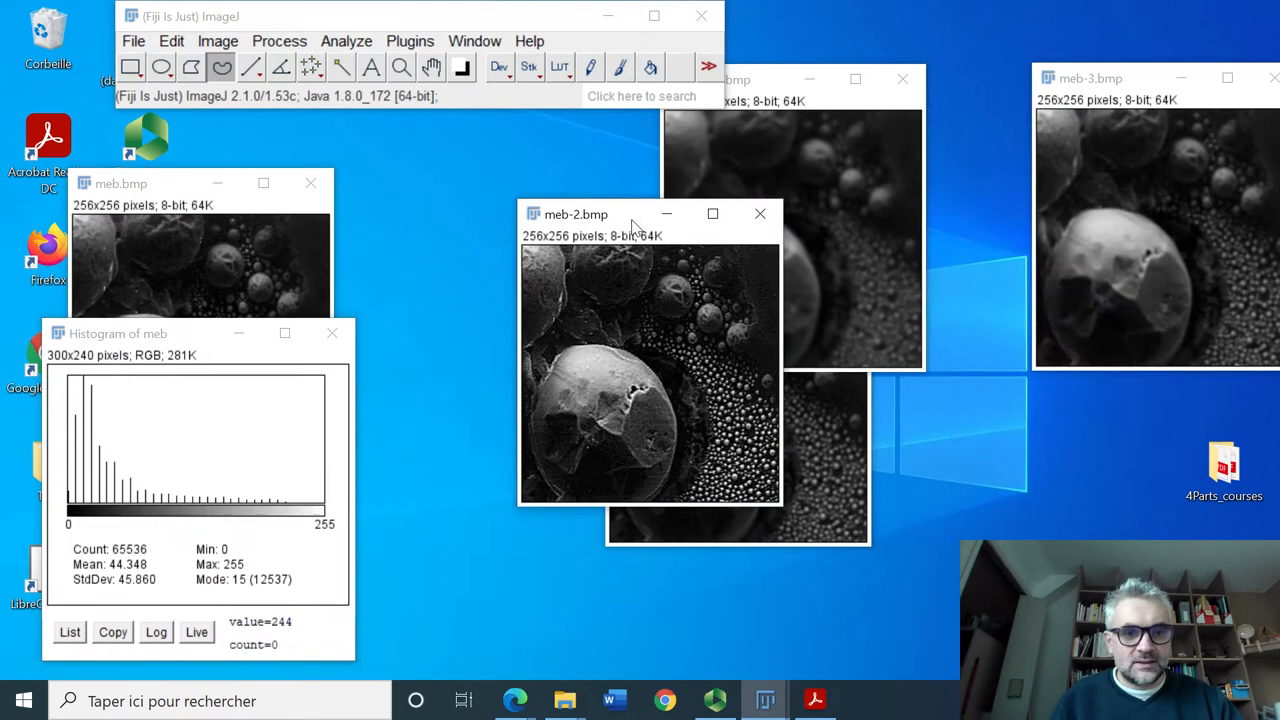
drag(576, 214, 518, 182)
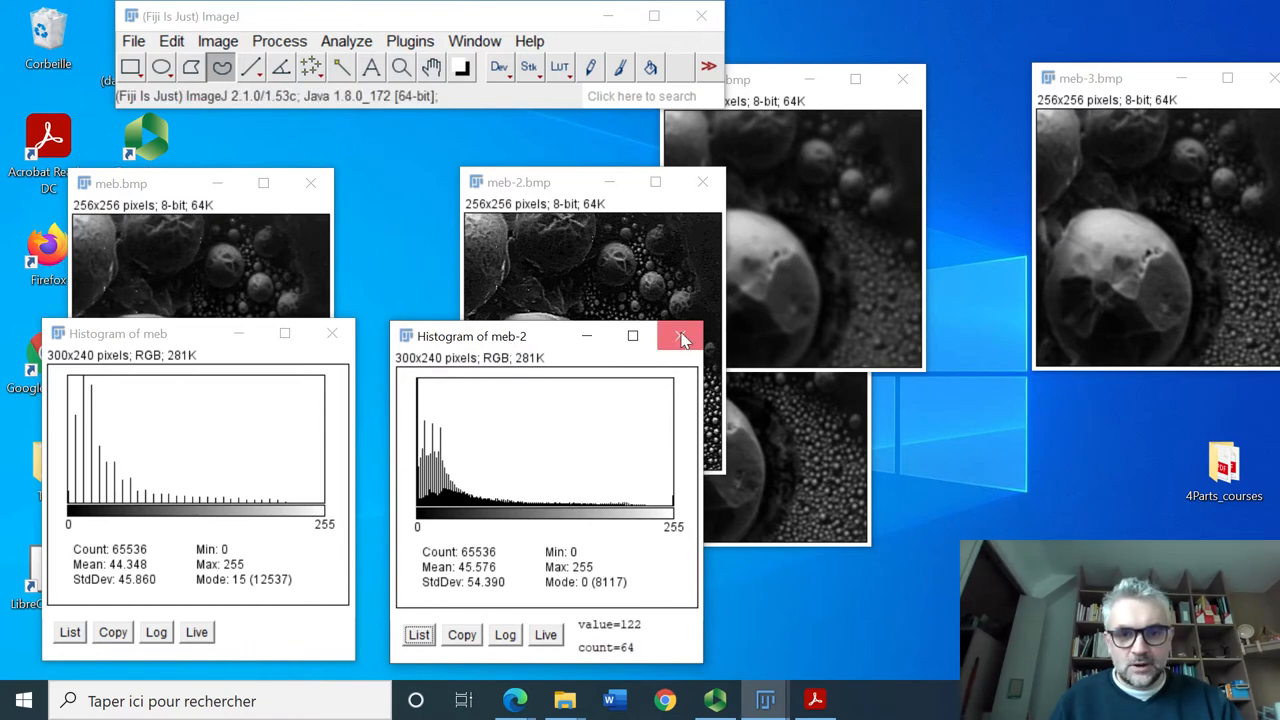
Step: Close the meb-2 histogram, compute the meb-3 histogram, then close it too
click(680, 336)
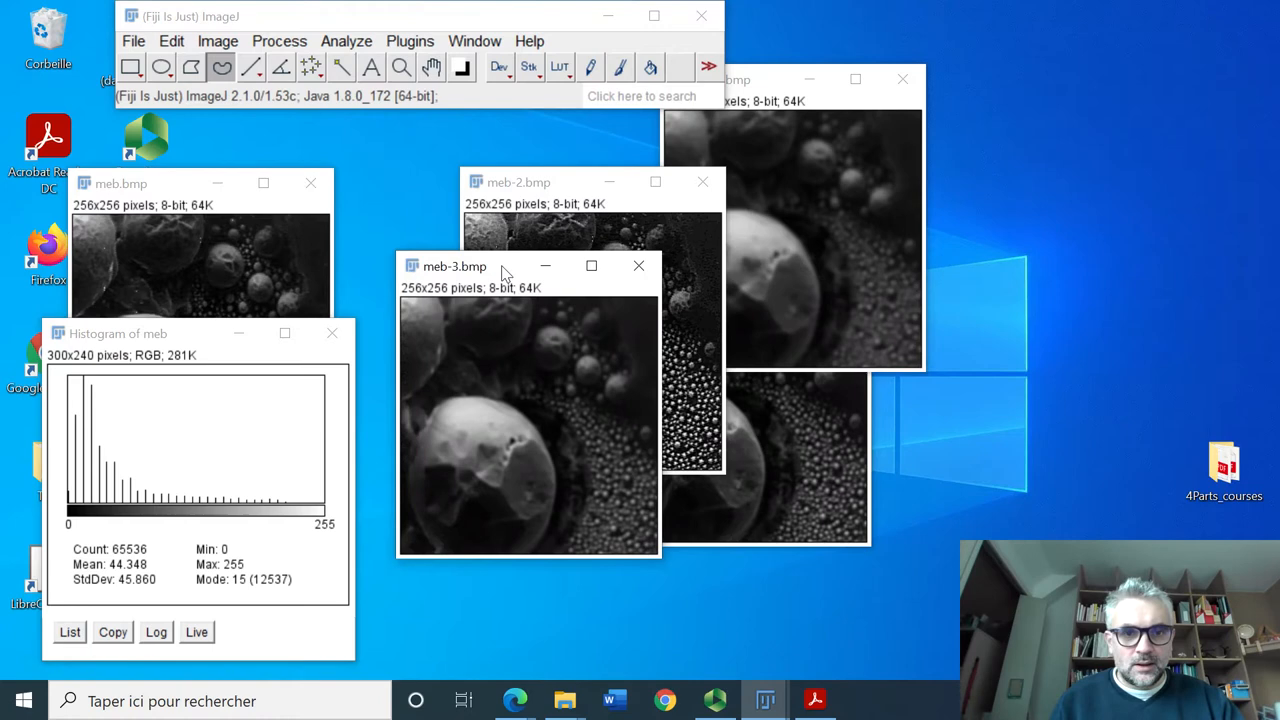
click(346, 40)
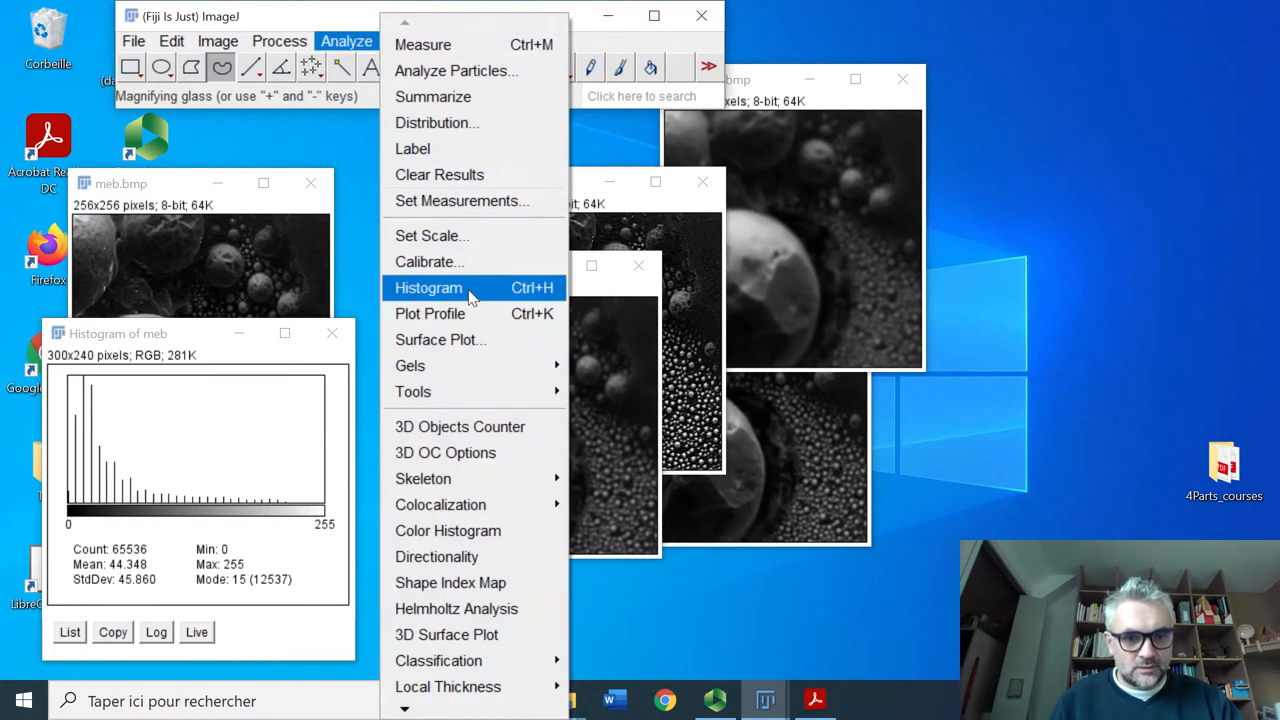
click(428, 288)
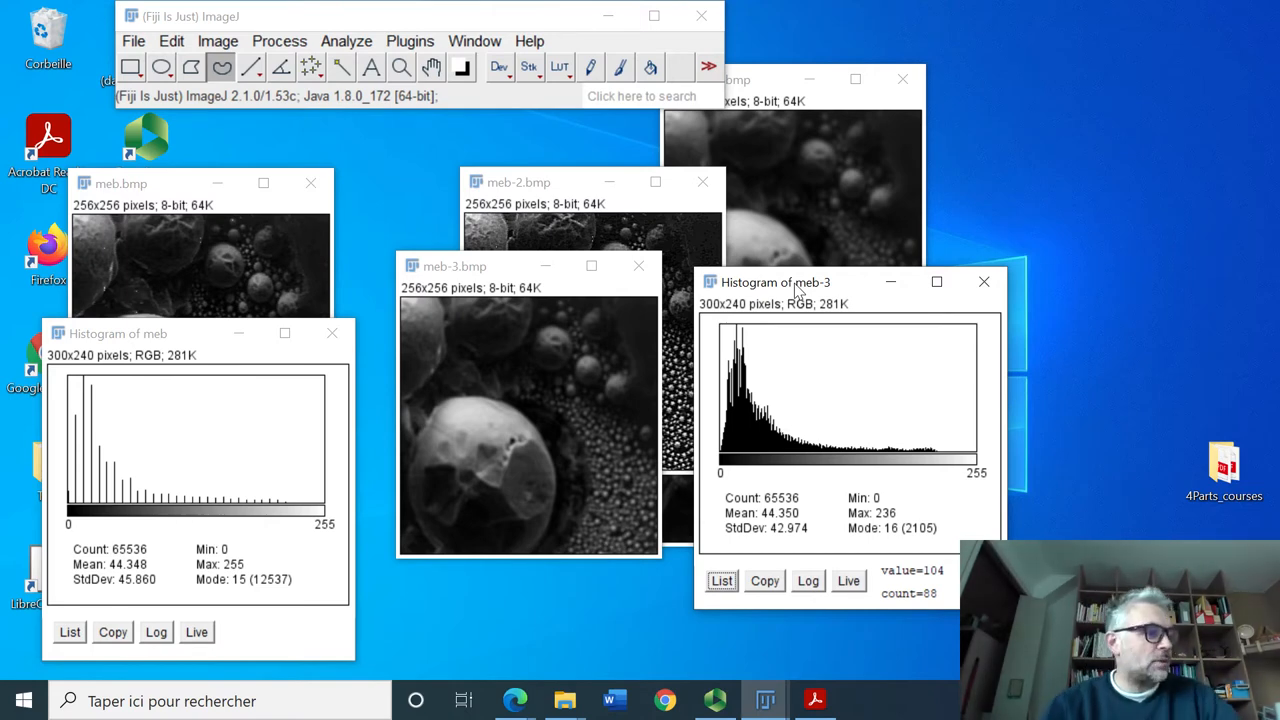
click(984, 280)
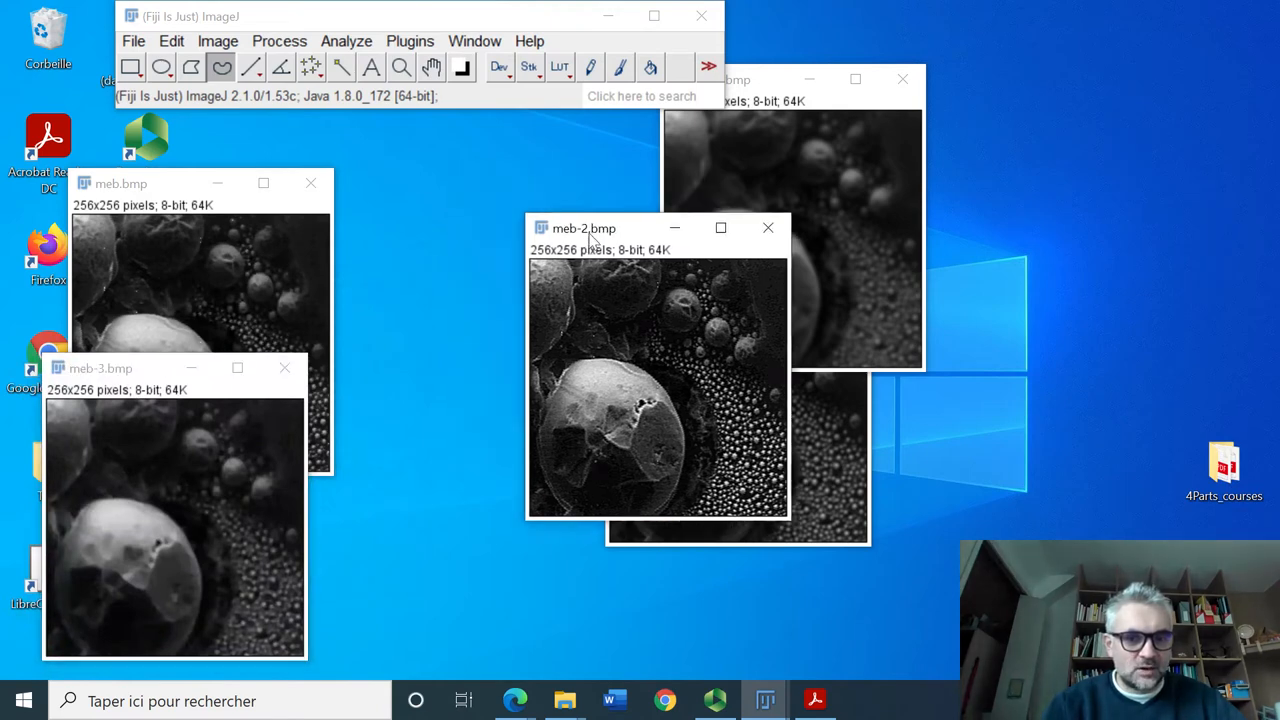
Step: Close meb-1, meb-4 and meb-3 without saving, keeping meb and meb-2
drag(584, 228, 398, 180)
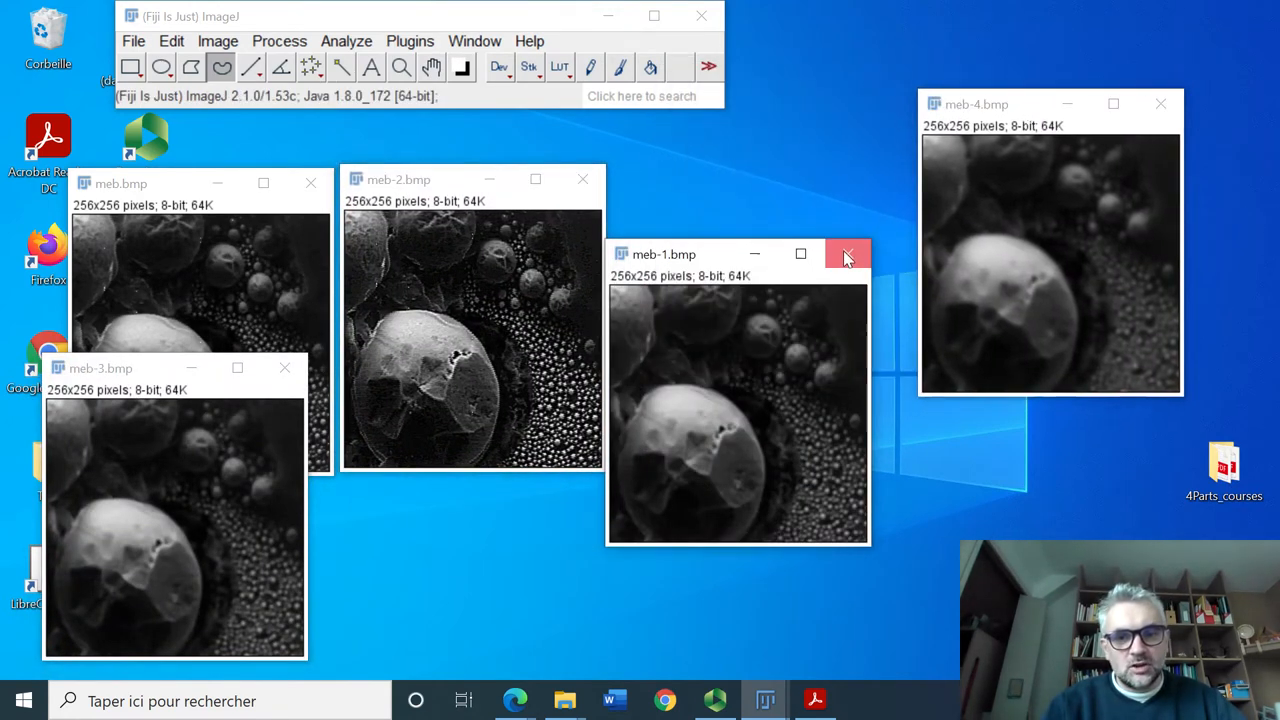
click(848, 252)
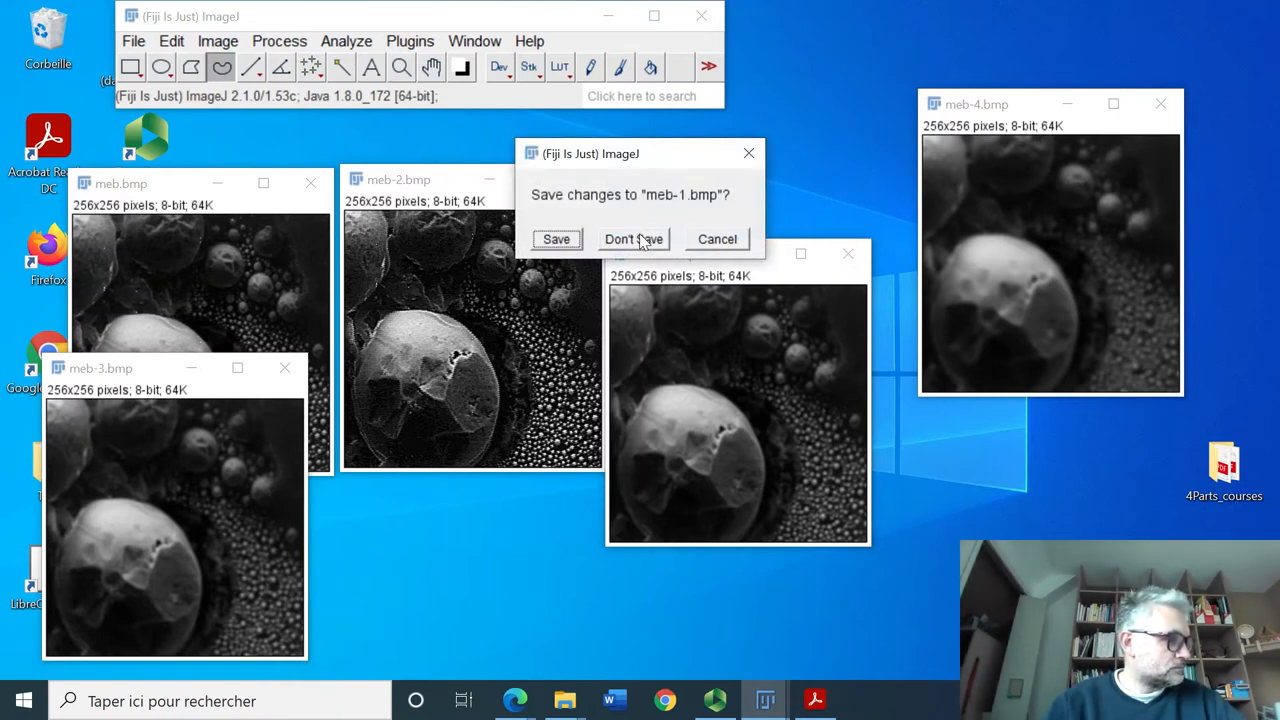
click(632, 240)
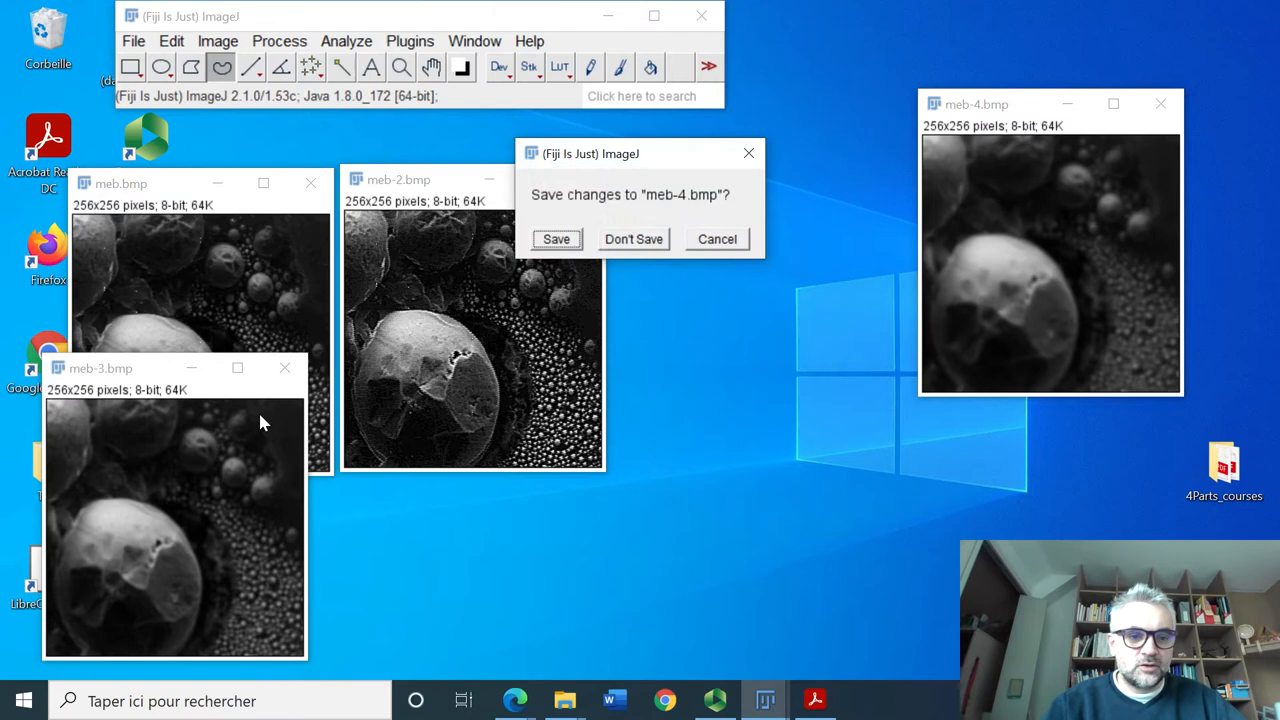
click(632, 238)
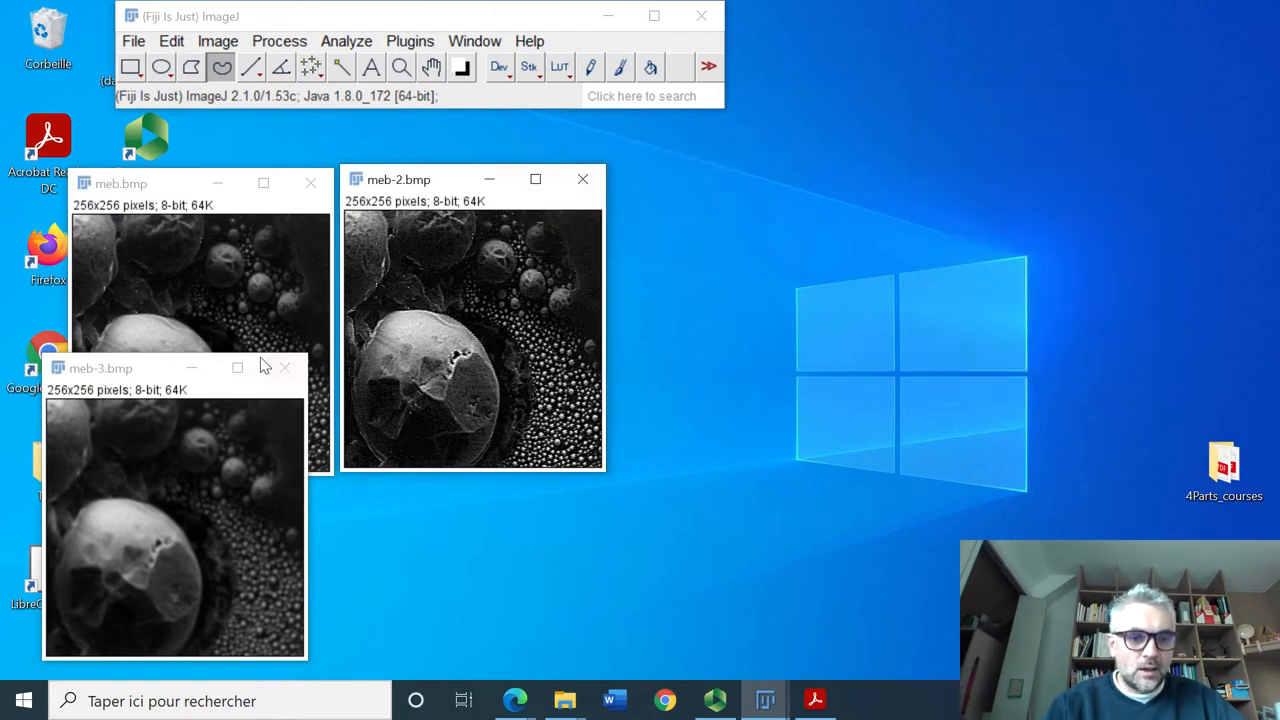
click(284, 368)
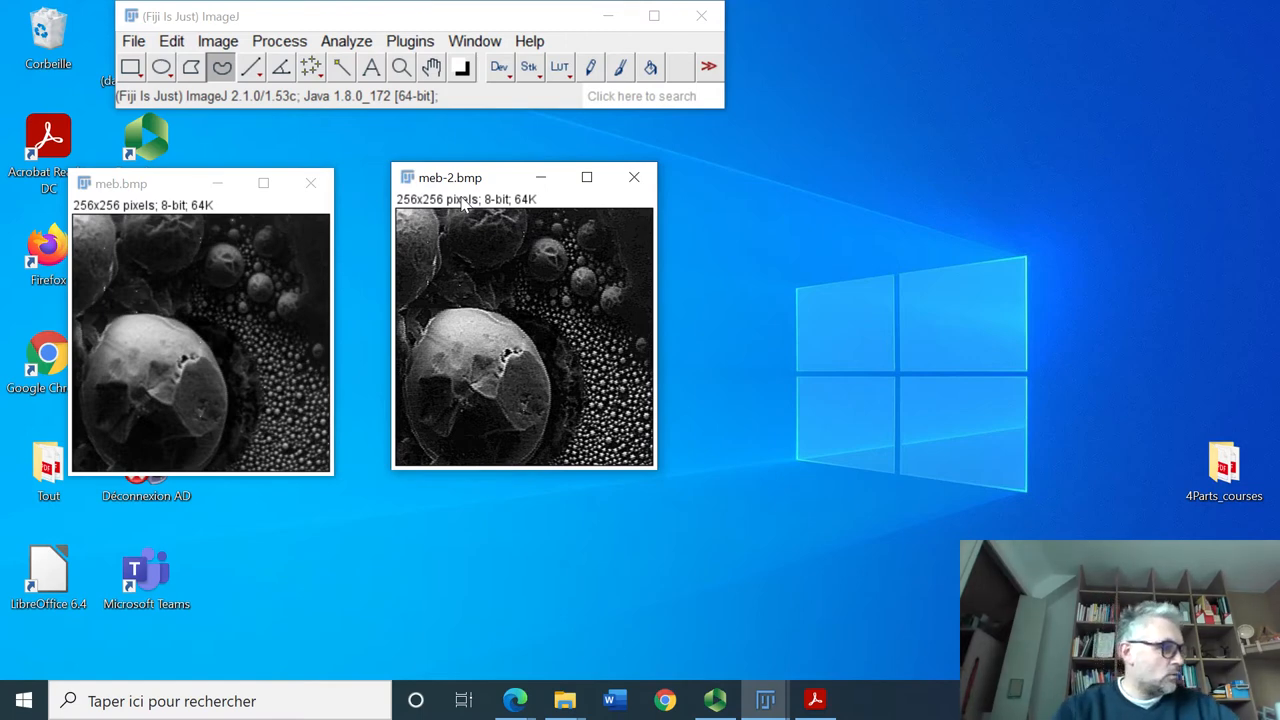
mouse_move(408, 236)
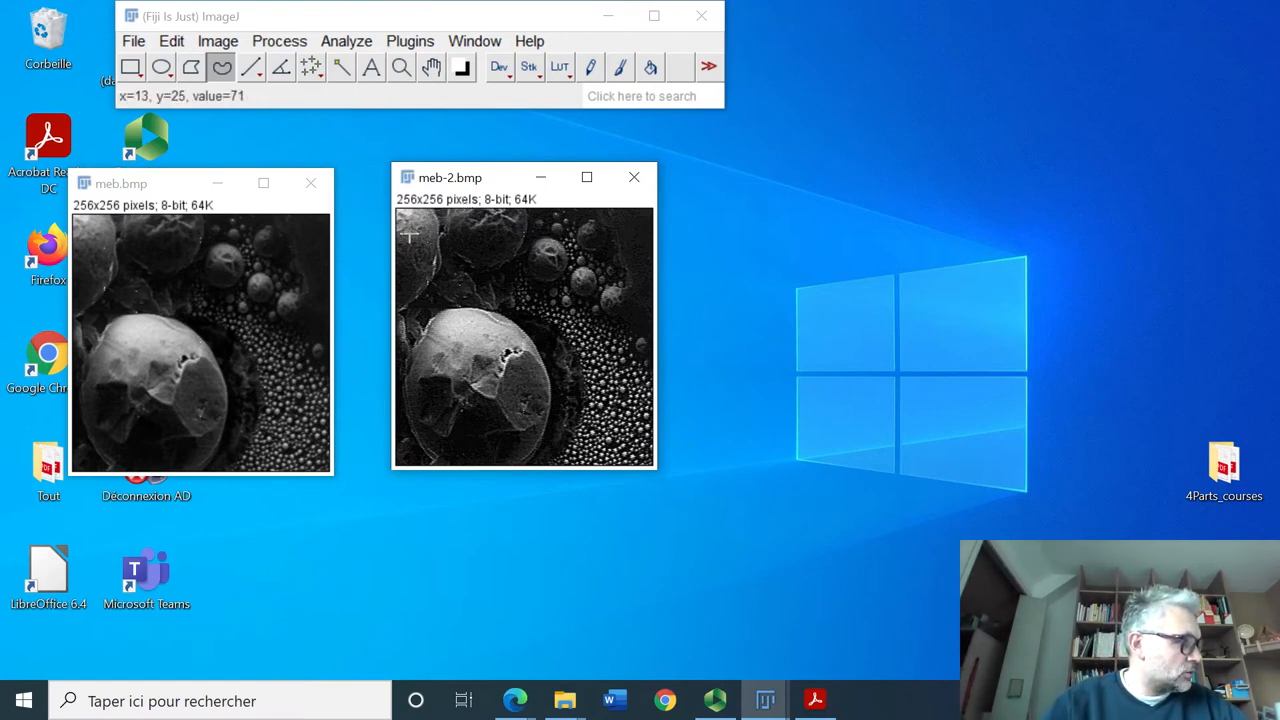
mouse_move(446, 230)
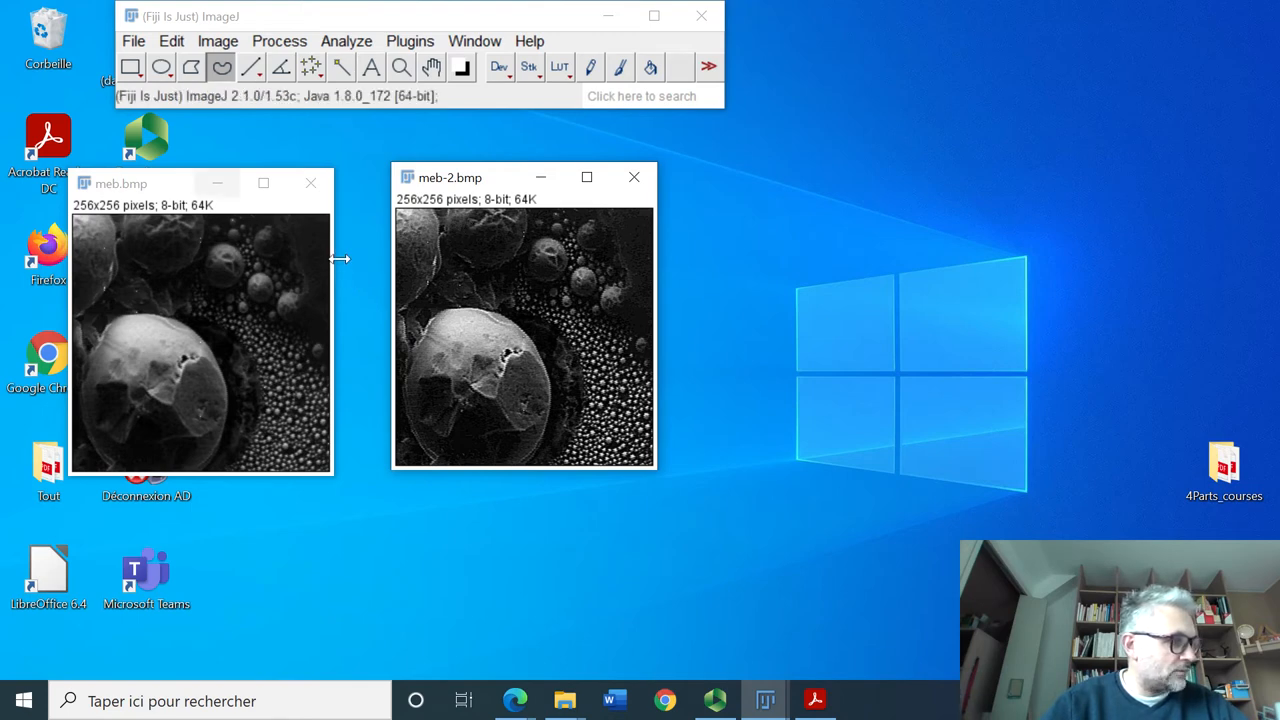
Step: In Image Calculator, subtract meb-2.bmp from meb.bmp as a new 32-bit float result
click(280, 40)
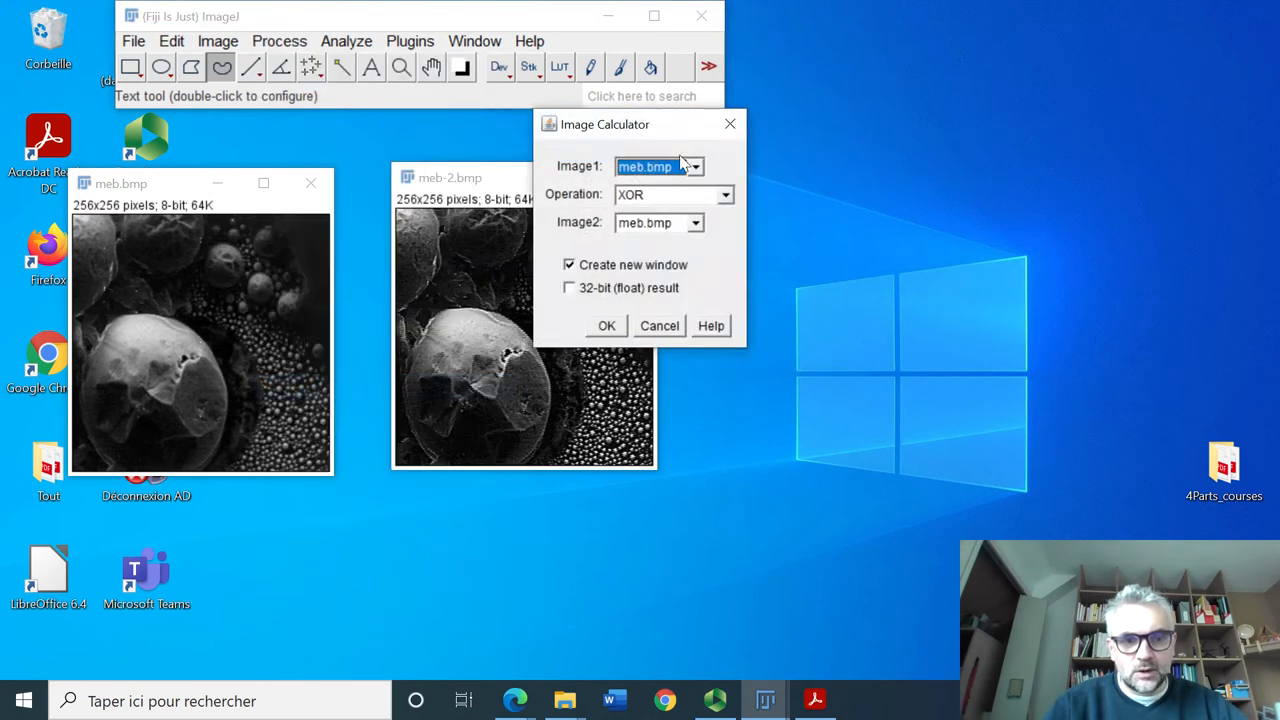
click(696, 222)
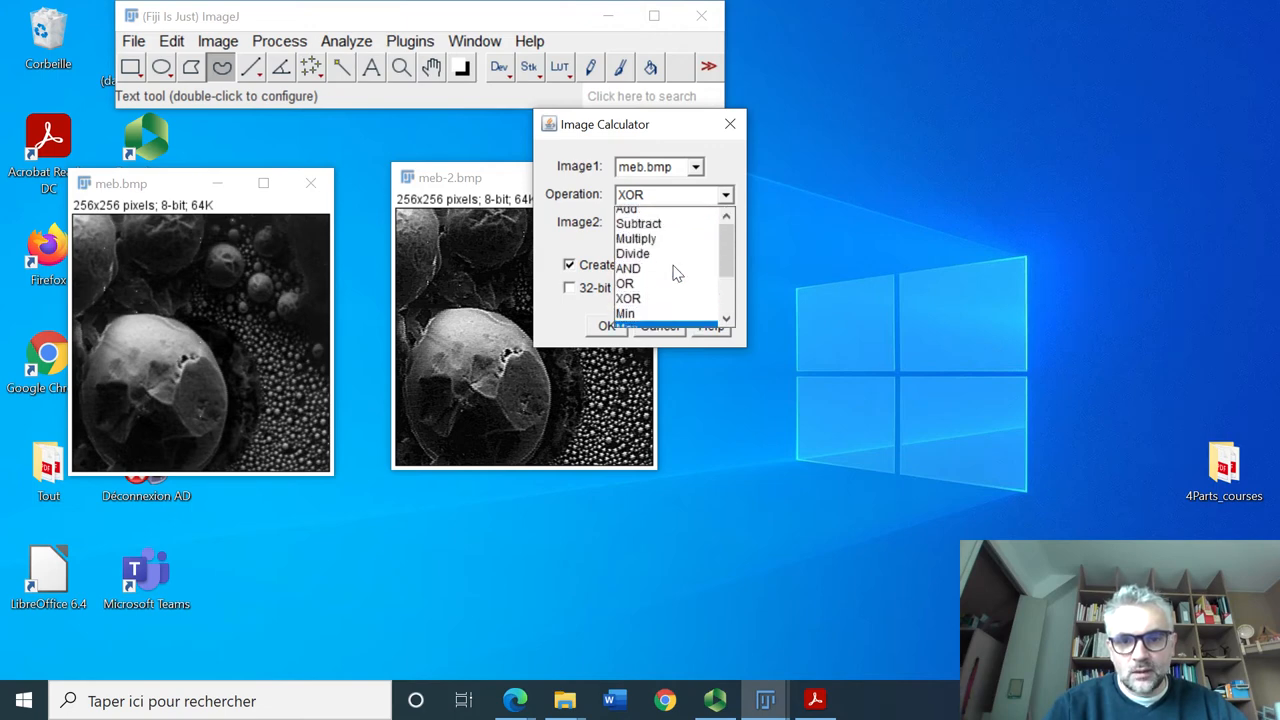
click(638, 224)
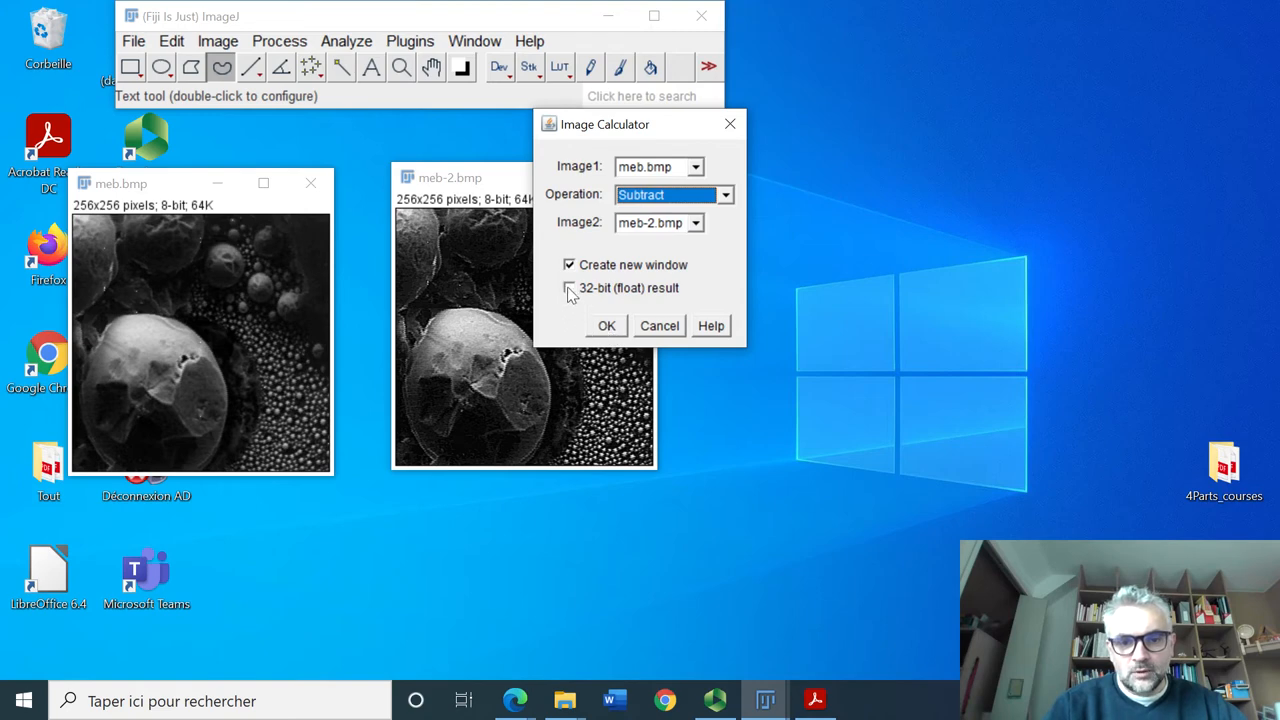
click(606, 324)
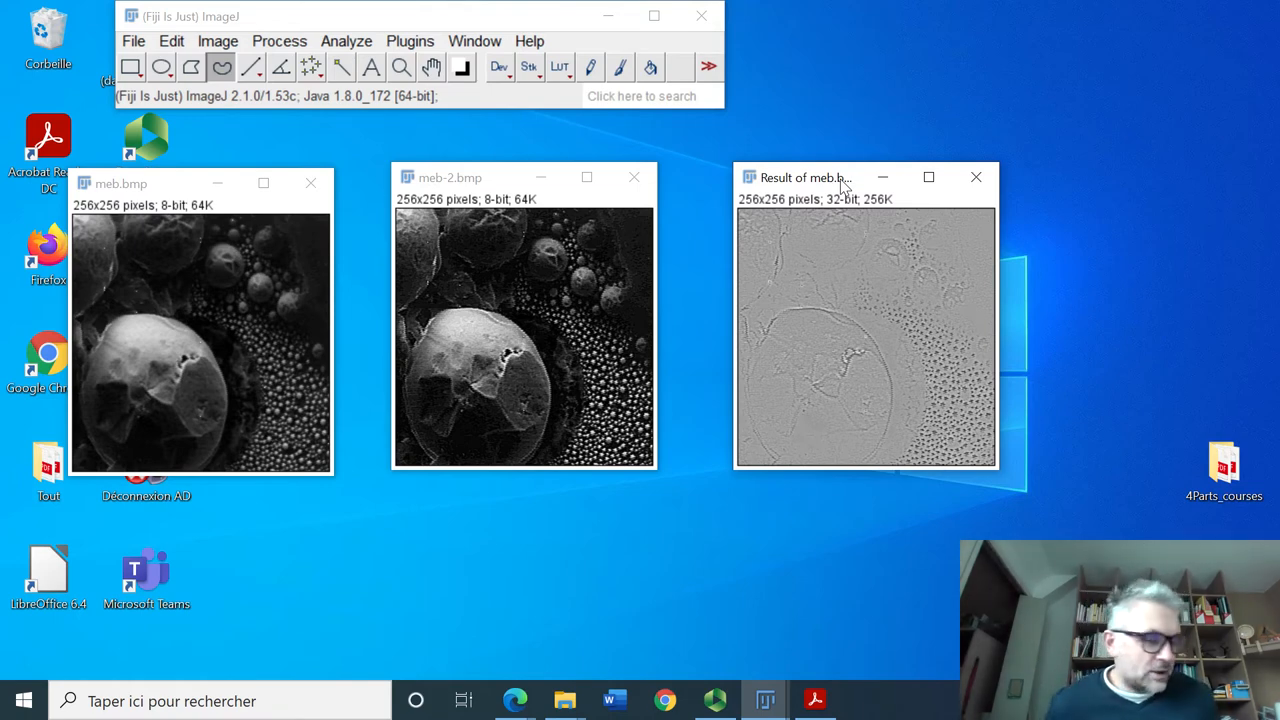
mouse_move(888, 110)
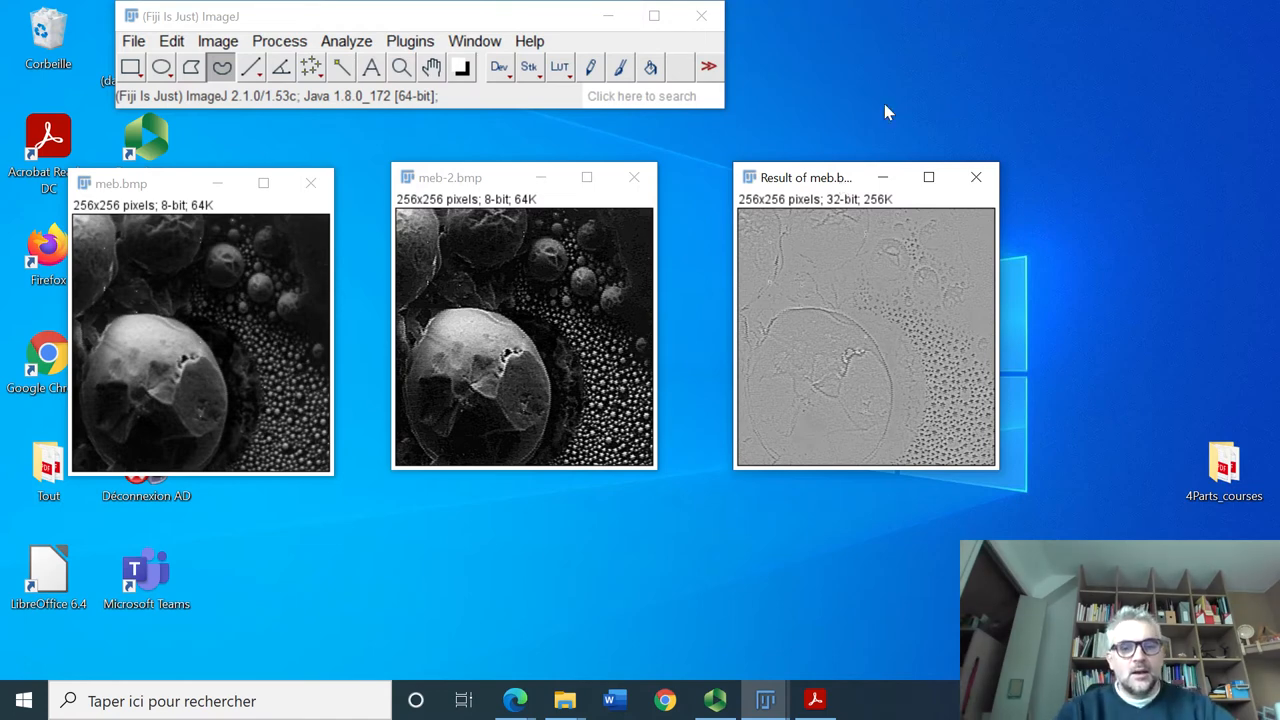
mouse_move(630, 180)
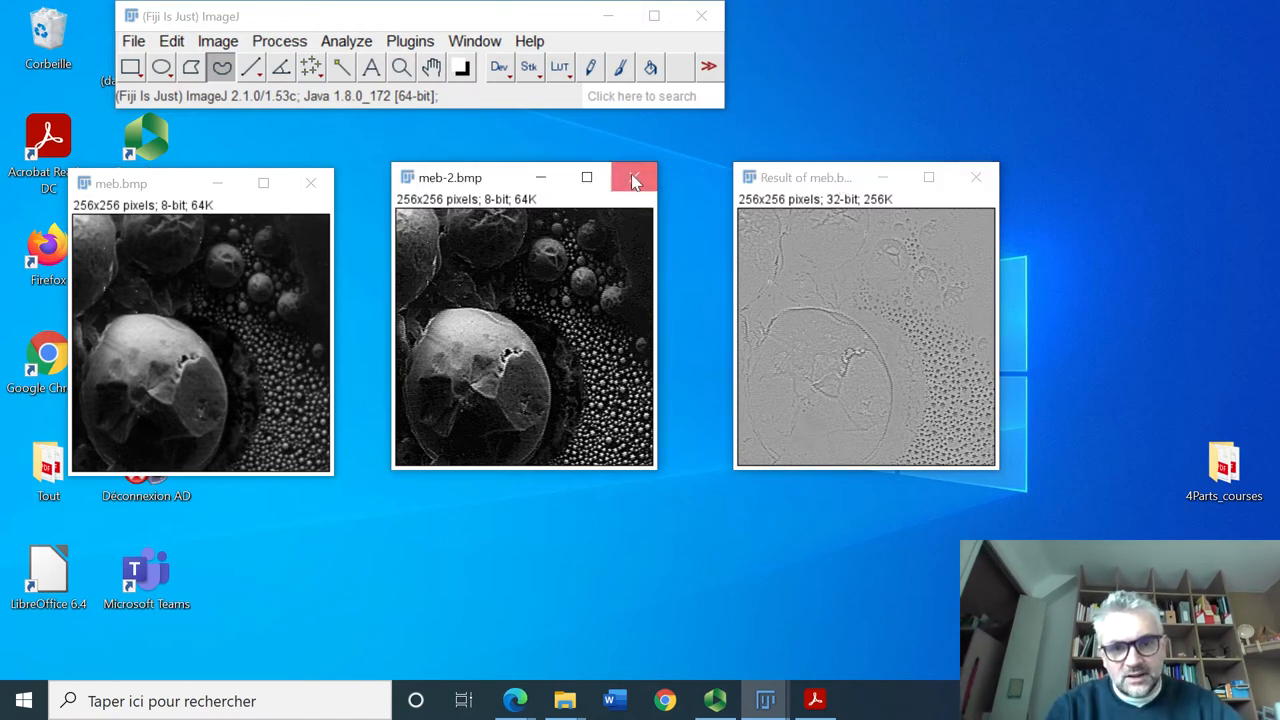
Step: Close meb-2 and the difference result, then duplicate meb.bmp as meb-1.bmp
click(632, 176)
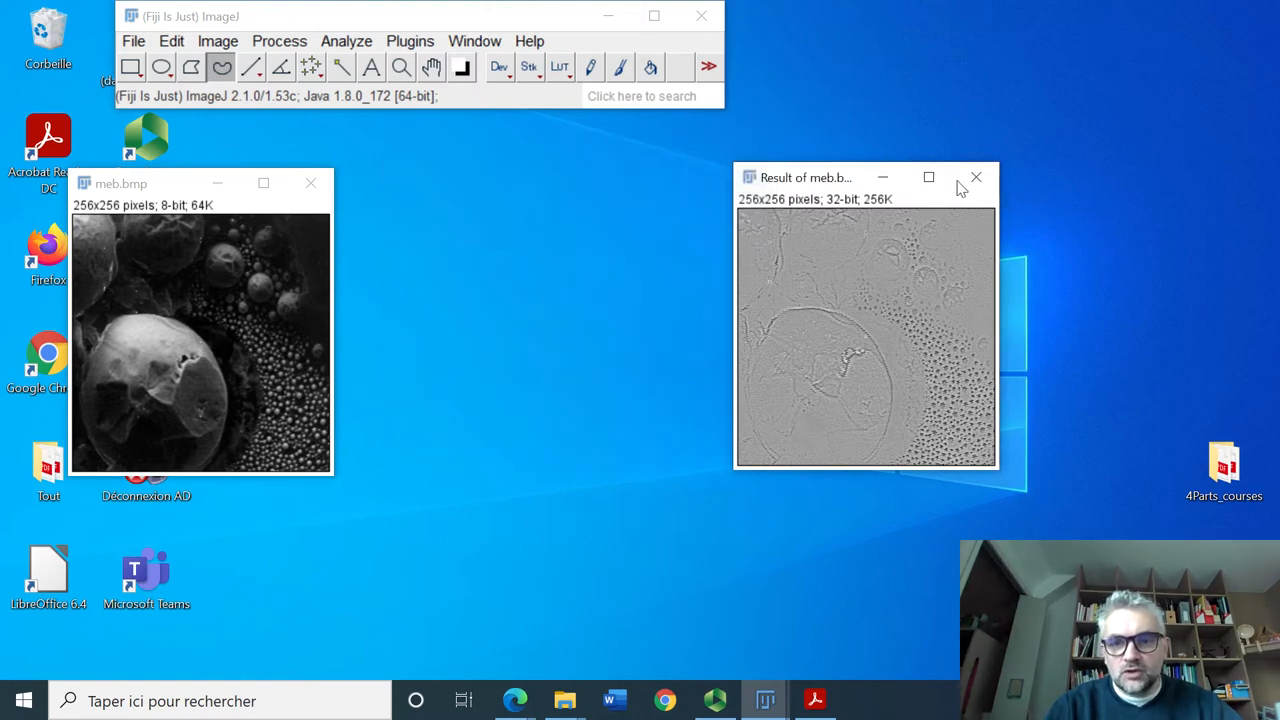
click(976, 176)
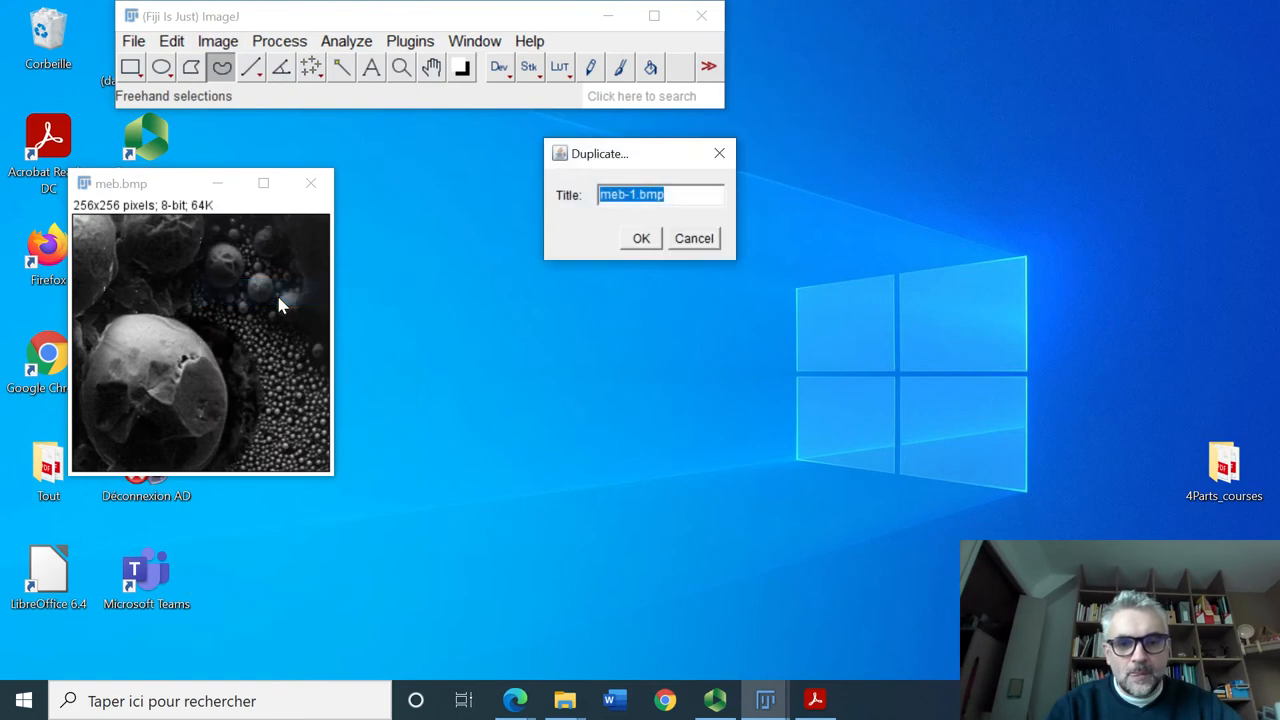
click(640, 238)
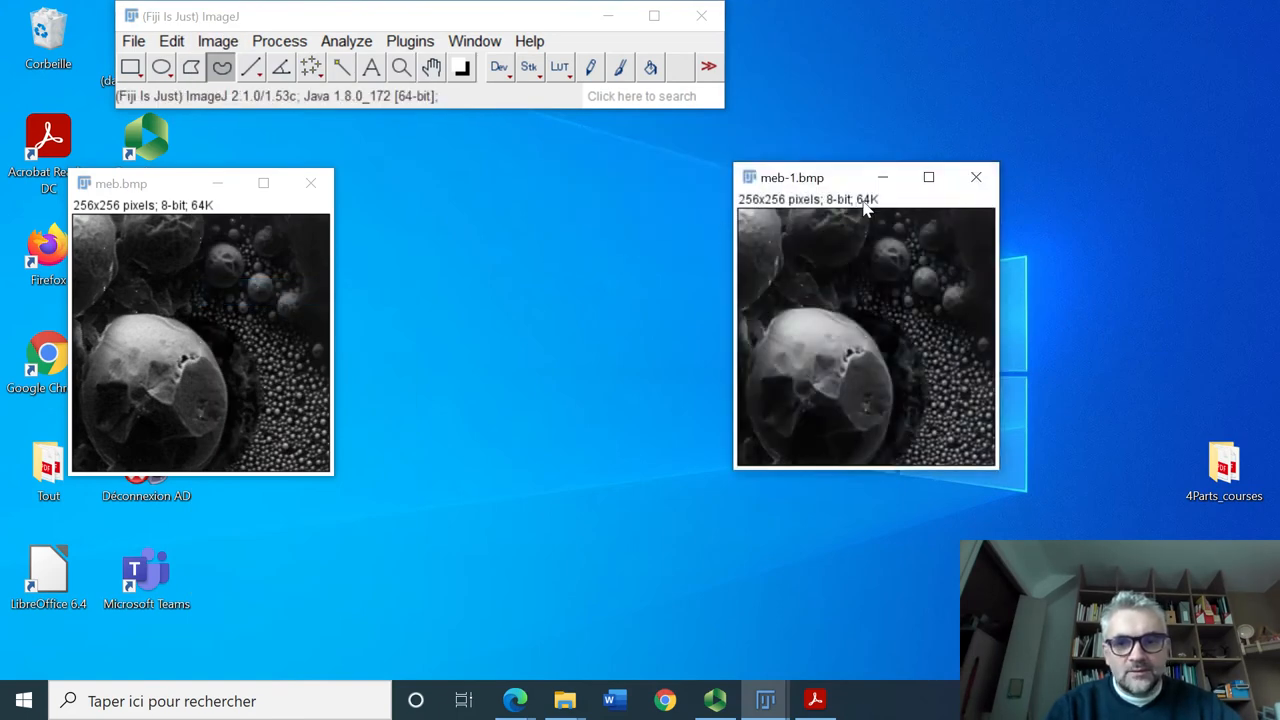
Step: Apply a Gaussian blur to the meb-1.bmp copy
click(280, 40)
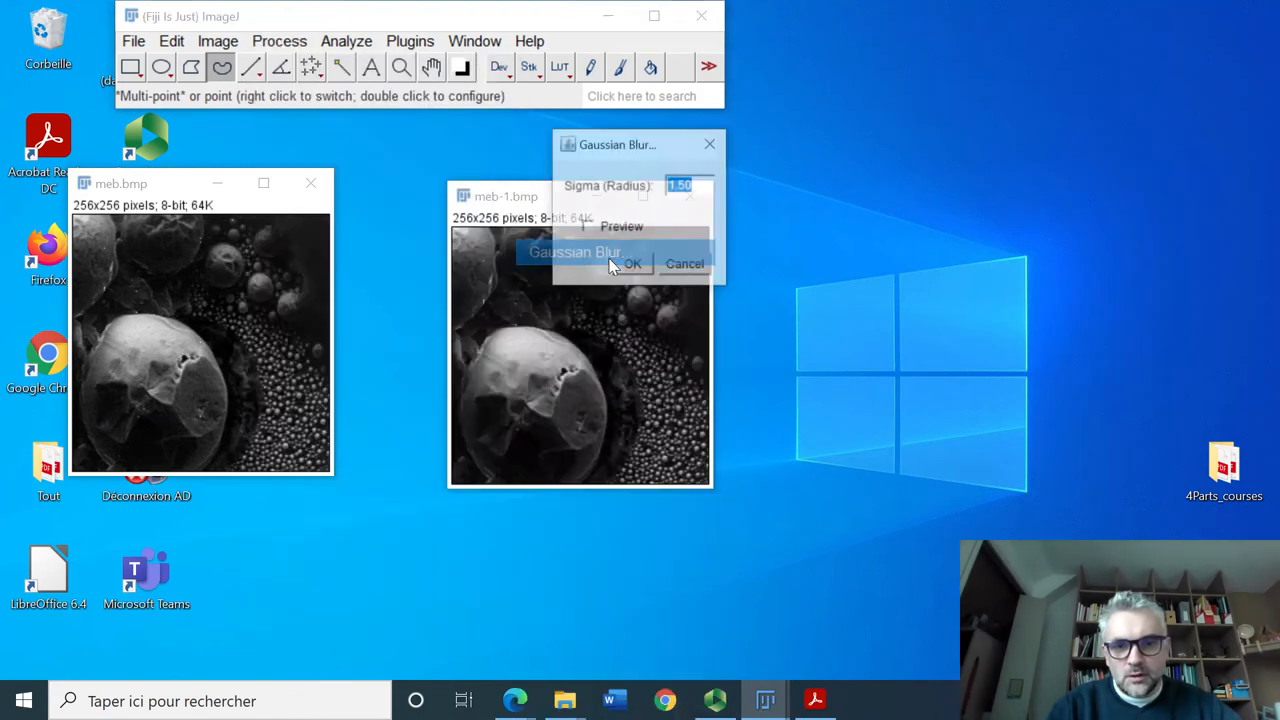
click(630, 264)
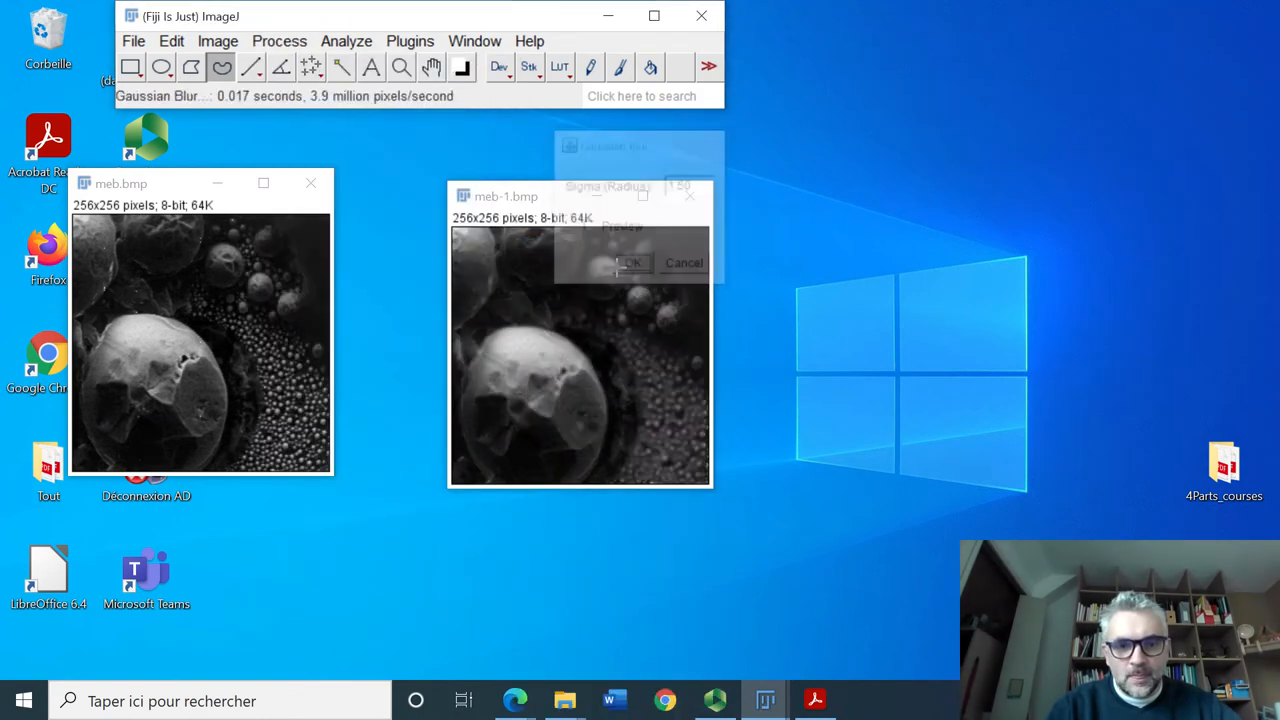
click(632, 262)
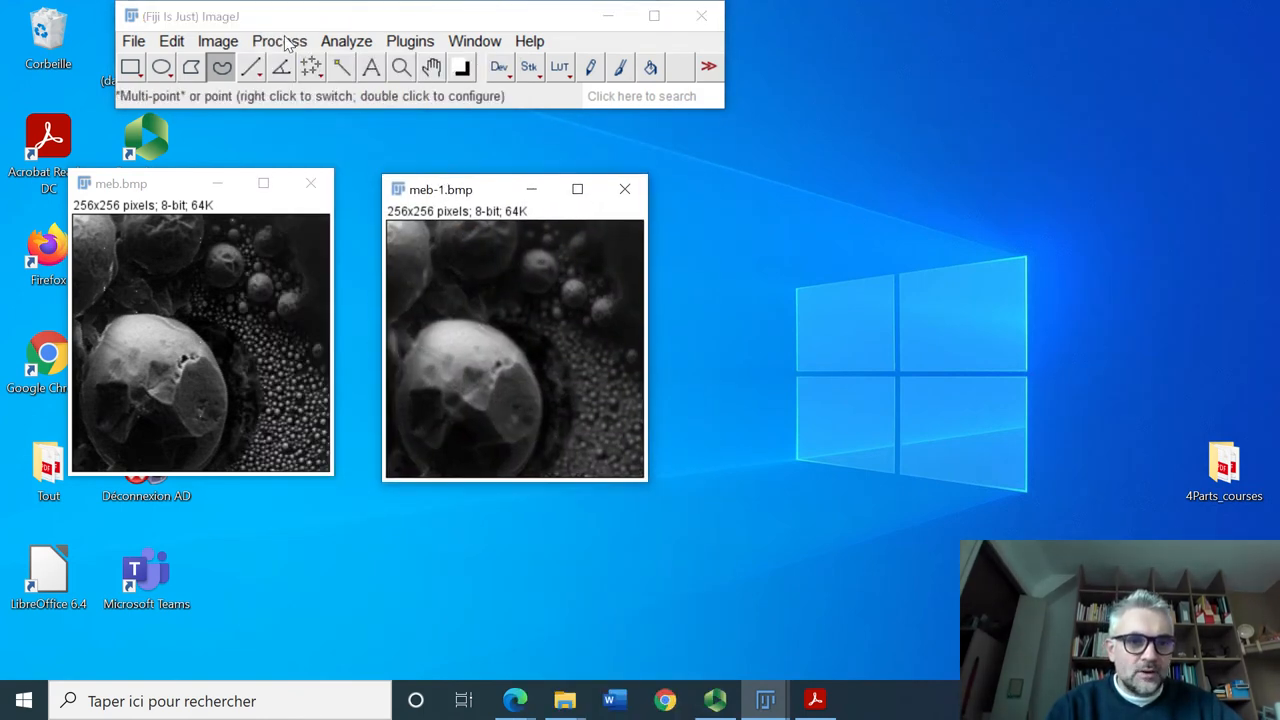
Step: Subtract blurred meb-1.bmp from meb.bmp in Image Calculator as a new 32-bit result
click(280, 40)
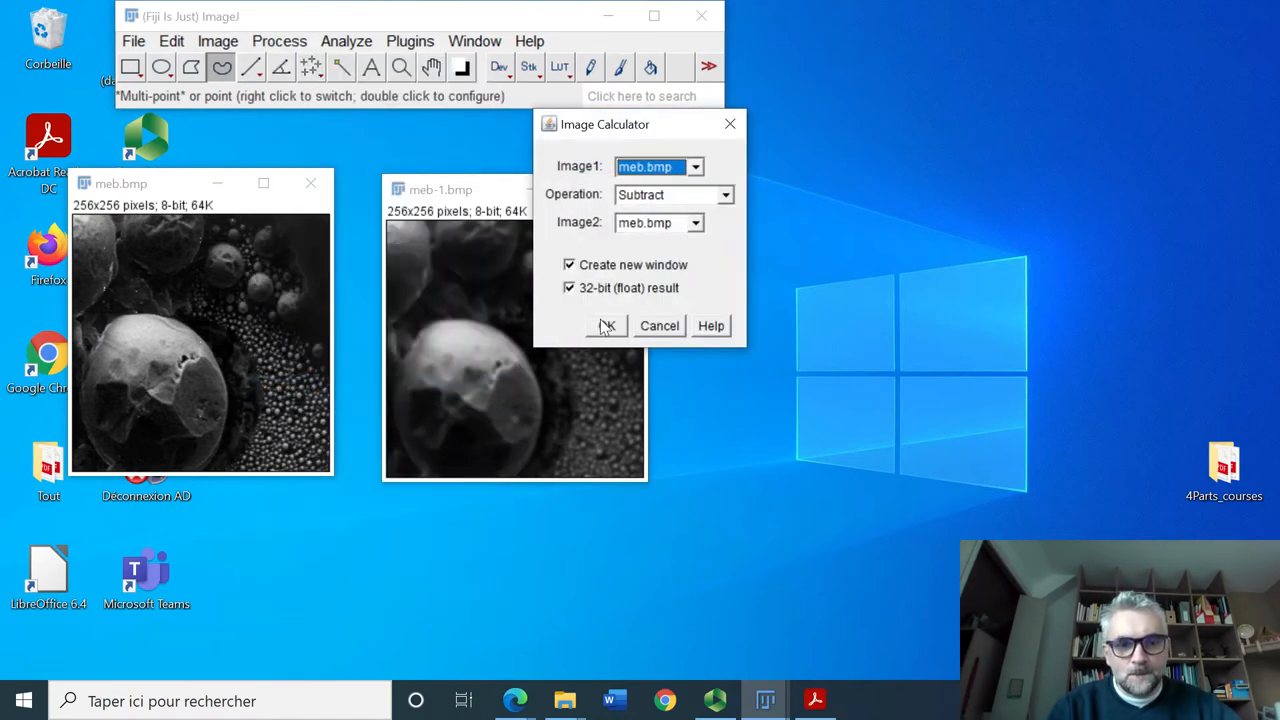
click(696, 222)
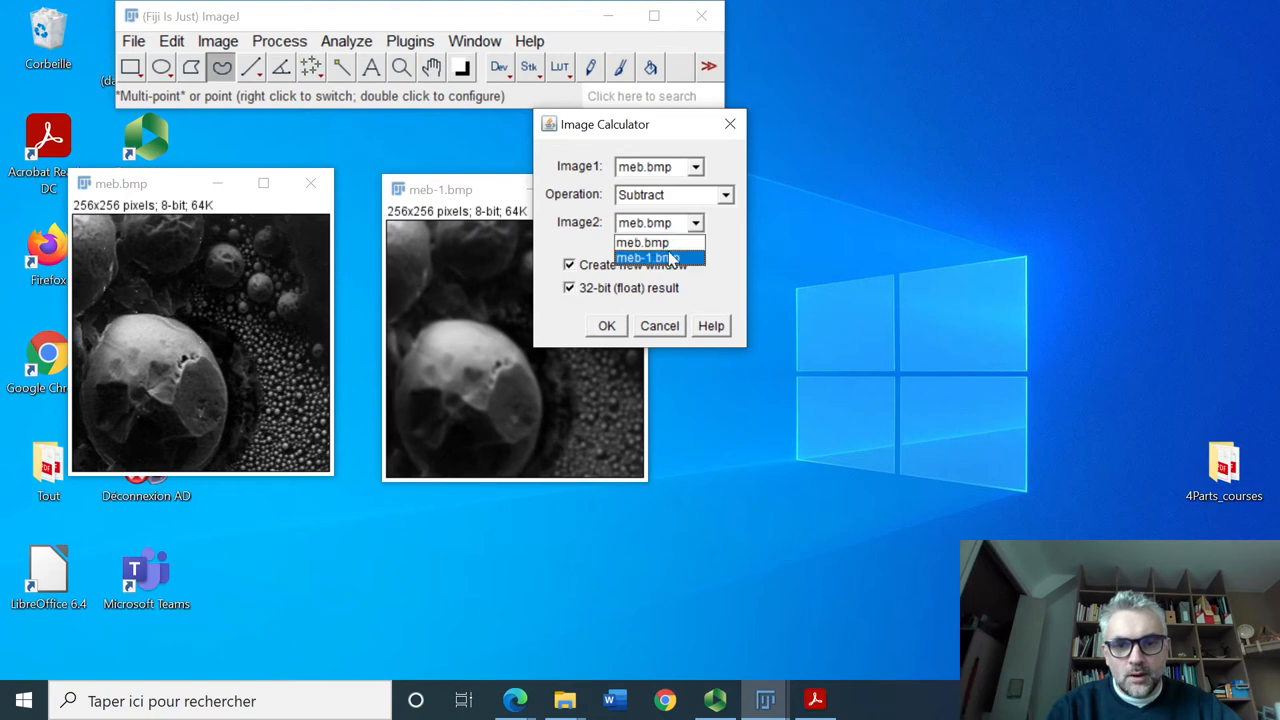
click(606, 324)
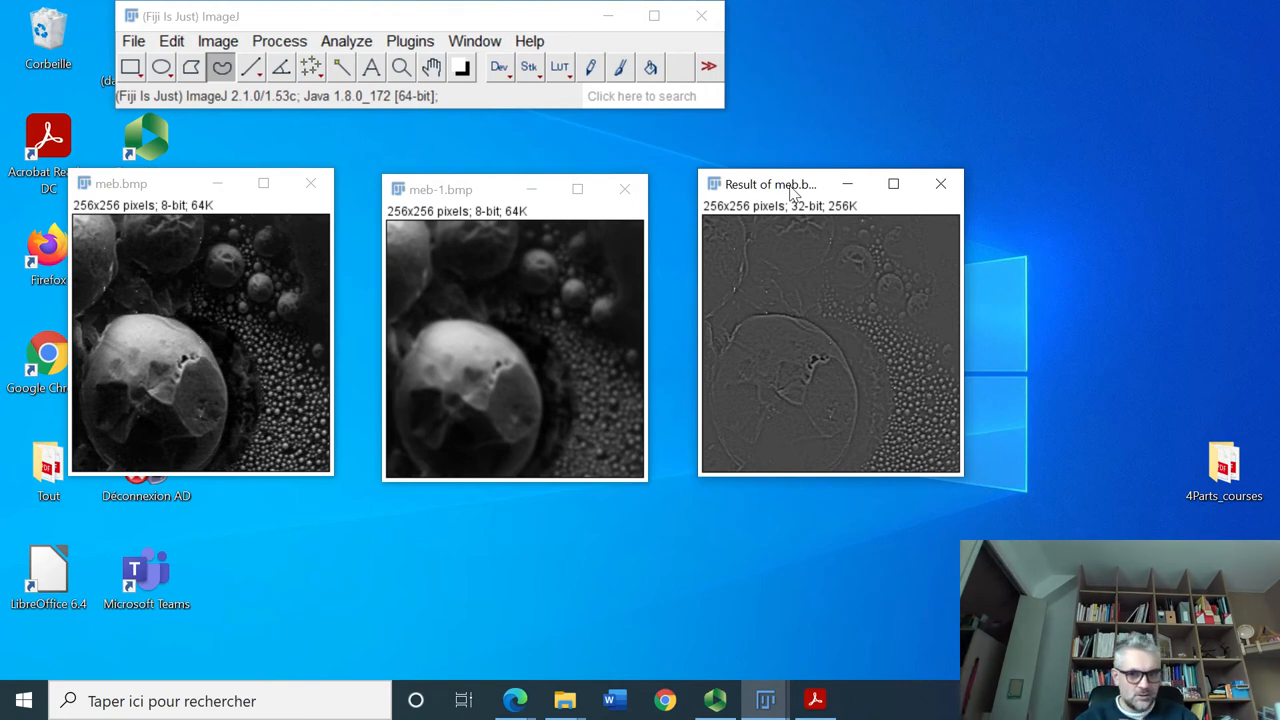
mouse_move(852, 236)
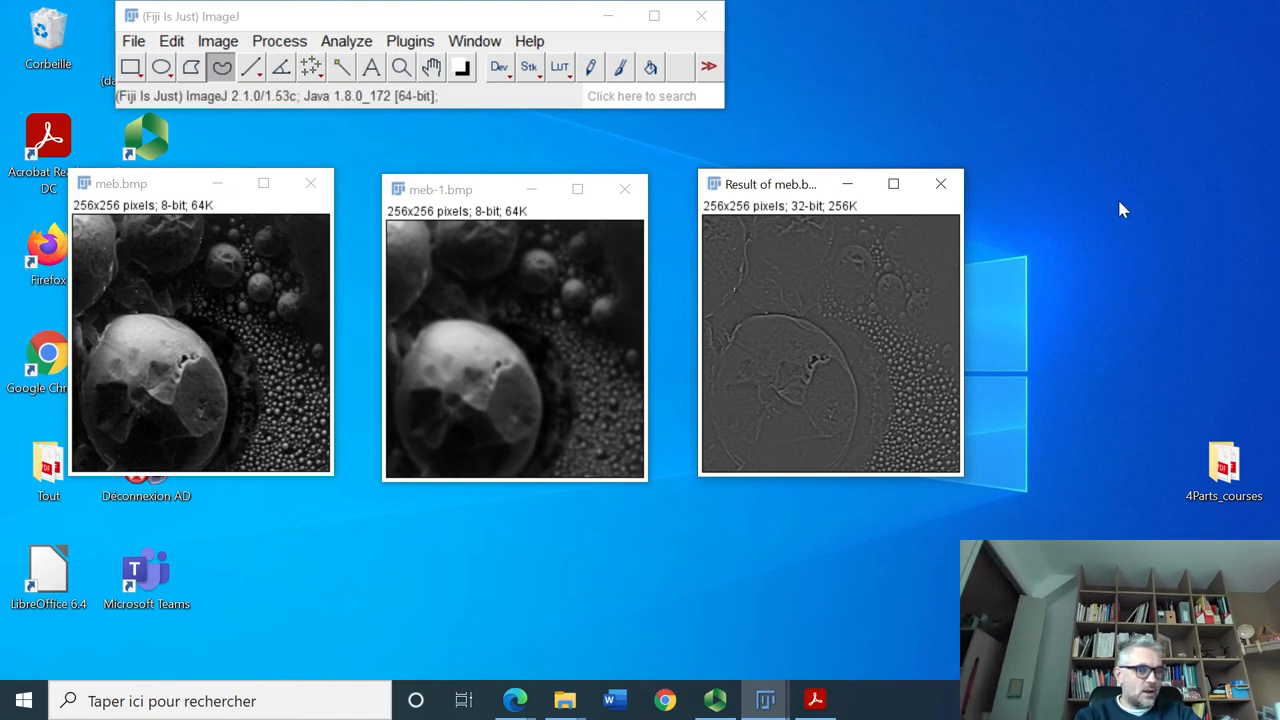
Step: Close the result and meb-1.bmp without saving, then duplicate meb.bmp as a fresh meb-1.bmp
click(940, 184)
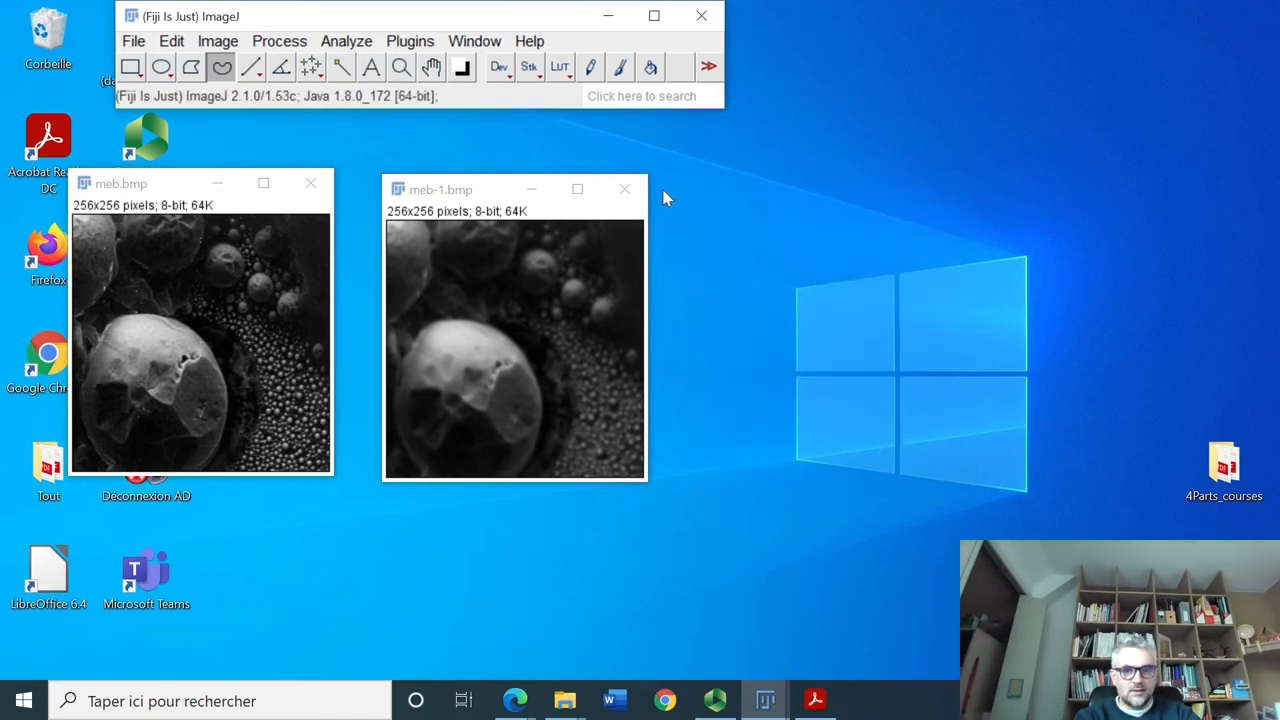
click(624, 188)
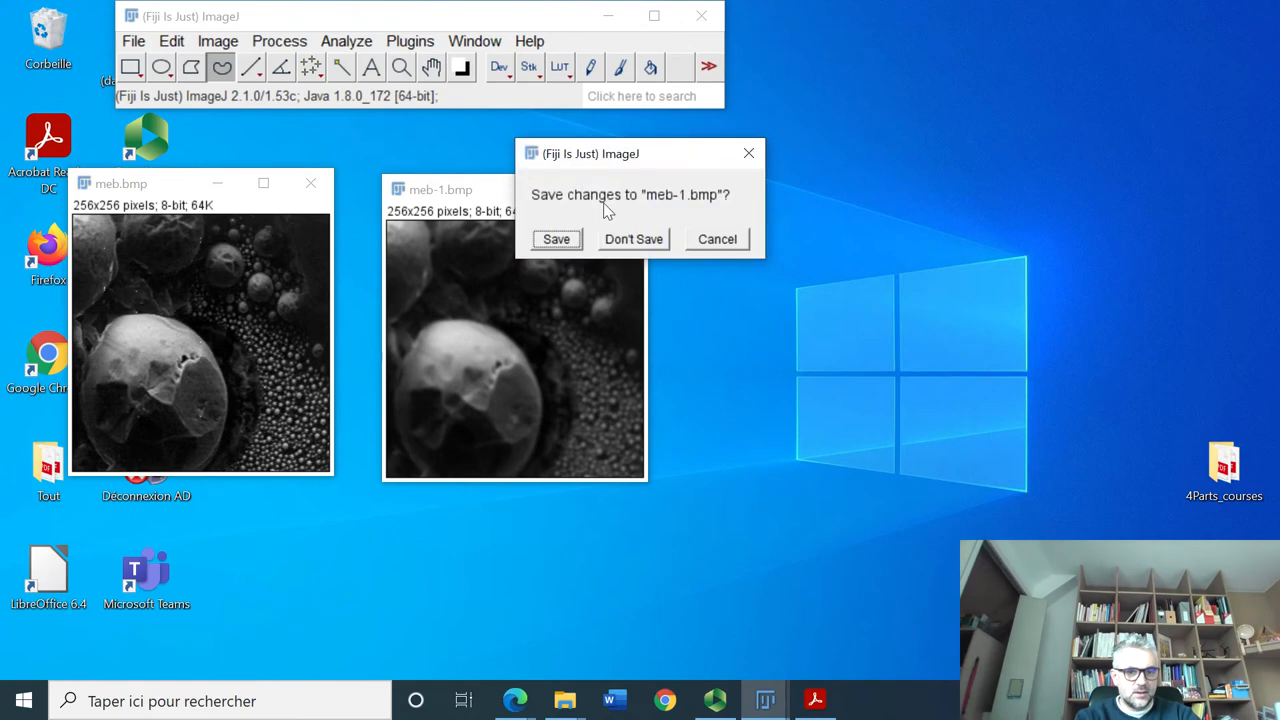
click(632, 238)
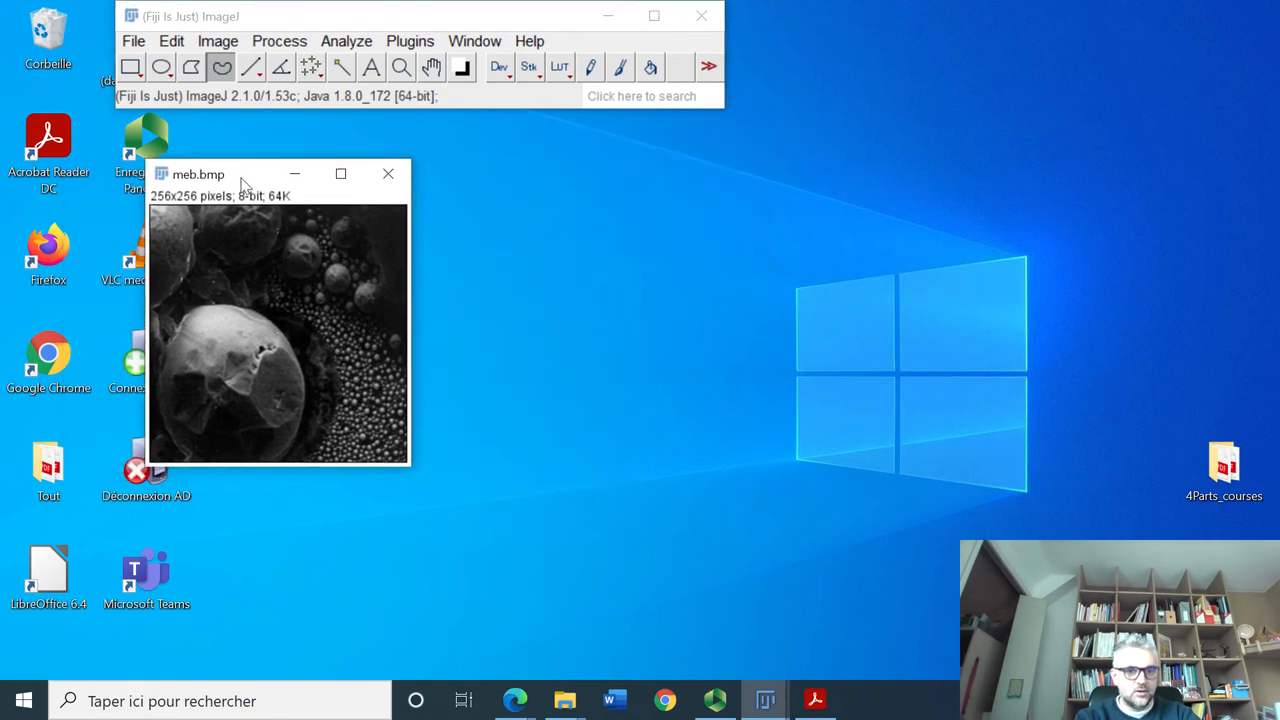
click(280, 40)
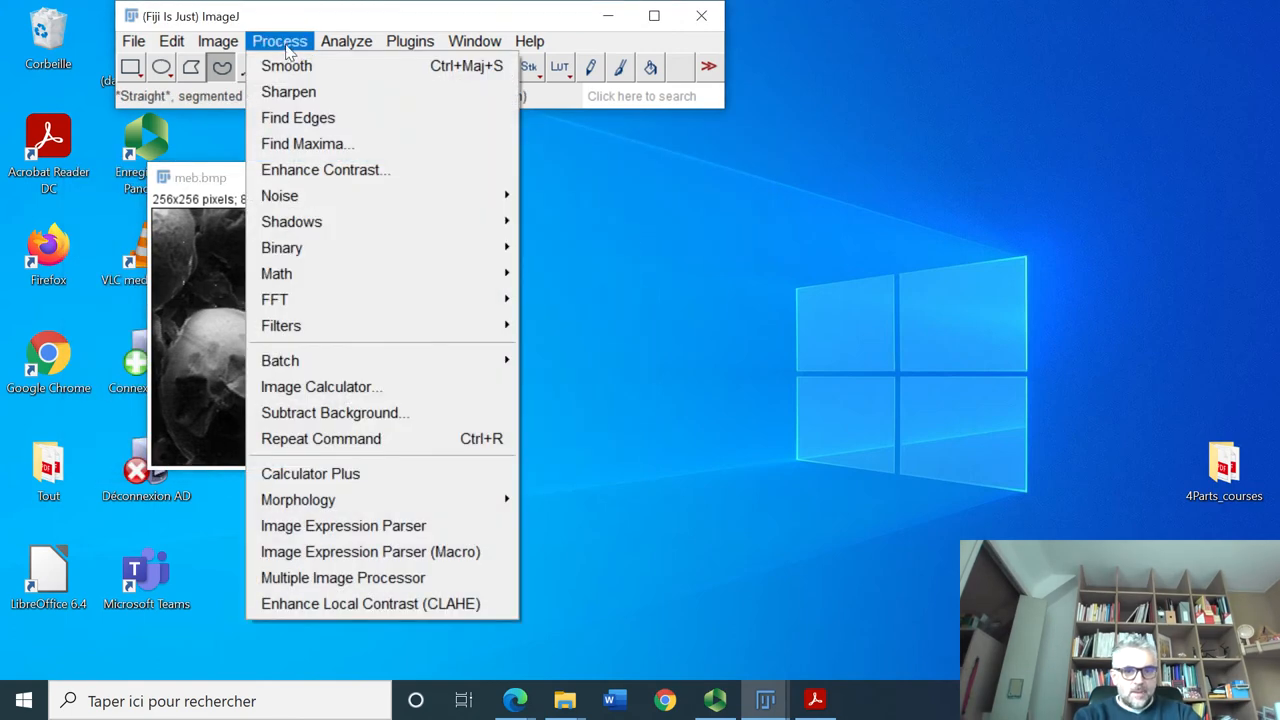
click(216, 40)
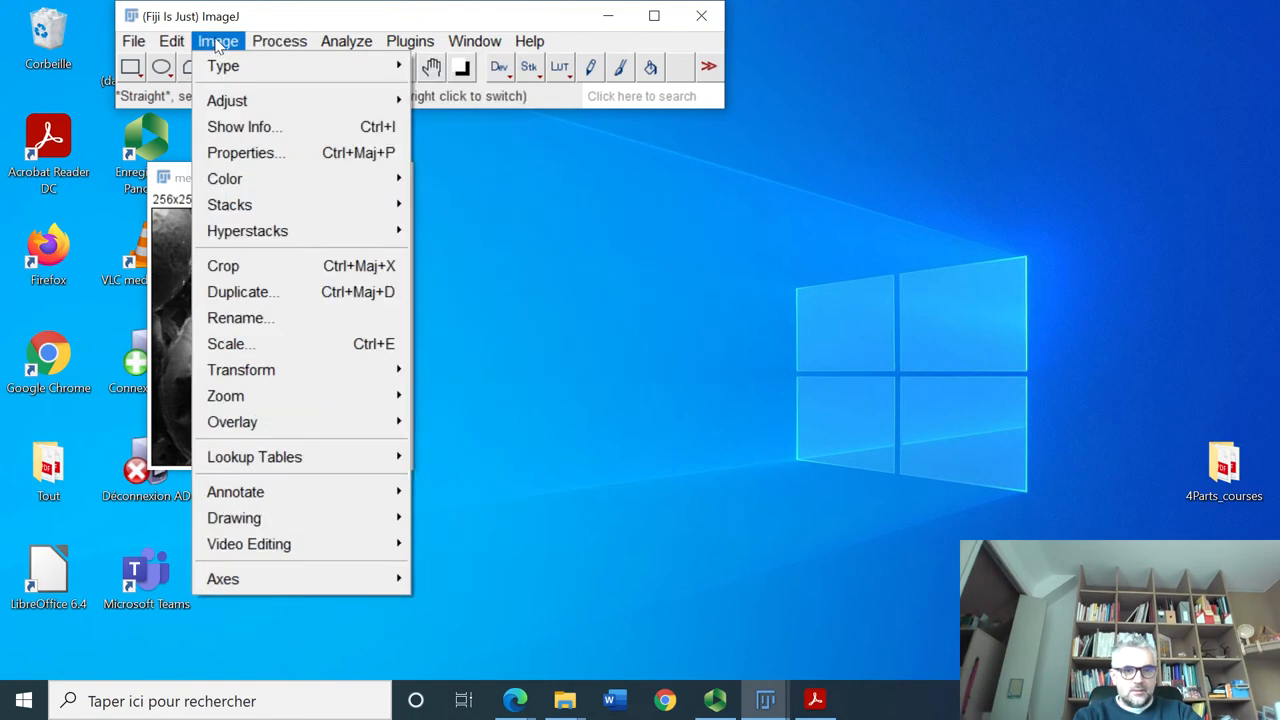
click(242, 292)
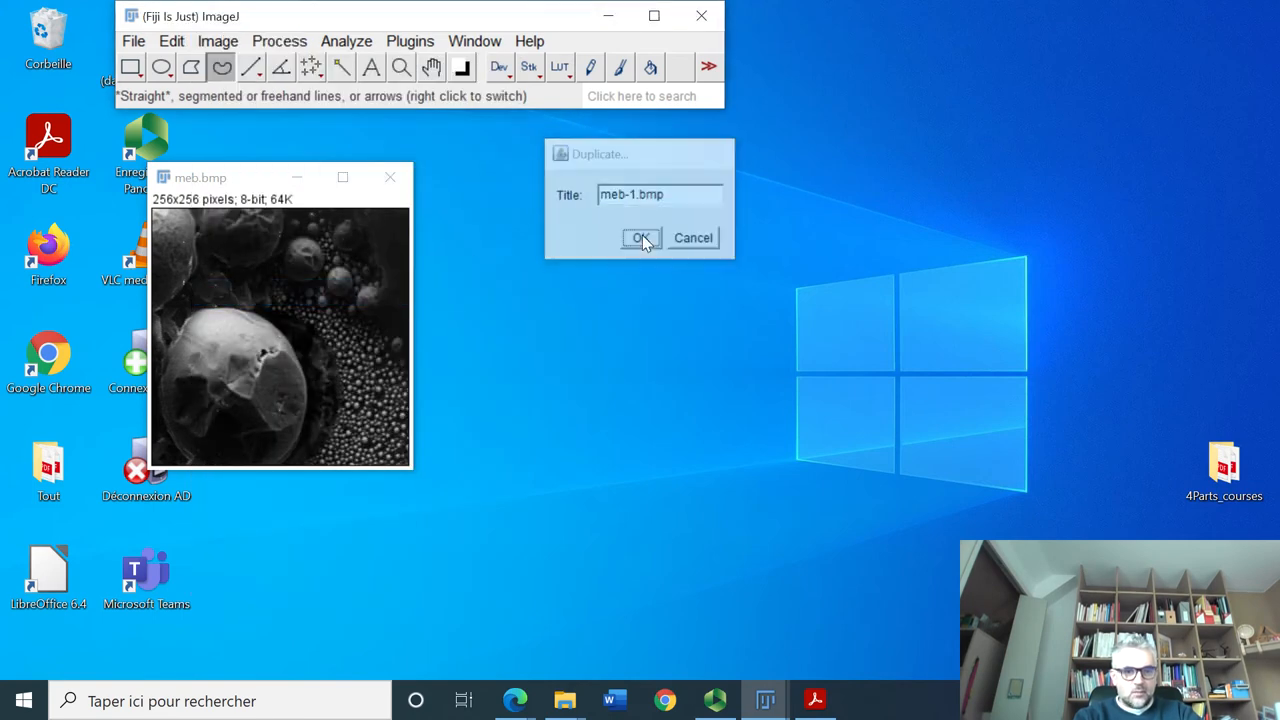
click(640, 236)
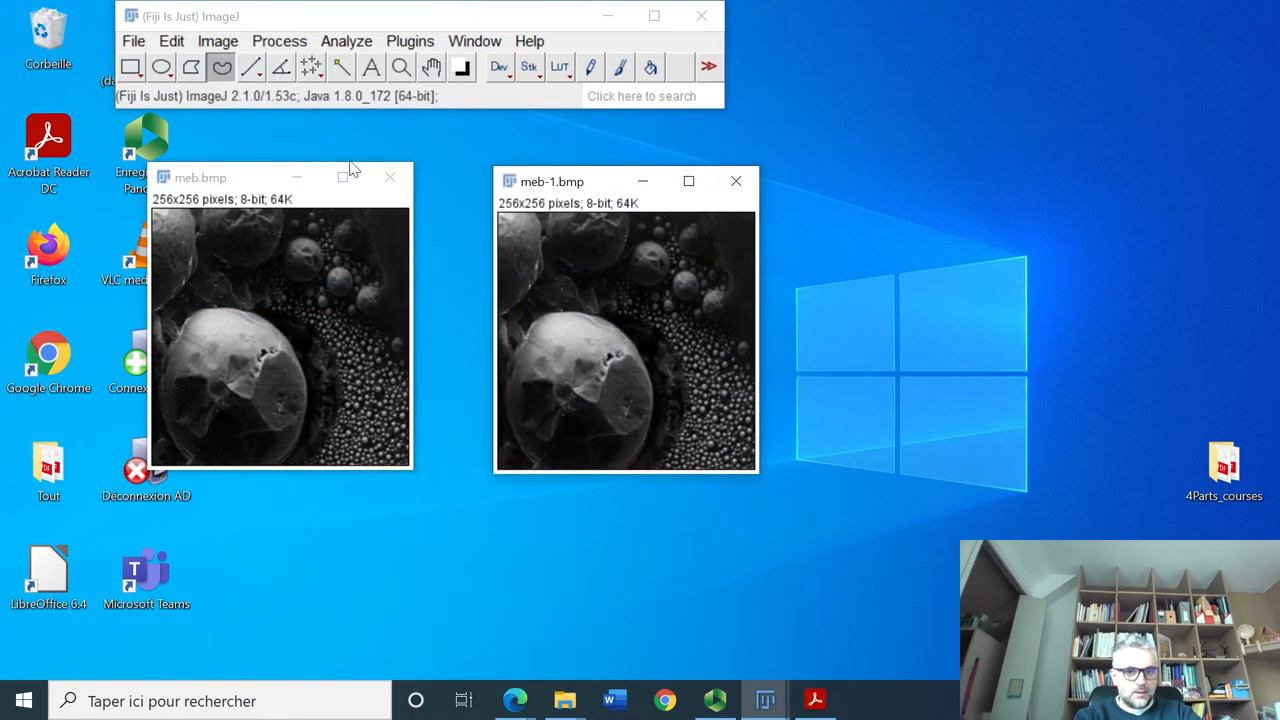
Step: Add salt-and-pepper noise to meb.bmp
click(280, 40)
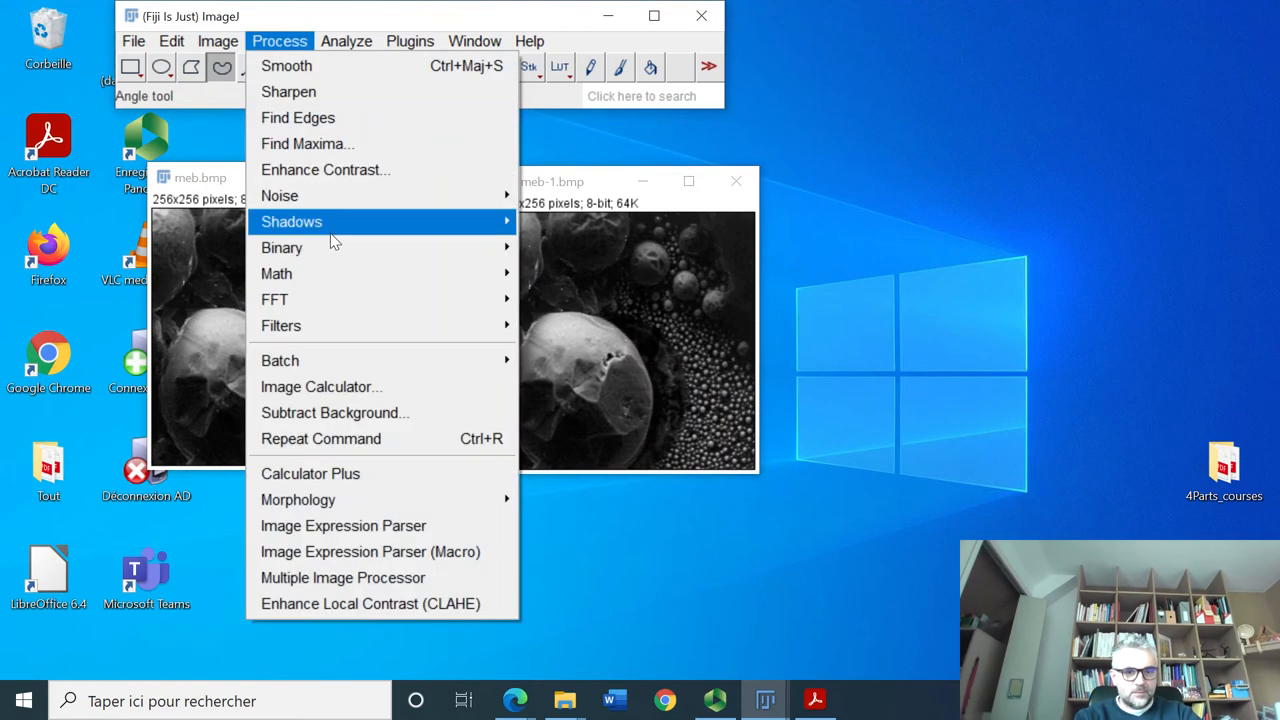
mouse_move(280, 196)
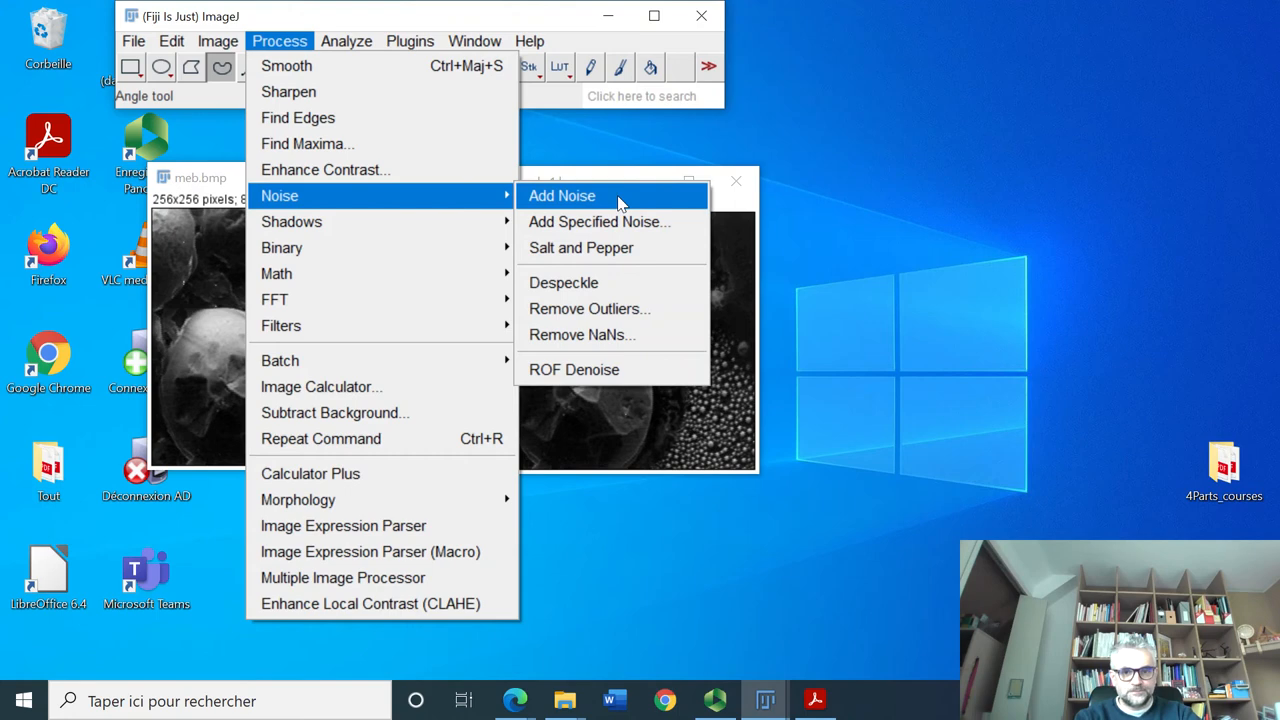
mouse_move(580, 248)
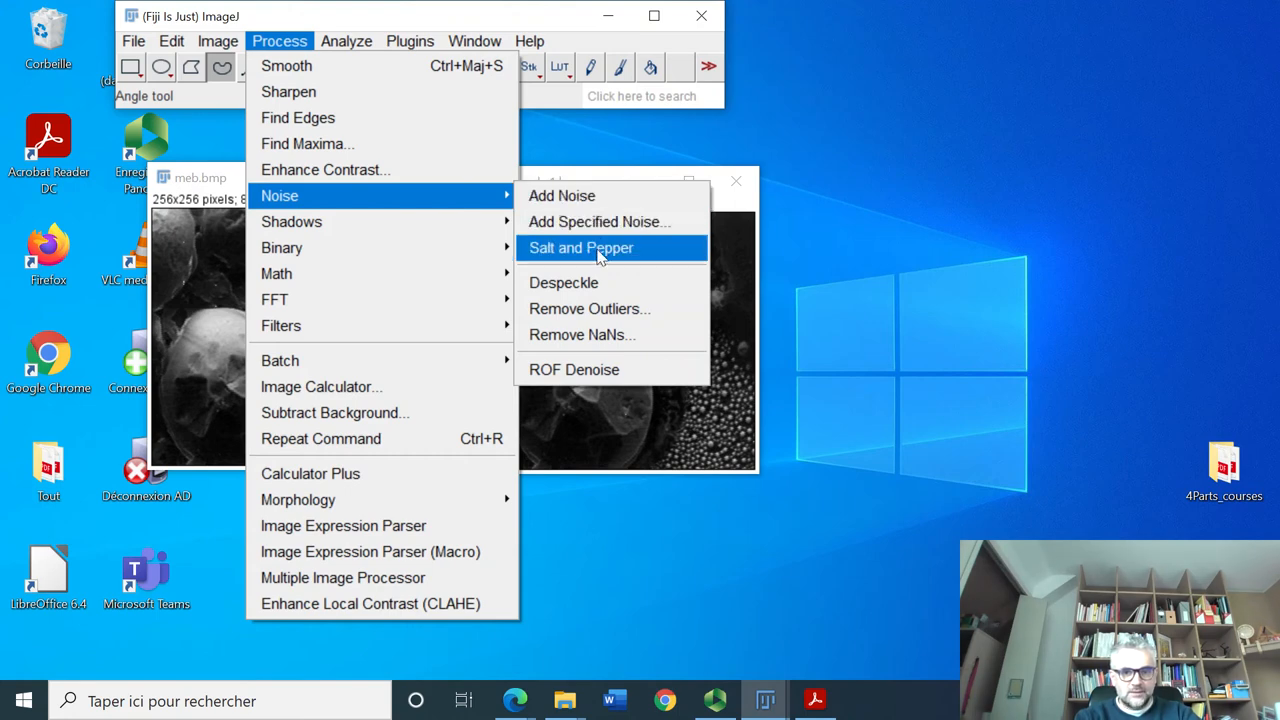
click(580, 248)
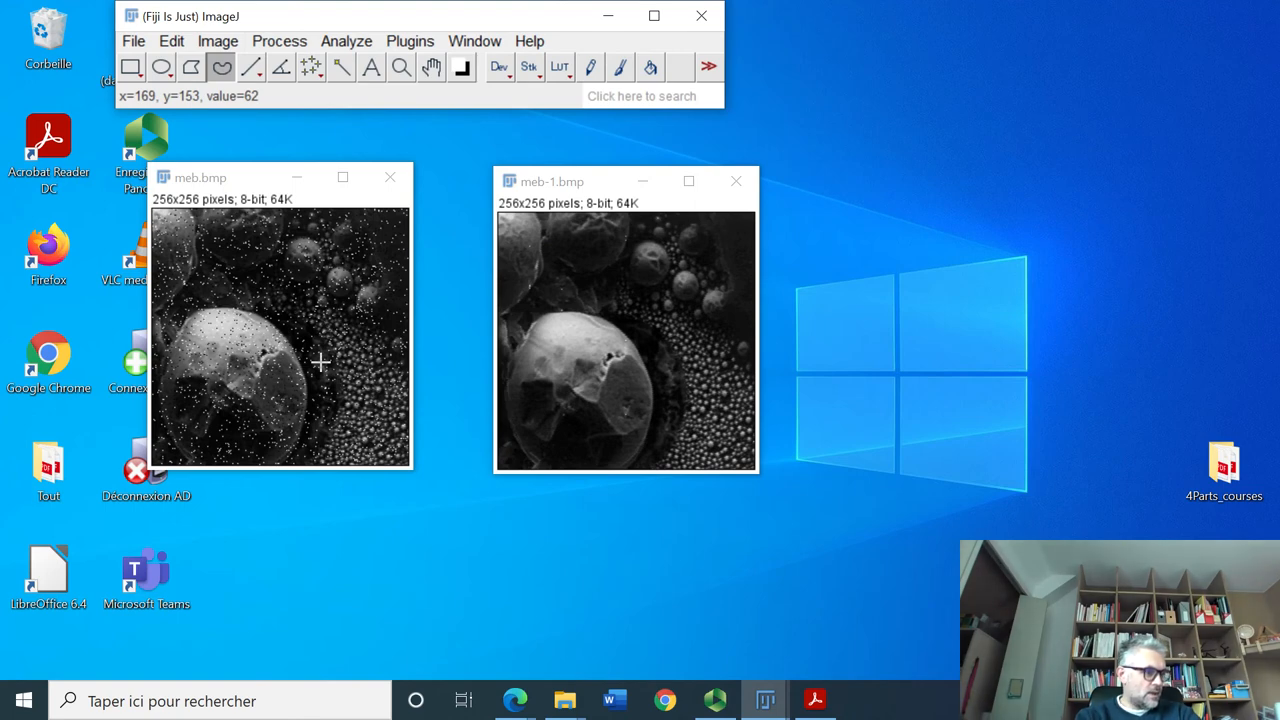
mouse_move(372, 340)
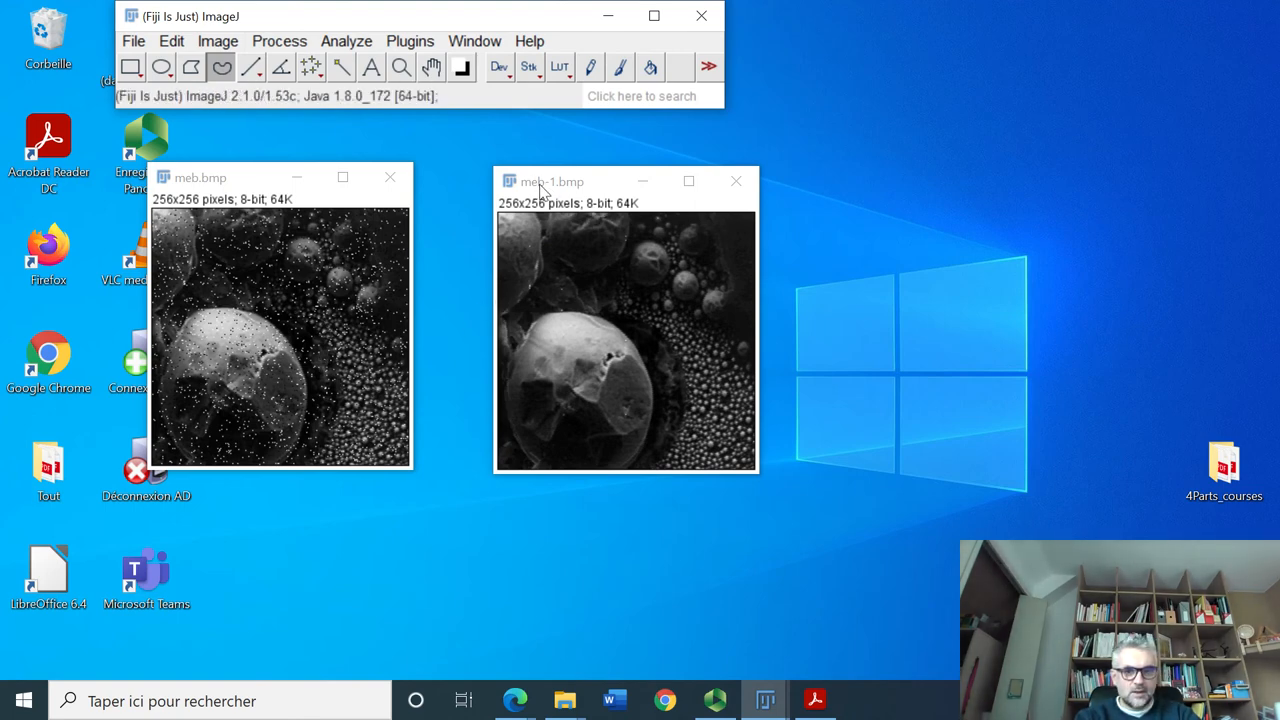
Step: Add salt-and-pepper noise to meb-1.bmp as well
click(280, 40)
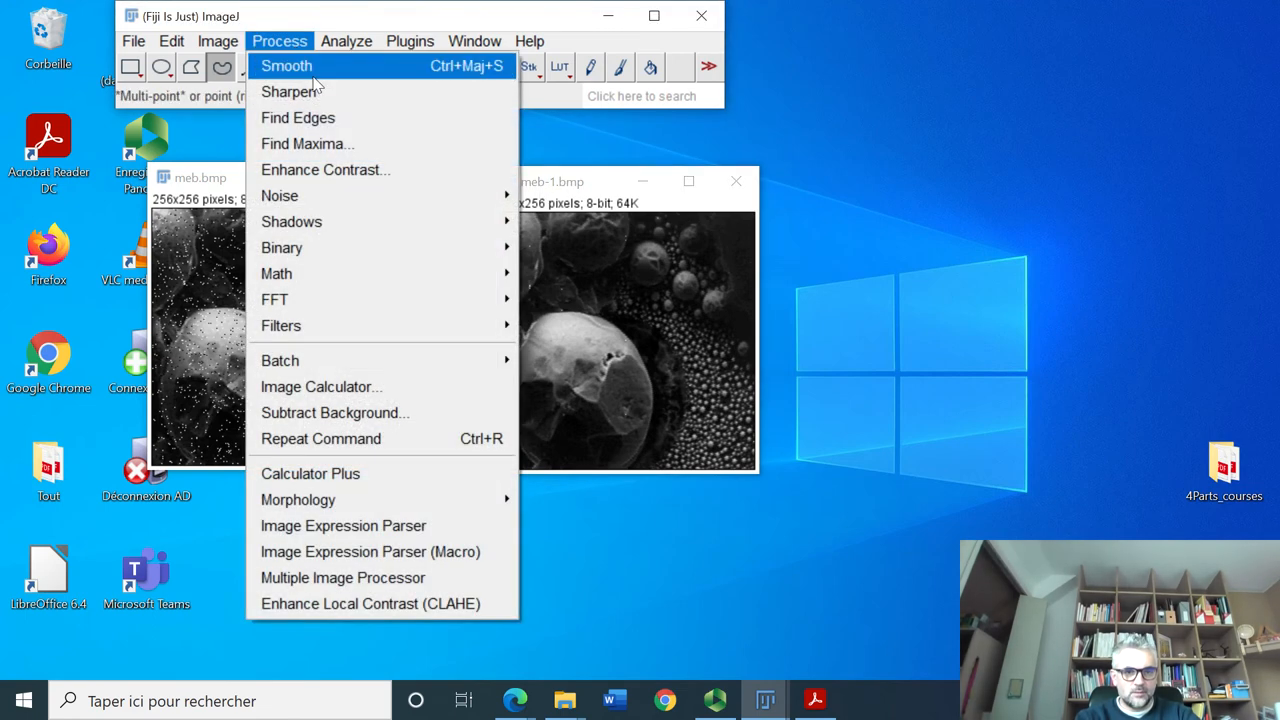
mouse_move(280, 196)
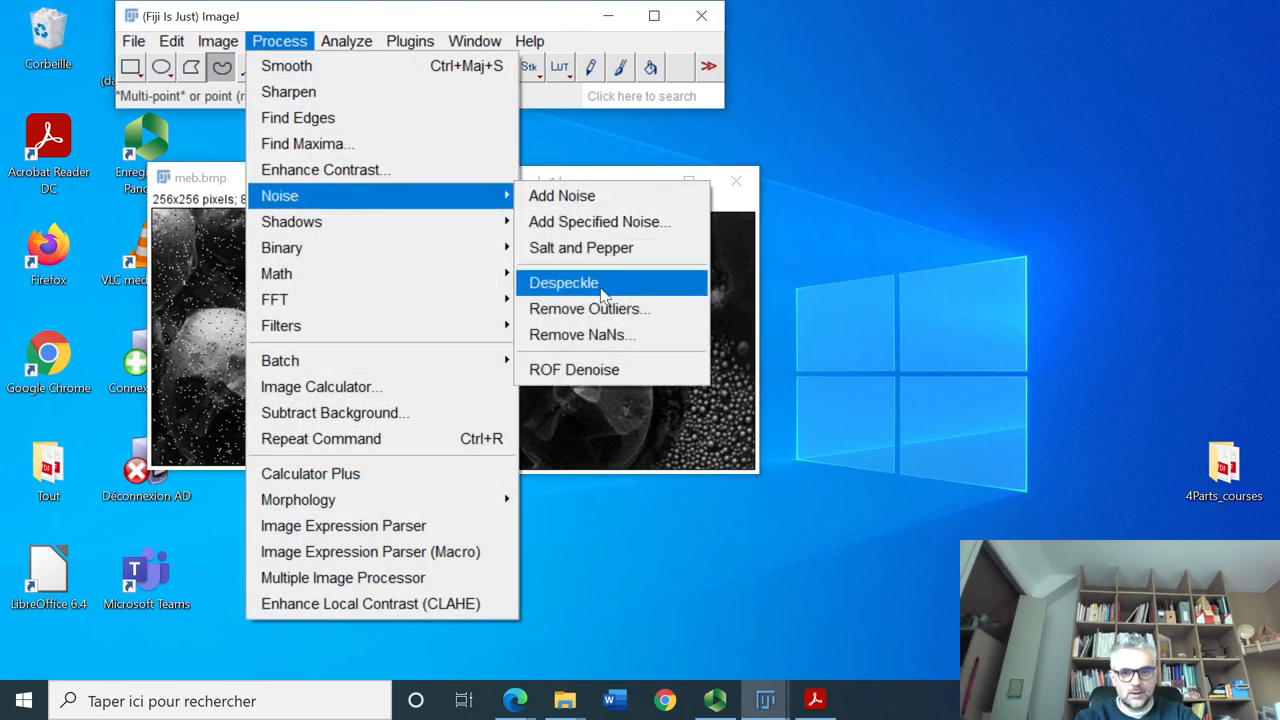
click(564, 282)
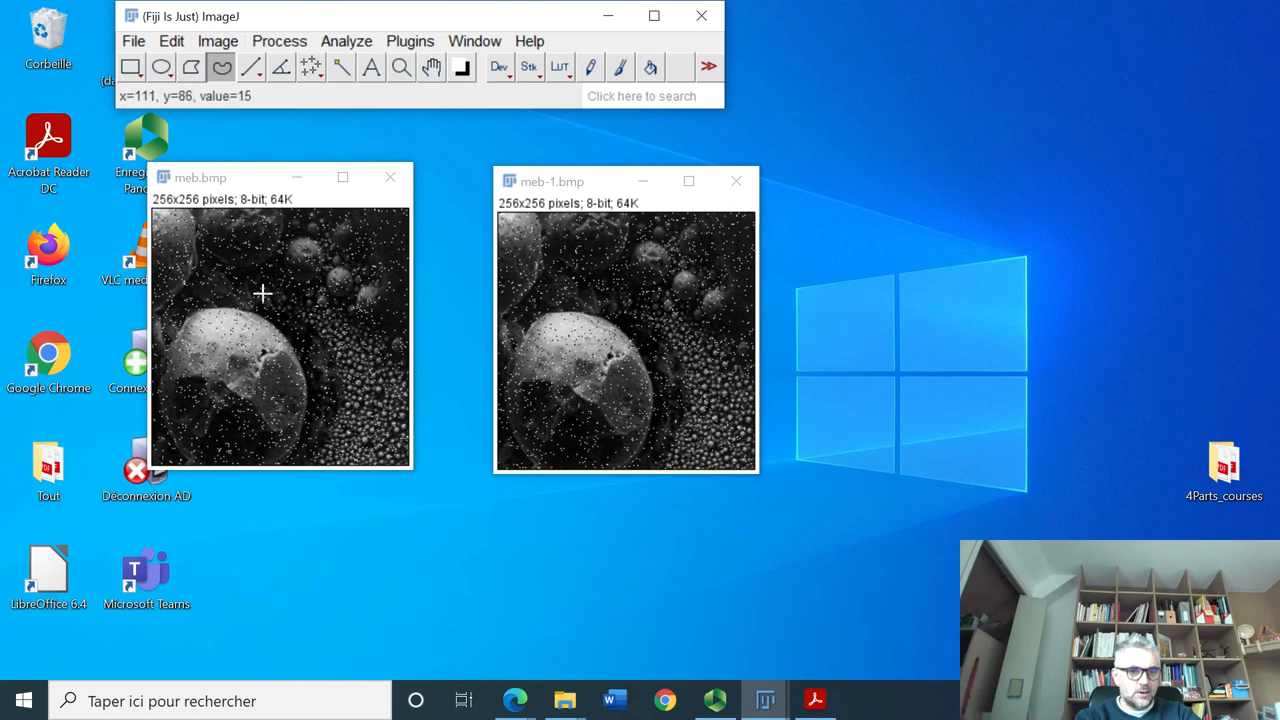
mouse_move(244, 390)
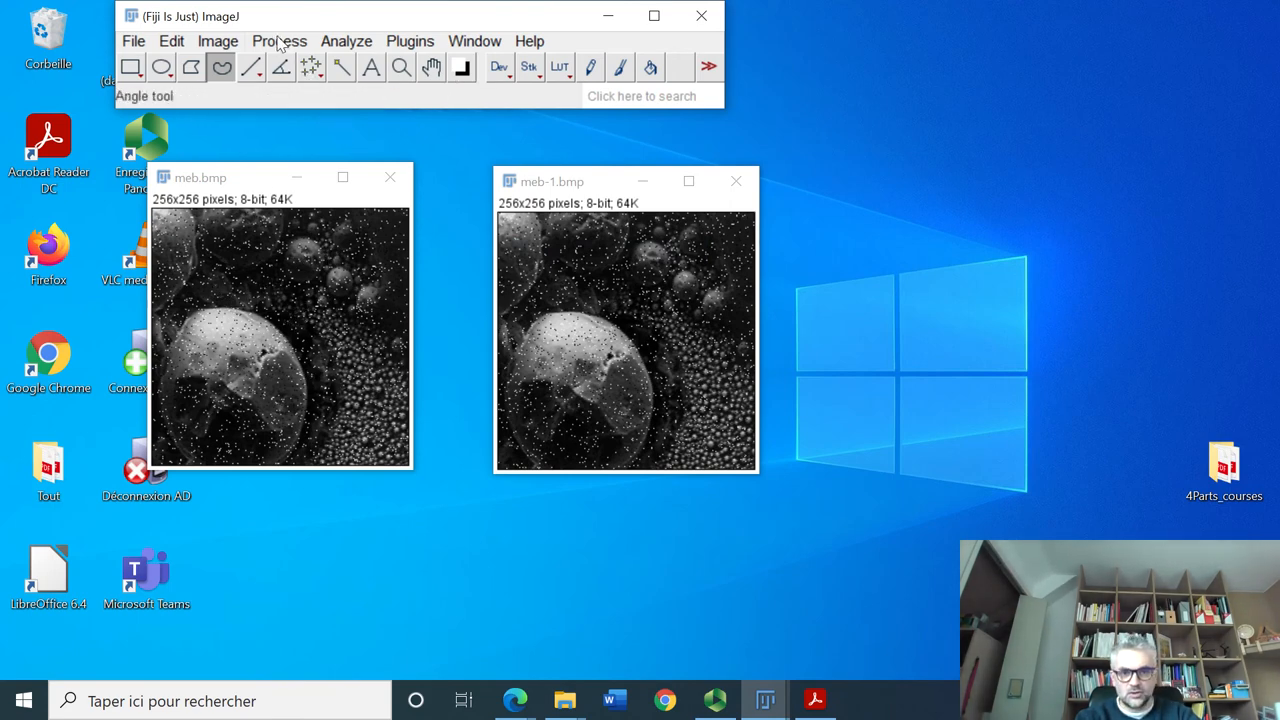
click(280, 40)
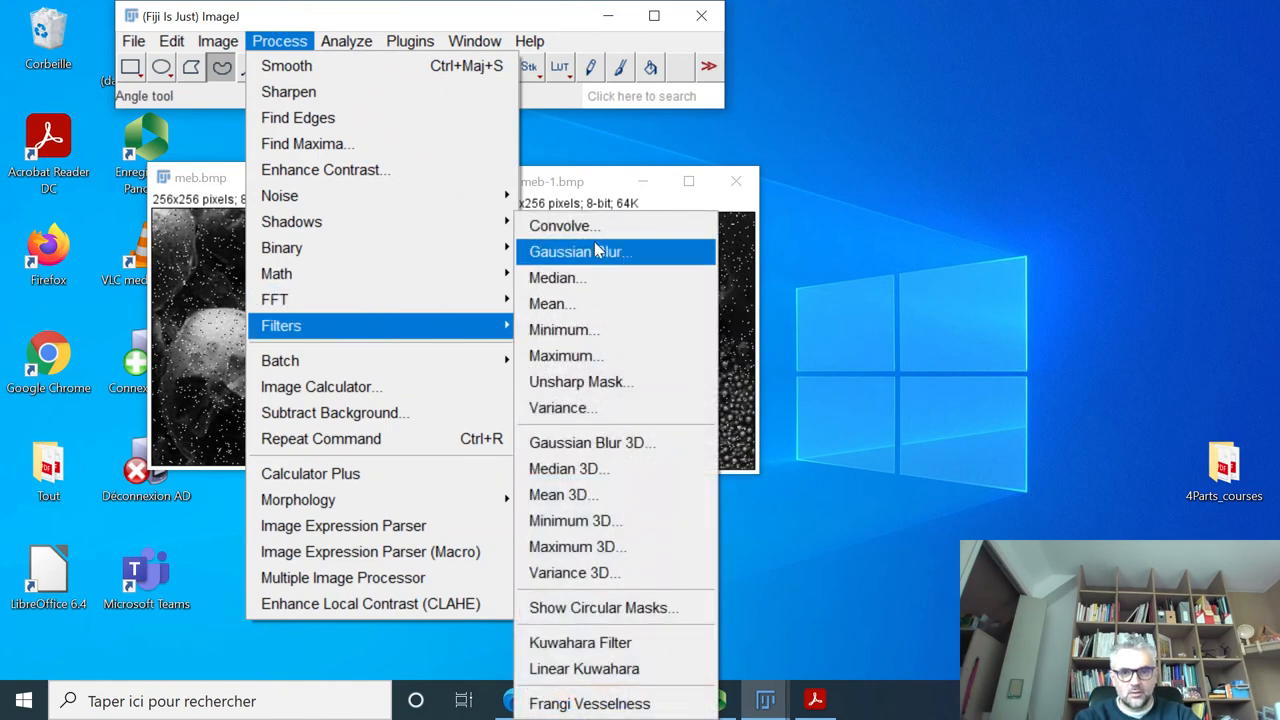
Step: Smooth the noisy meb-1.bmp with a Gaussian blur of sigma 1.50
click(580, 252)
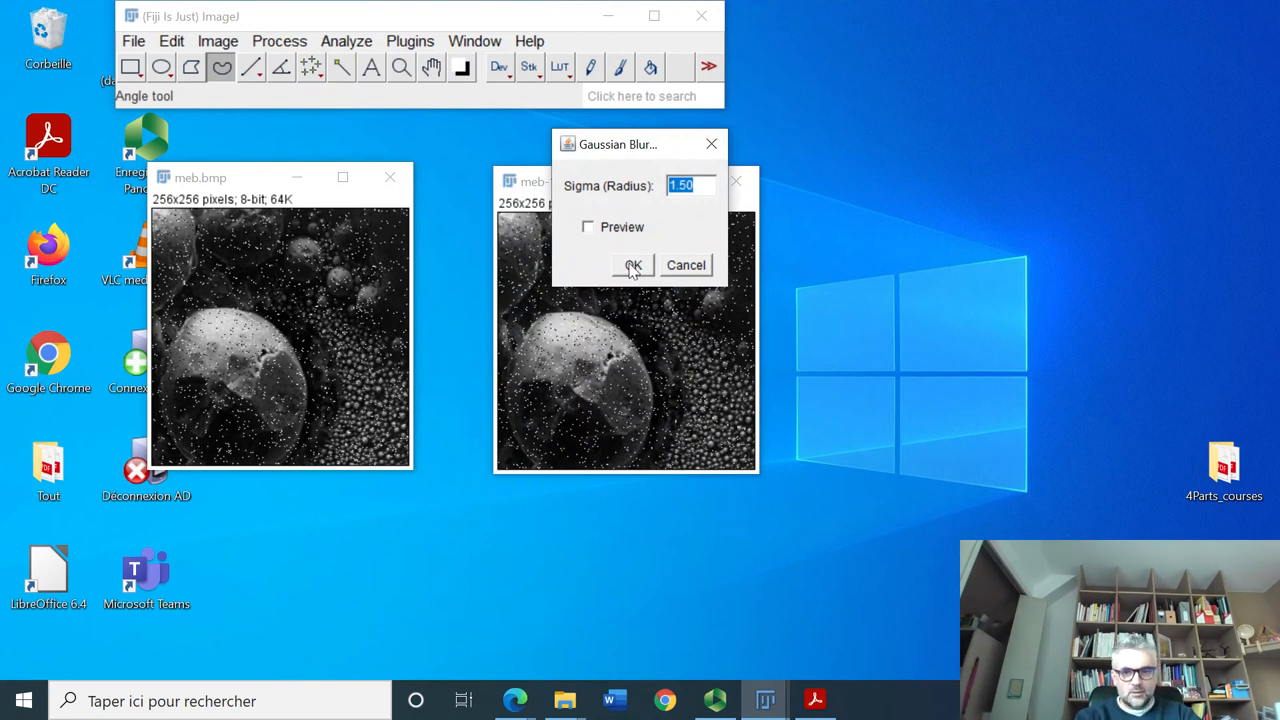
click(632, 264)
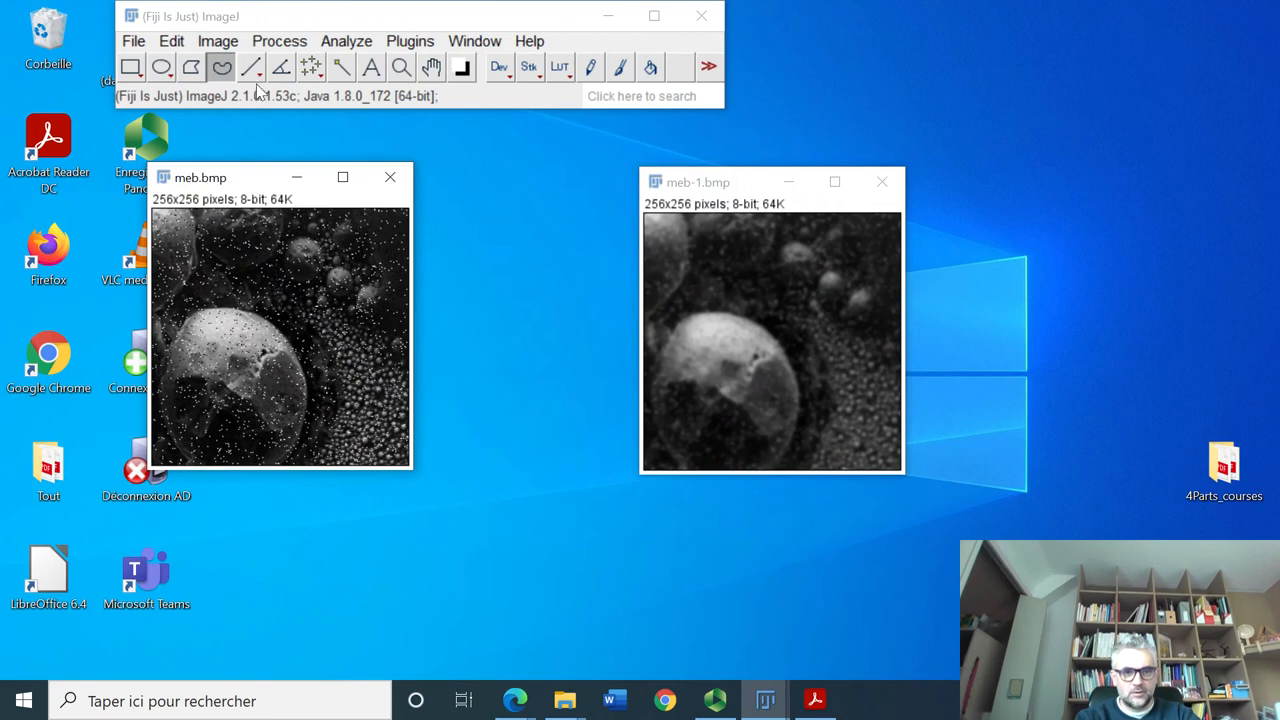
click(280, 40)
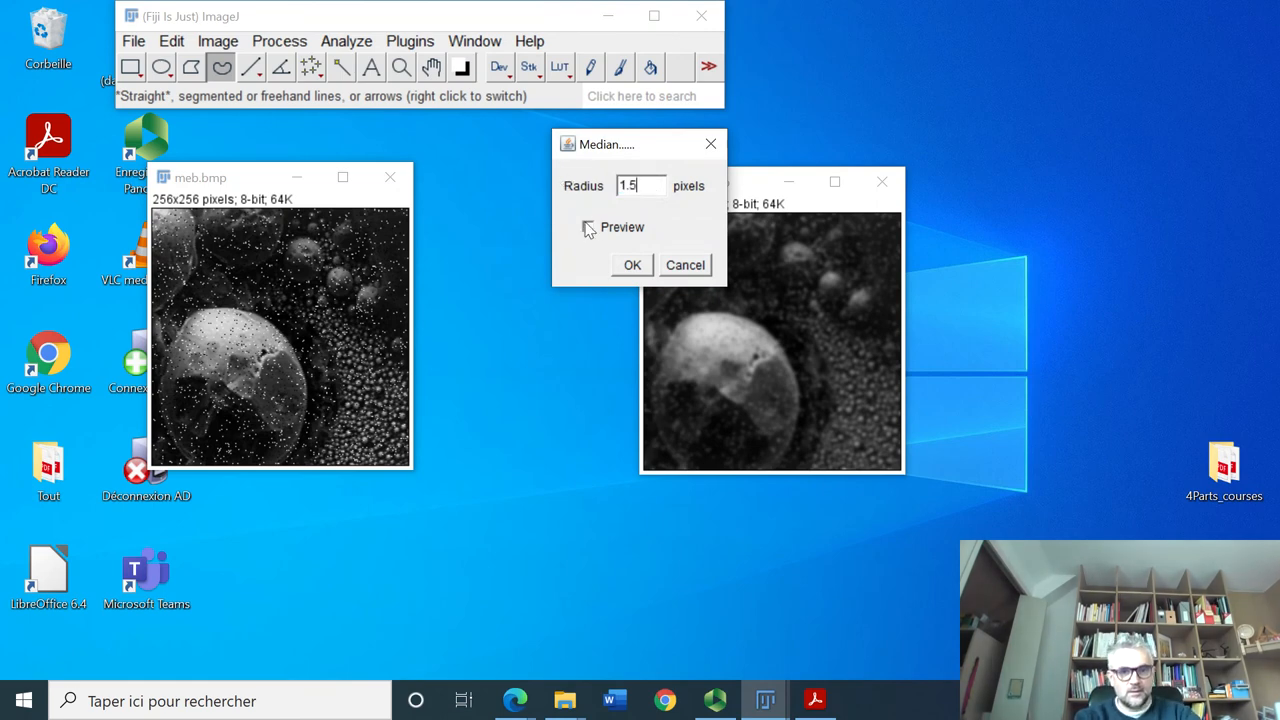
Step: Denoise meb.bmp with a radius-1.5 median filter and place meb-1.bmp beside it
click(588, 228)
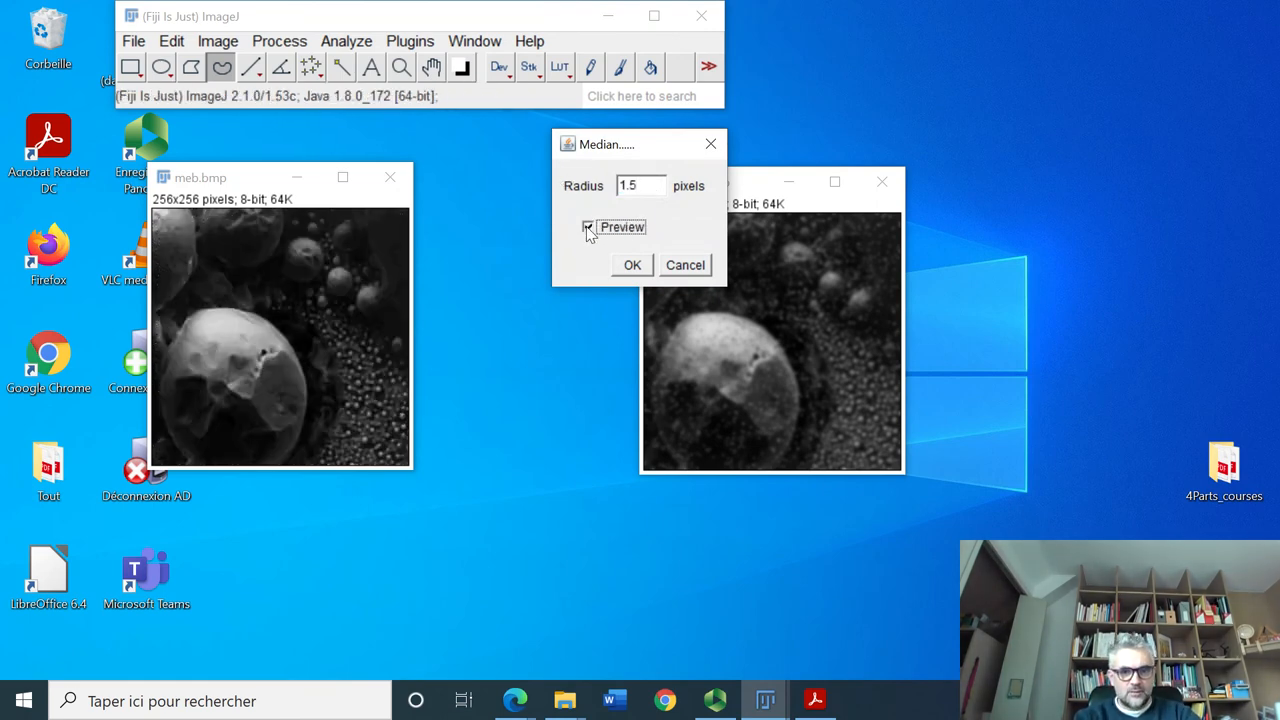
click(632, 264)
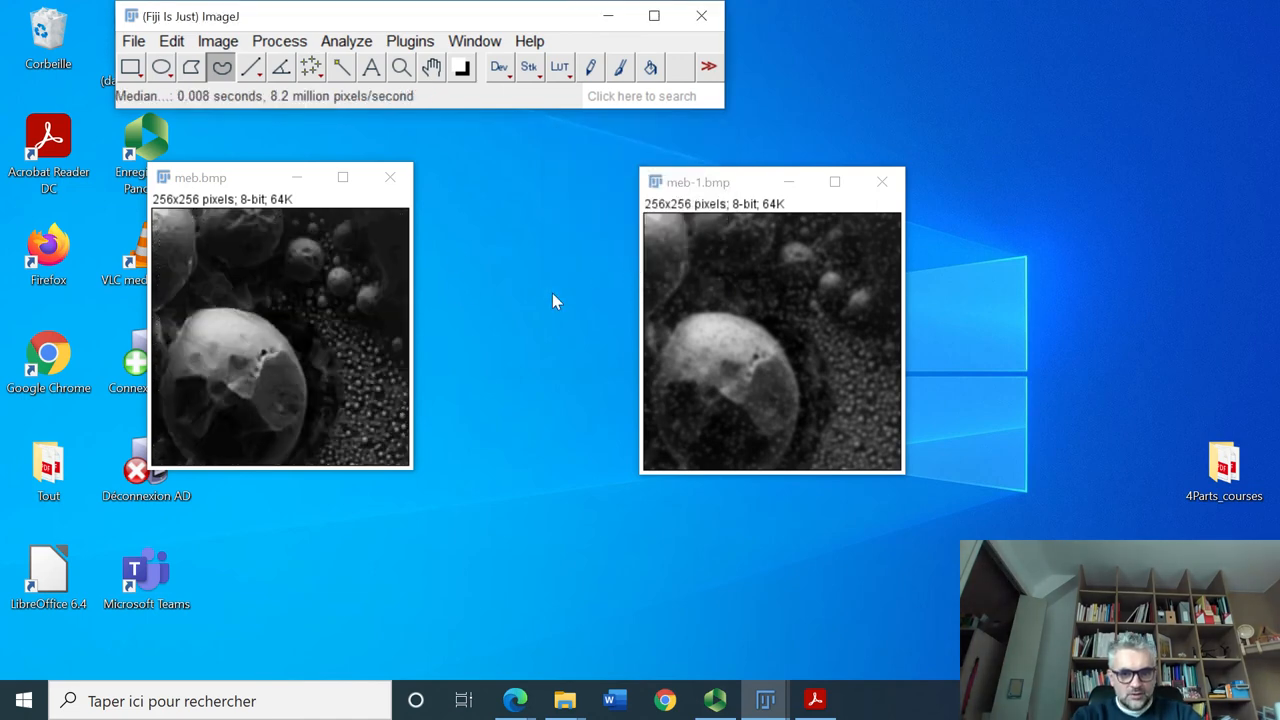
drag(696, 182, 502, 172)
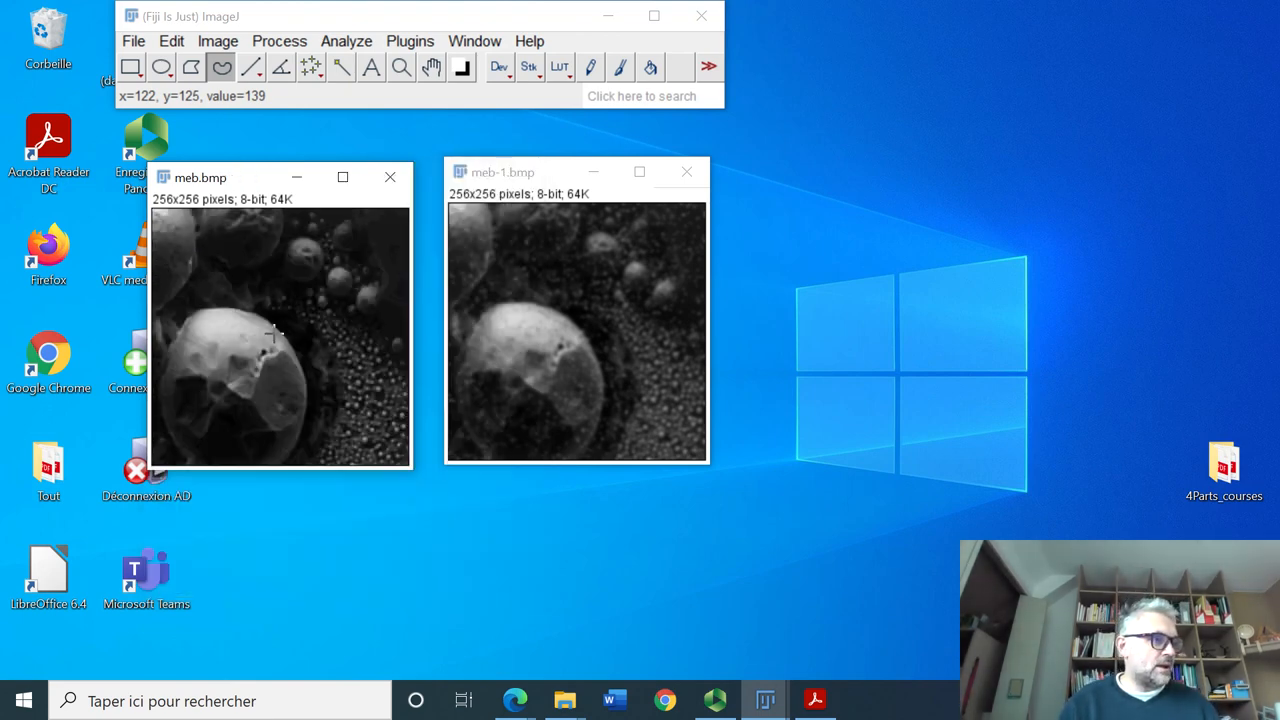
mouse_move(628, 328)
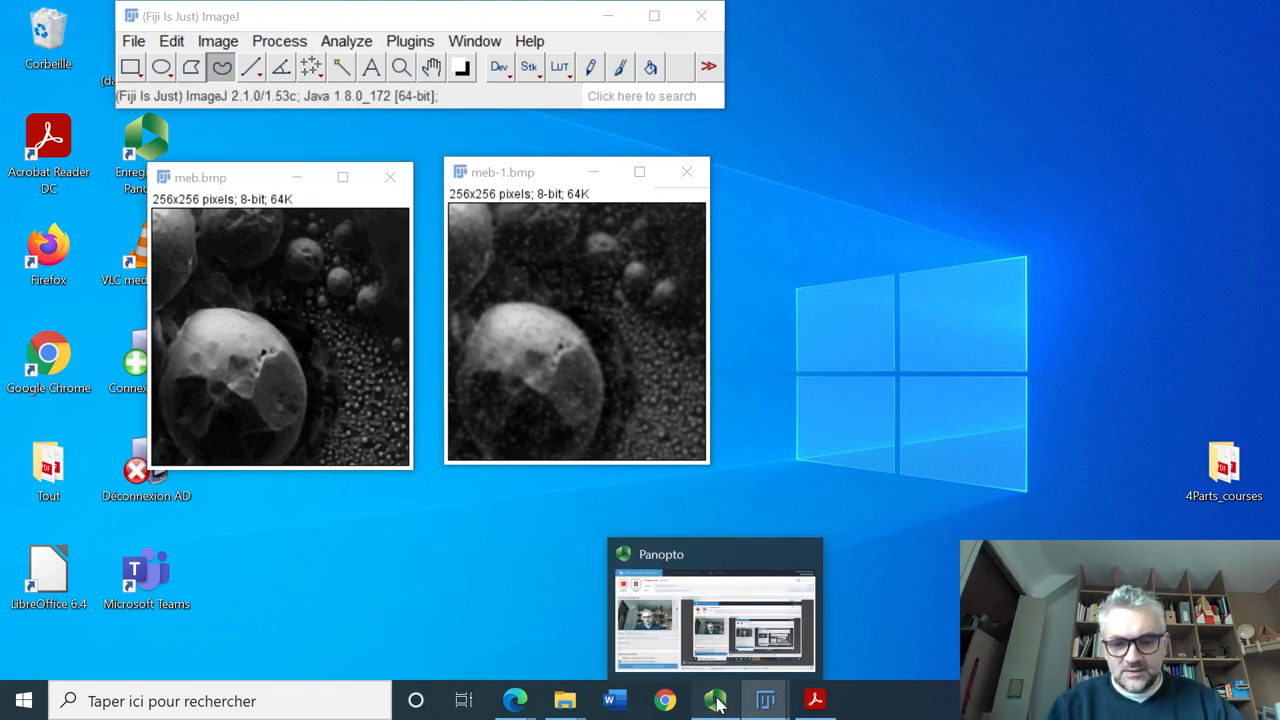
Step: Switch to the Panopto recorder and turn off its live capture preview
click(714, 700)
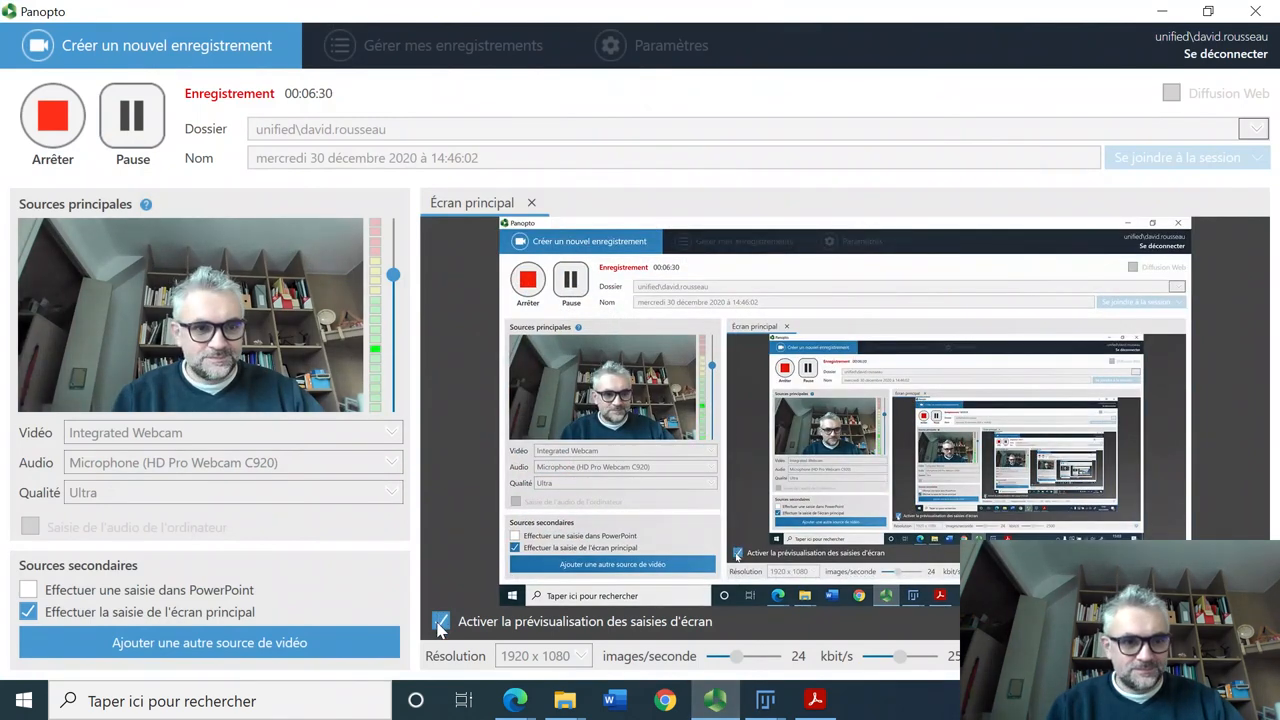
click(440, 620)
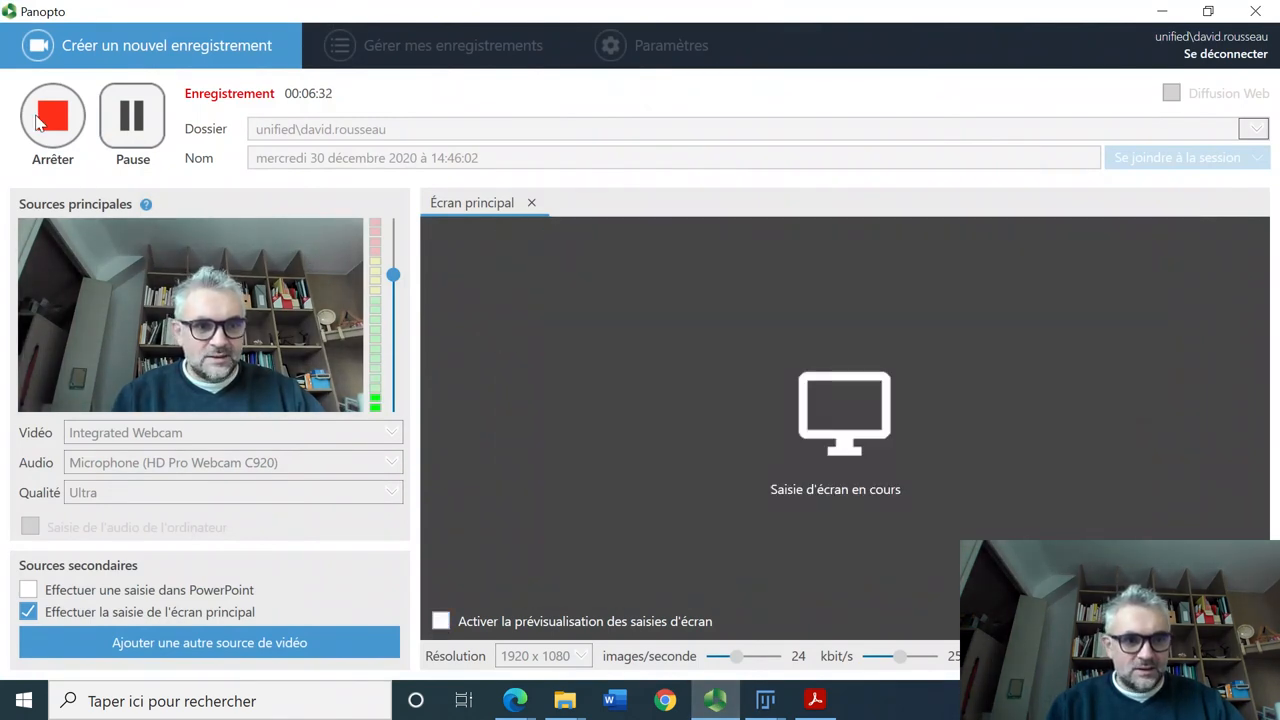